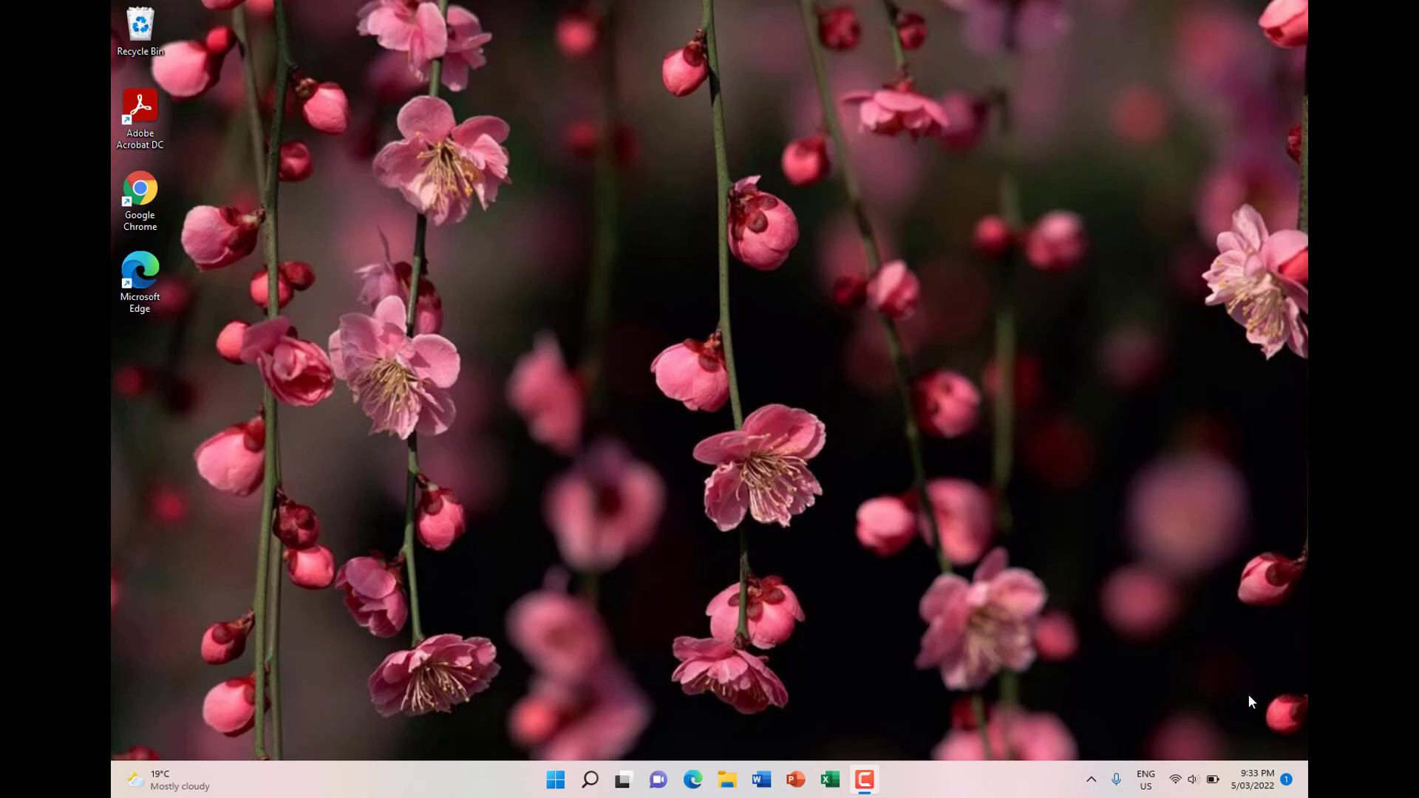
mouse_move(1175, 562)
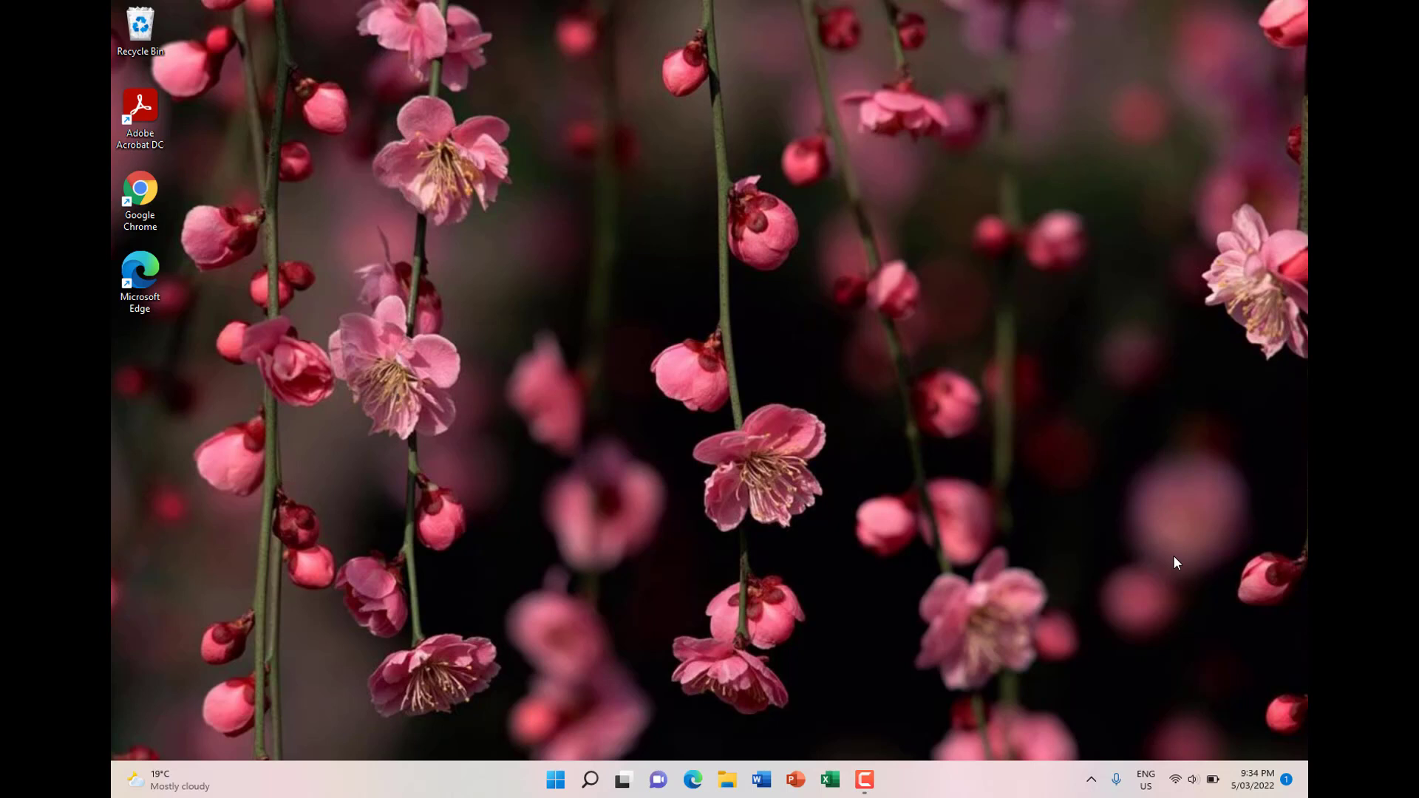
mouse_move(917, 591)
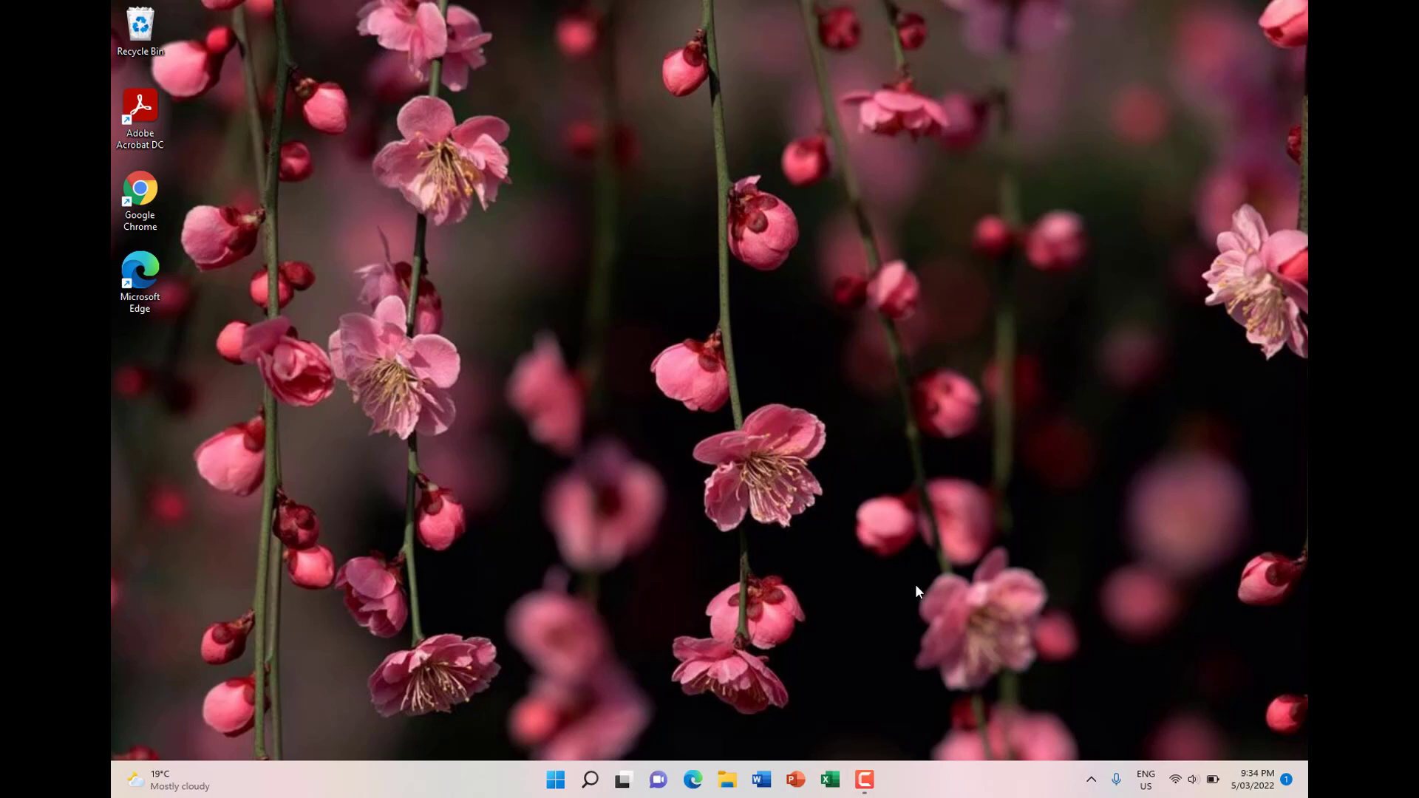
mouse_move(655, 633)
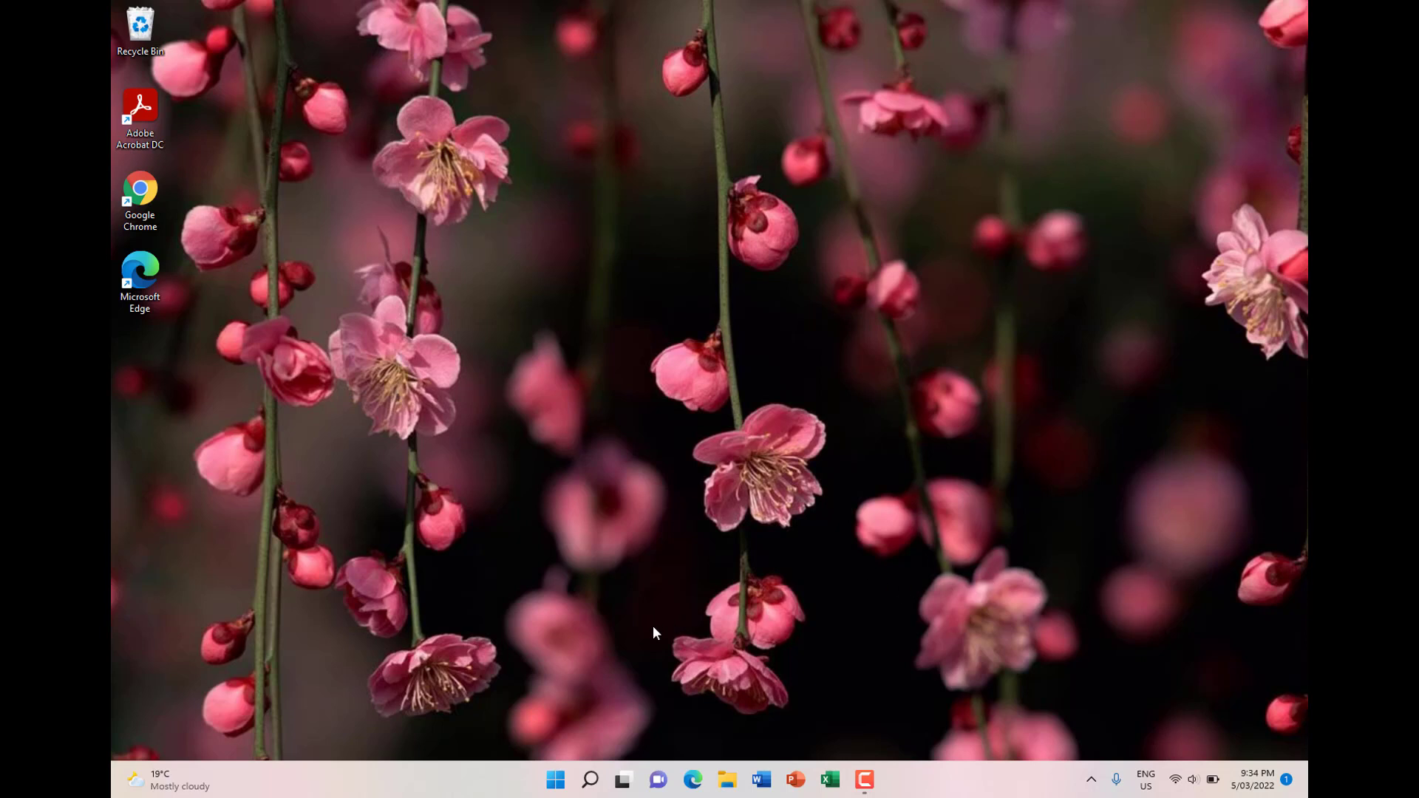
mouse_move(511, 767)
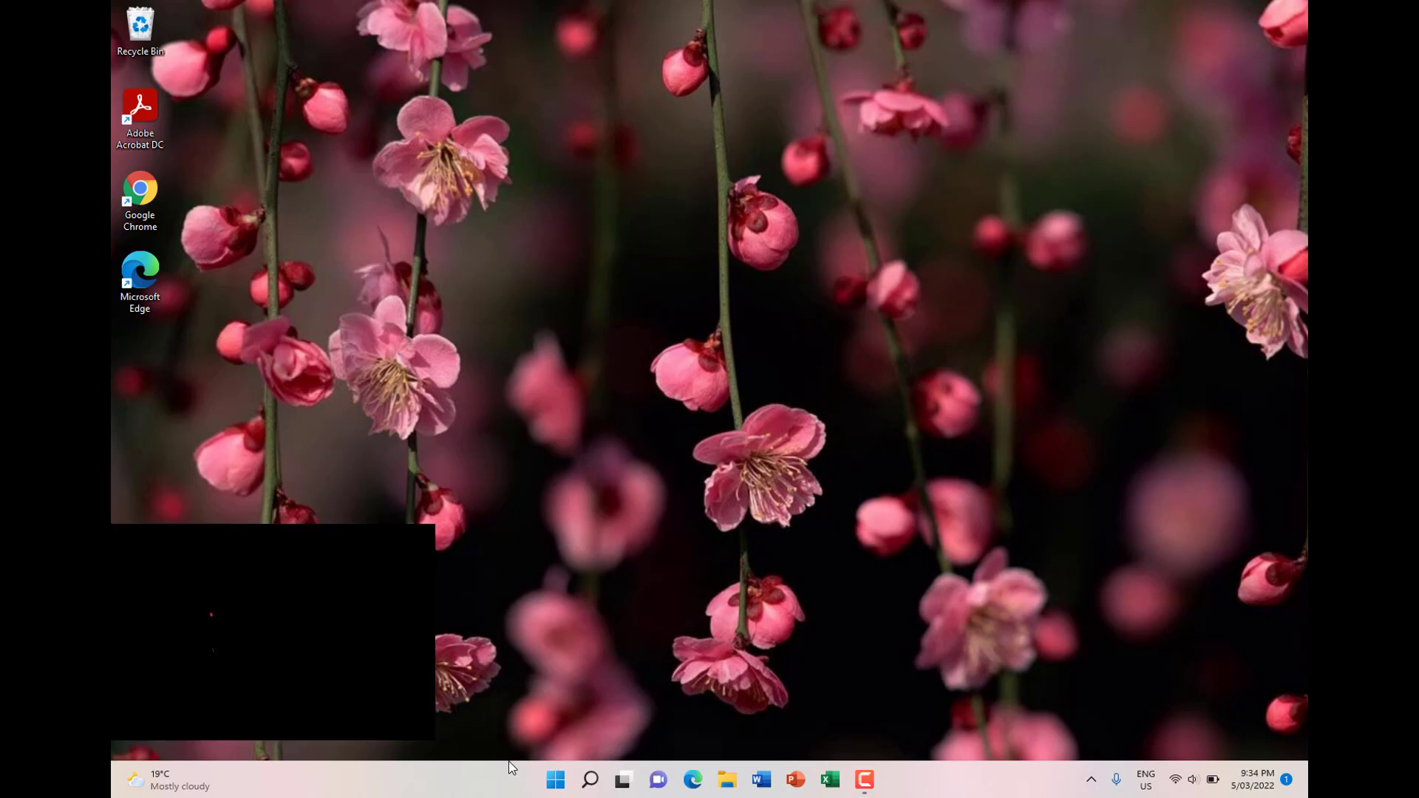
Leave Taskbar alignment set to Center under Taskbar behaviors and close Settings
click(590, 779)
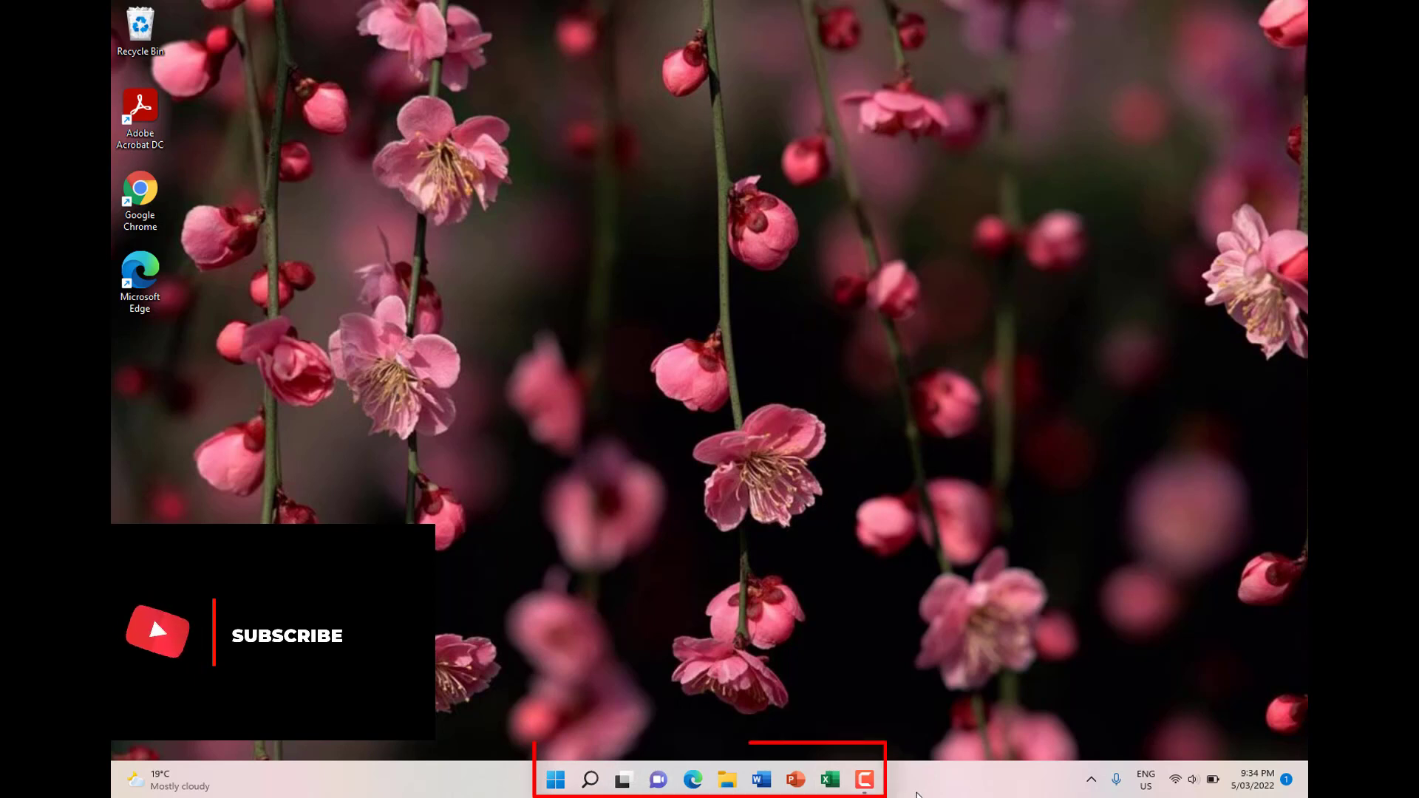
mouse_move(890, 775)
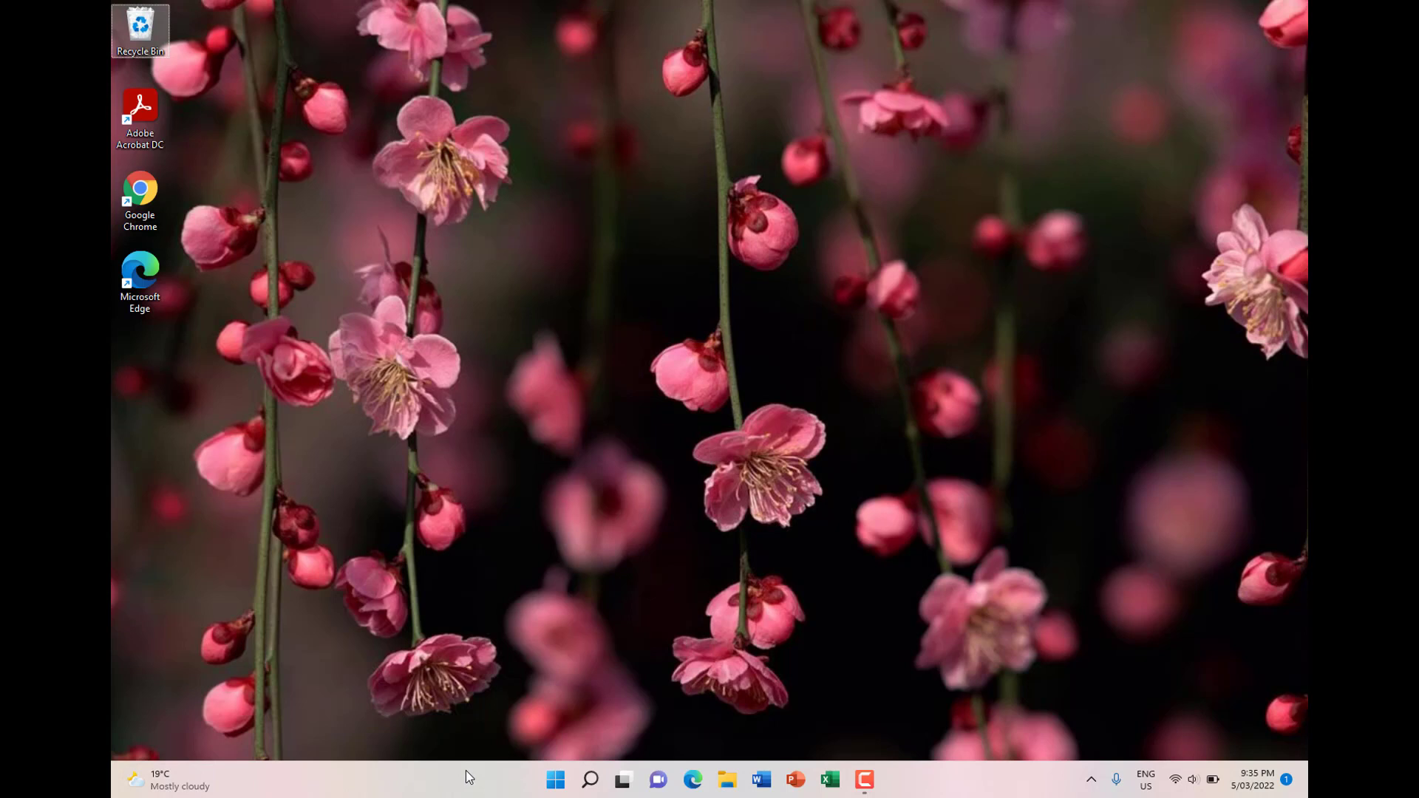
mouse_move(475, 638)
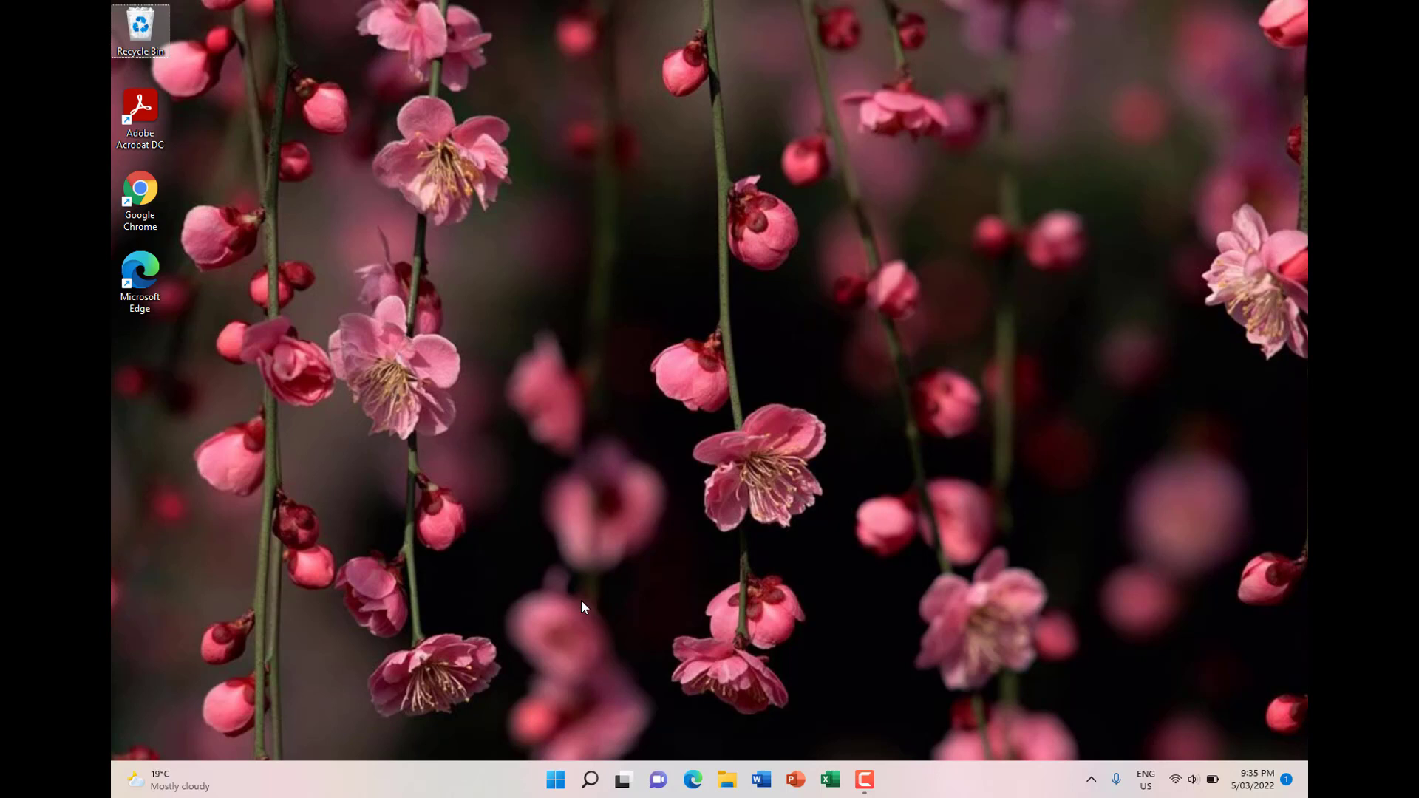
mouse_move(583, 593)
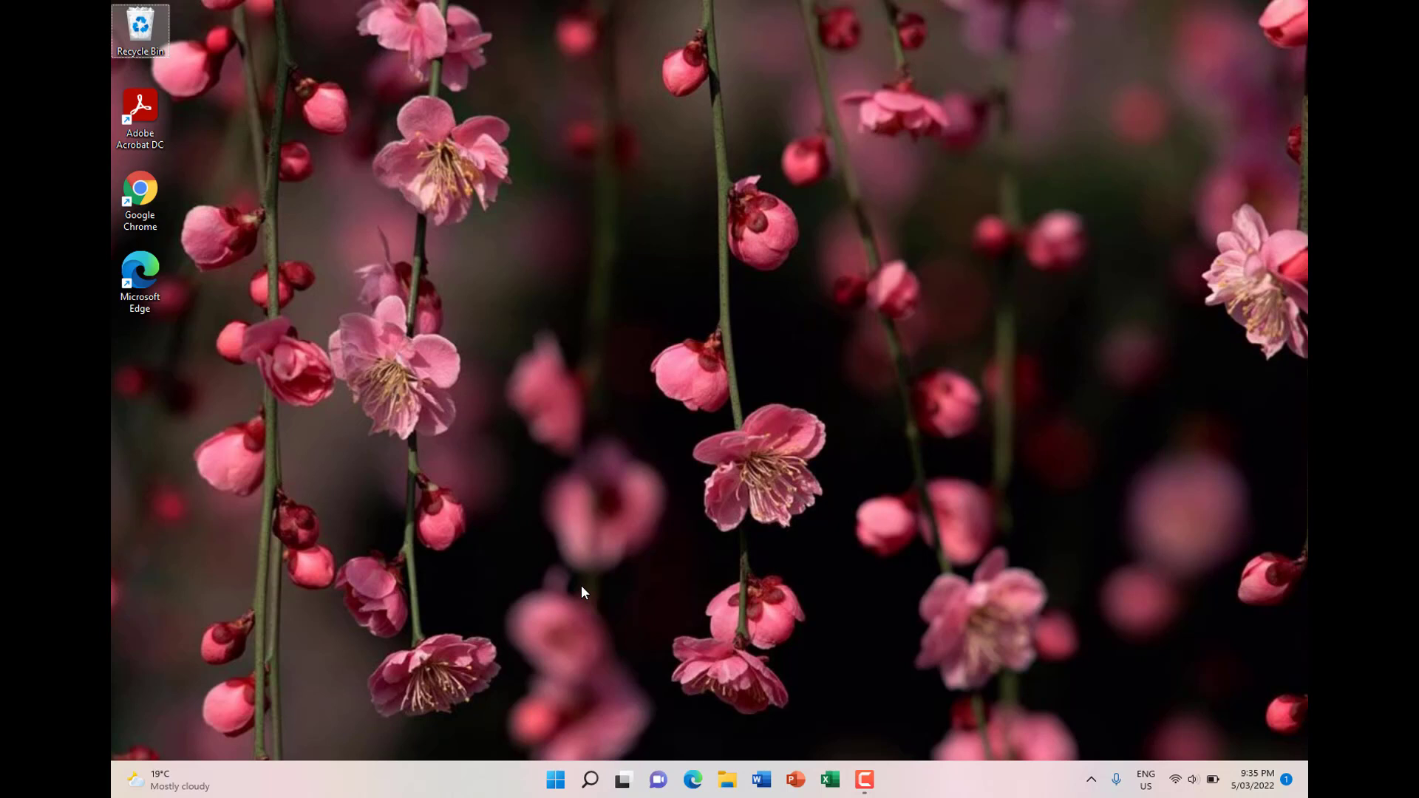
mouse_move(482, 785)
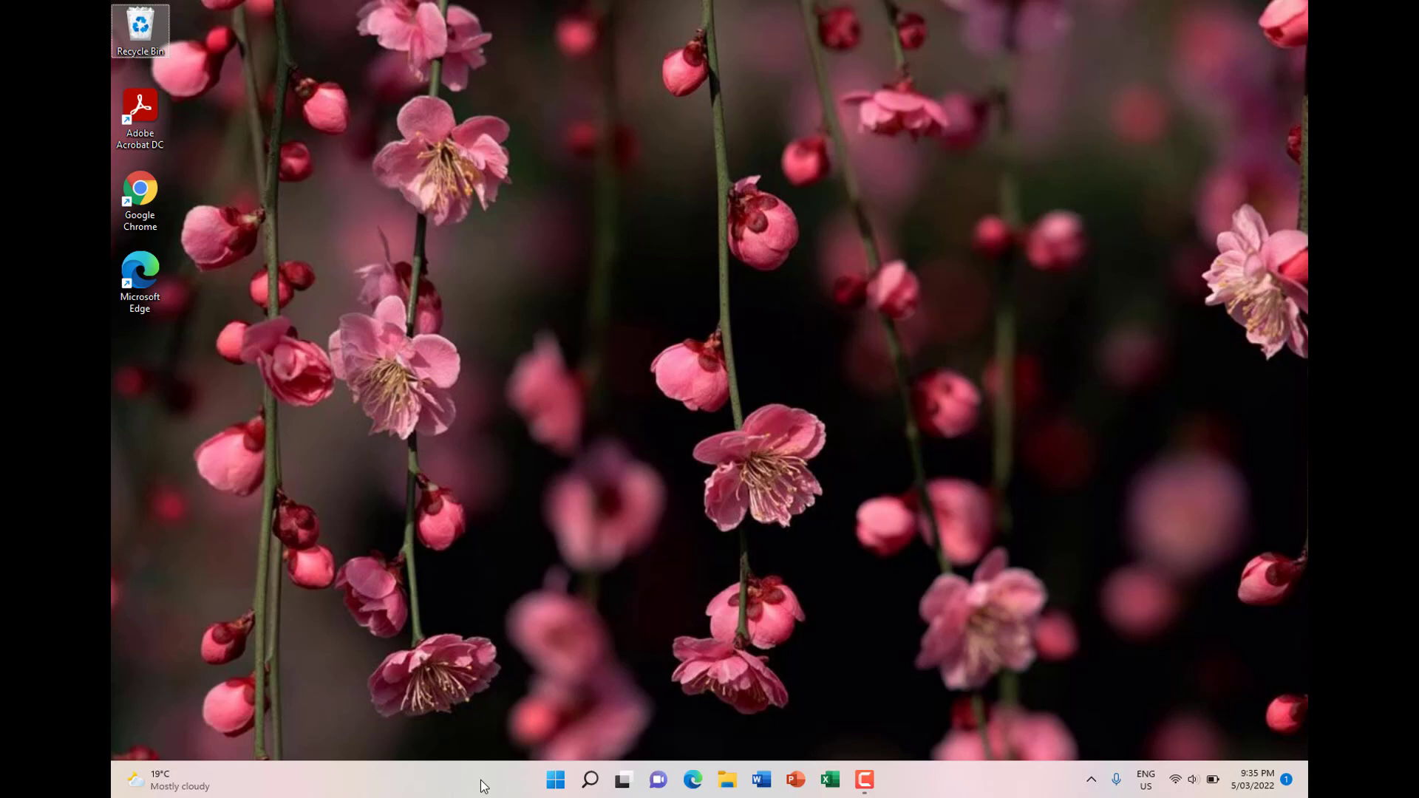
mouse_move(487, 785)
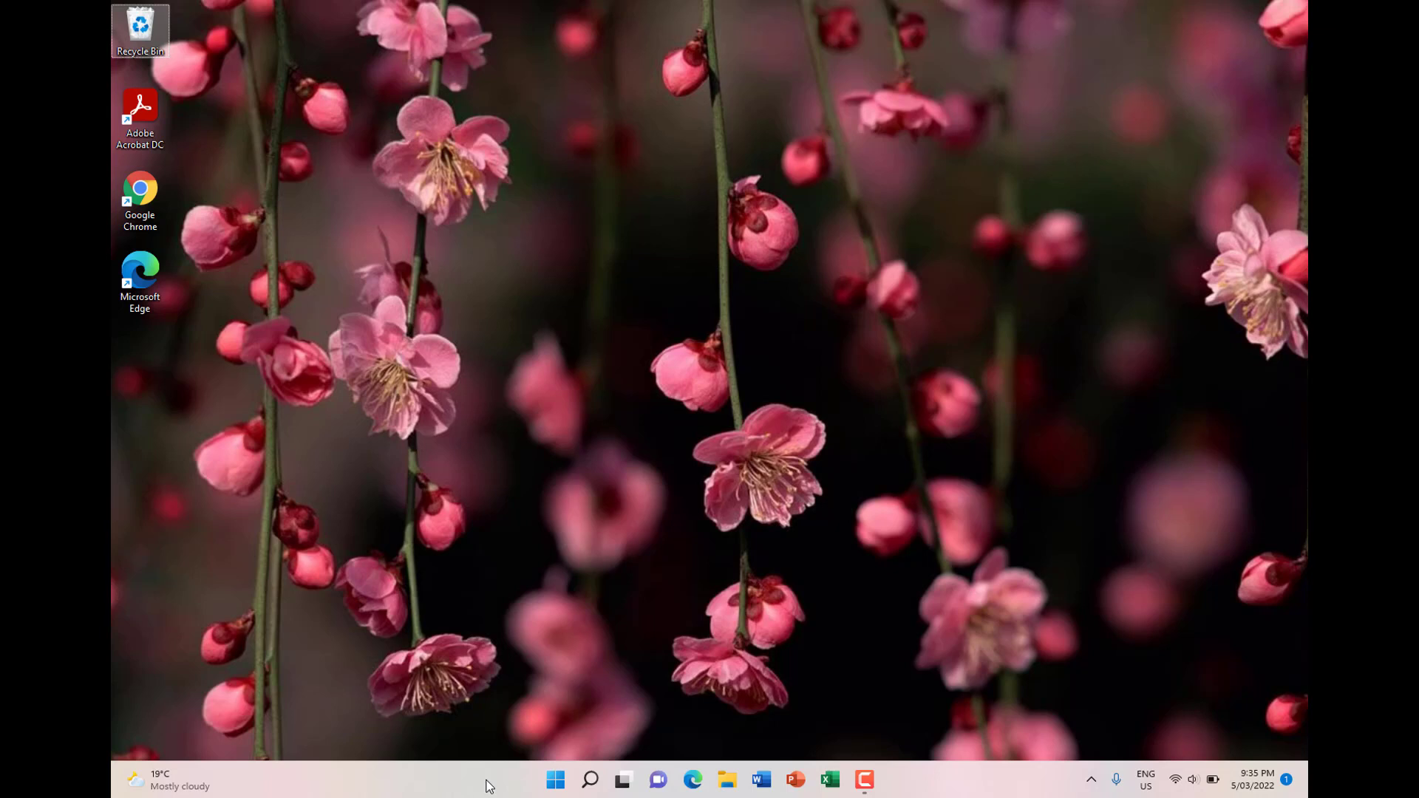
mouse_move(529, 760)
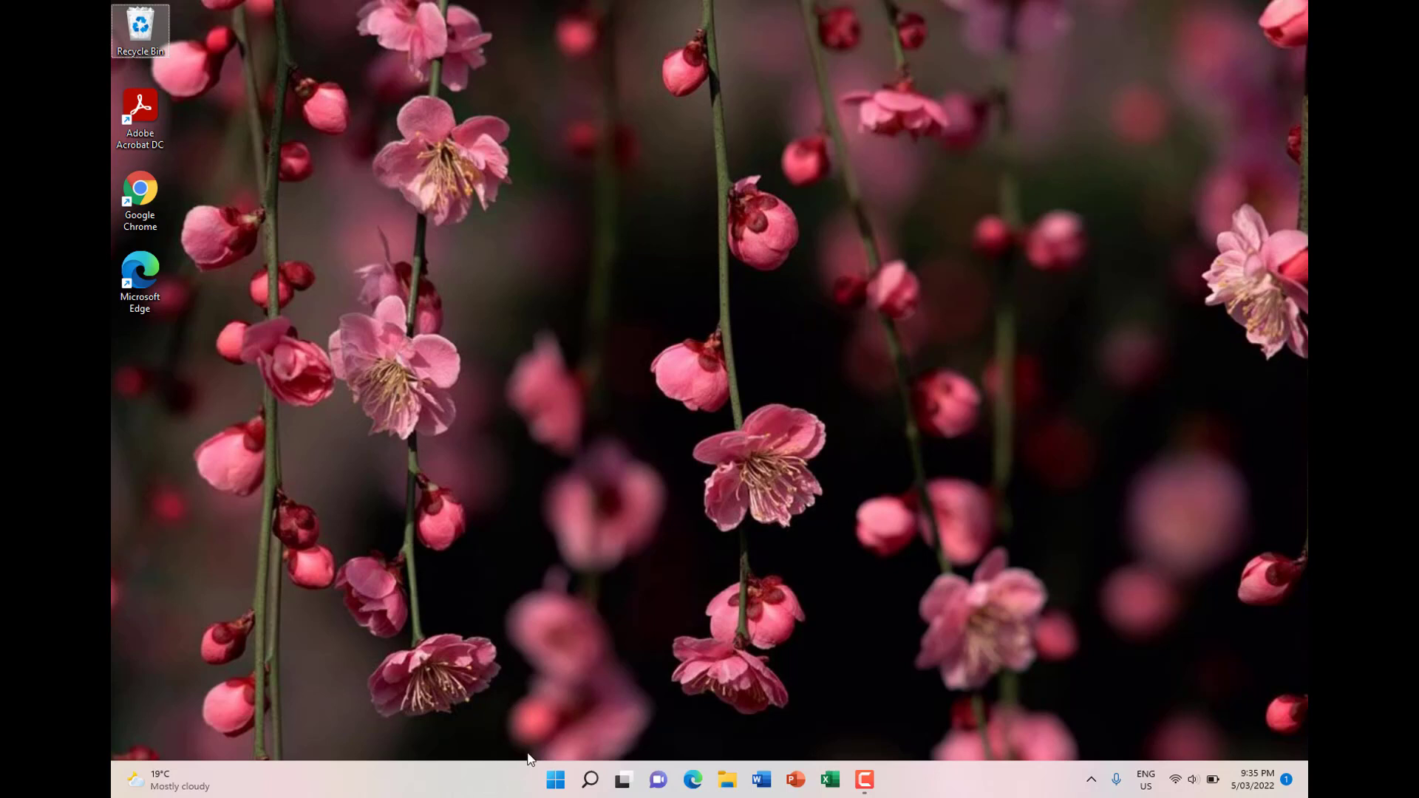
mouse_move(531, 785)
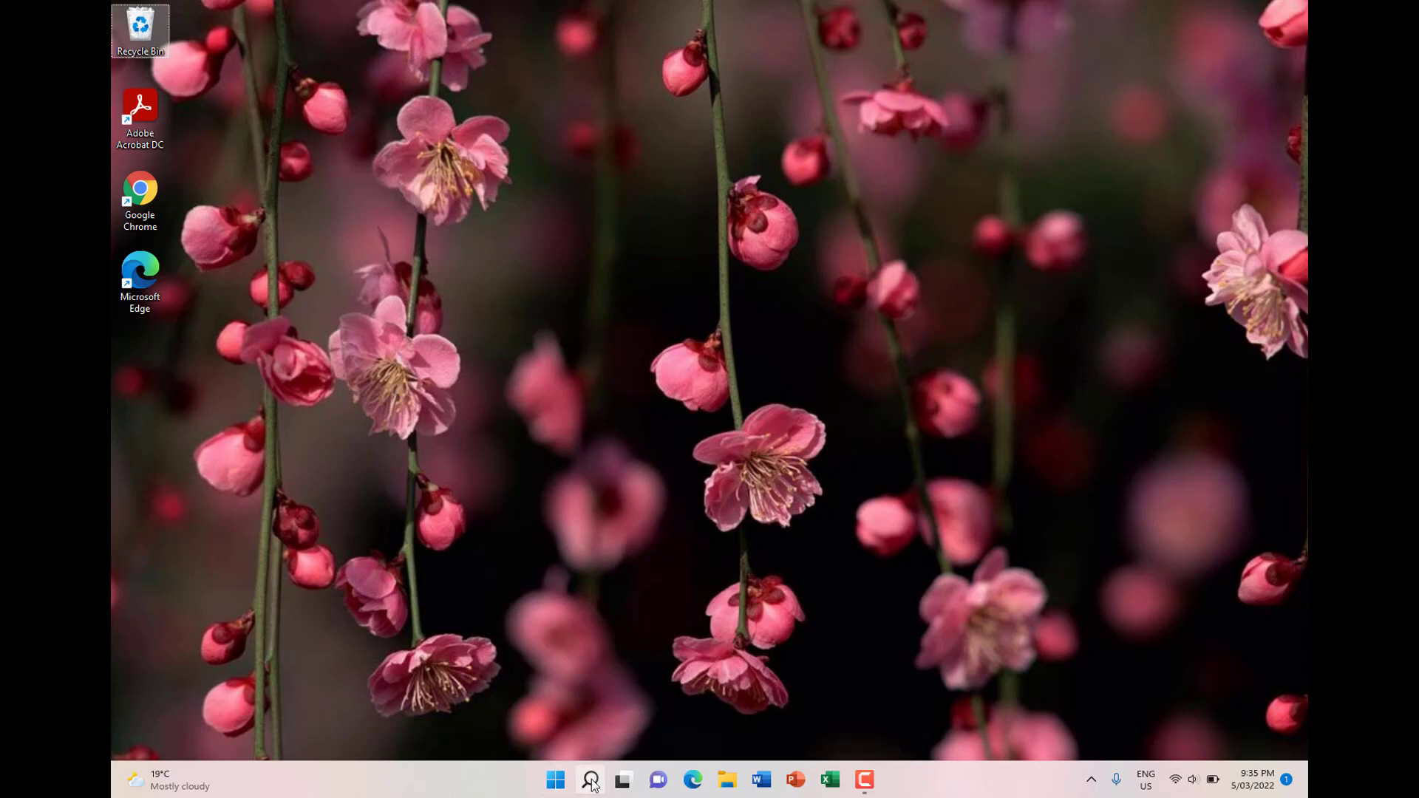
mouse_move(748, 787)
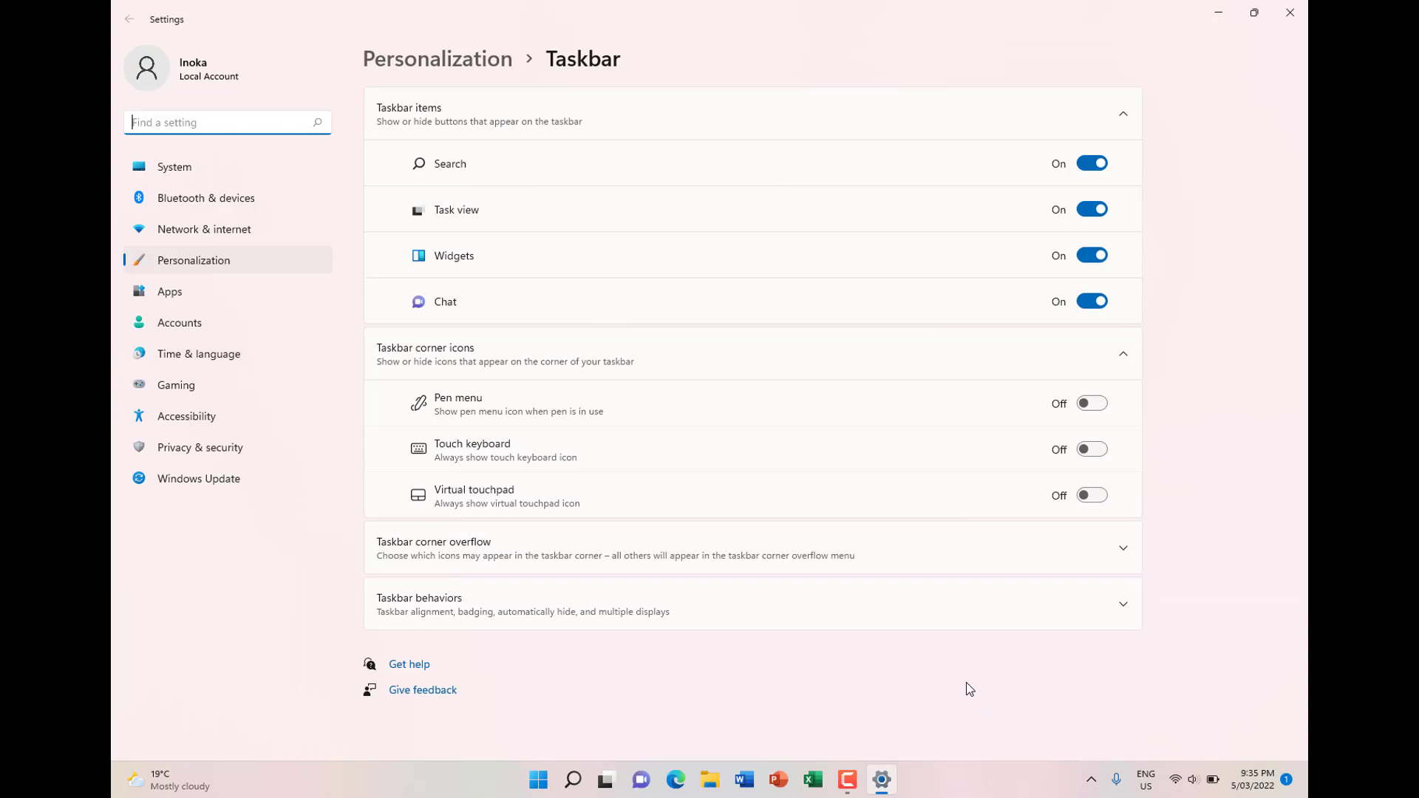
mouse_move(917, 676)
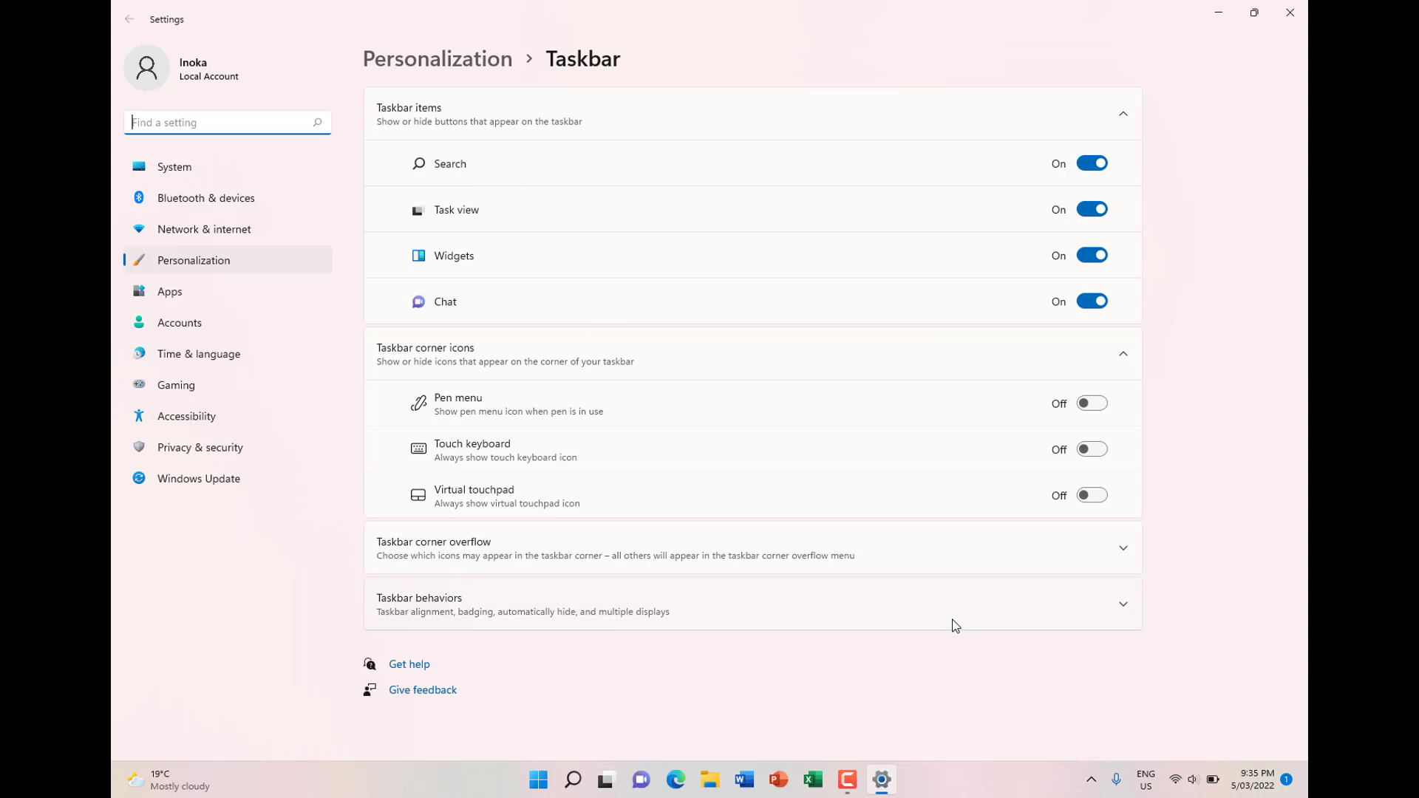
mouse_move(990, 618)
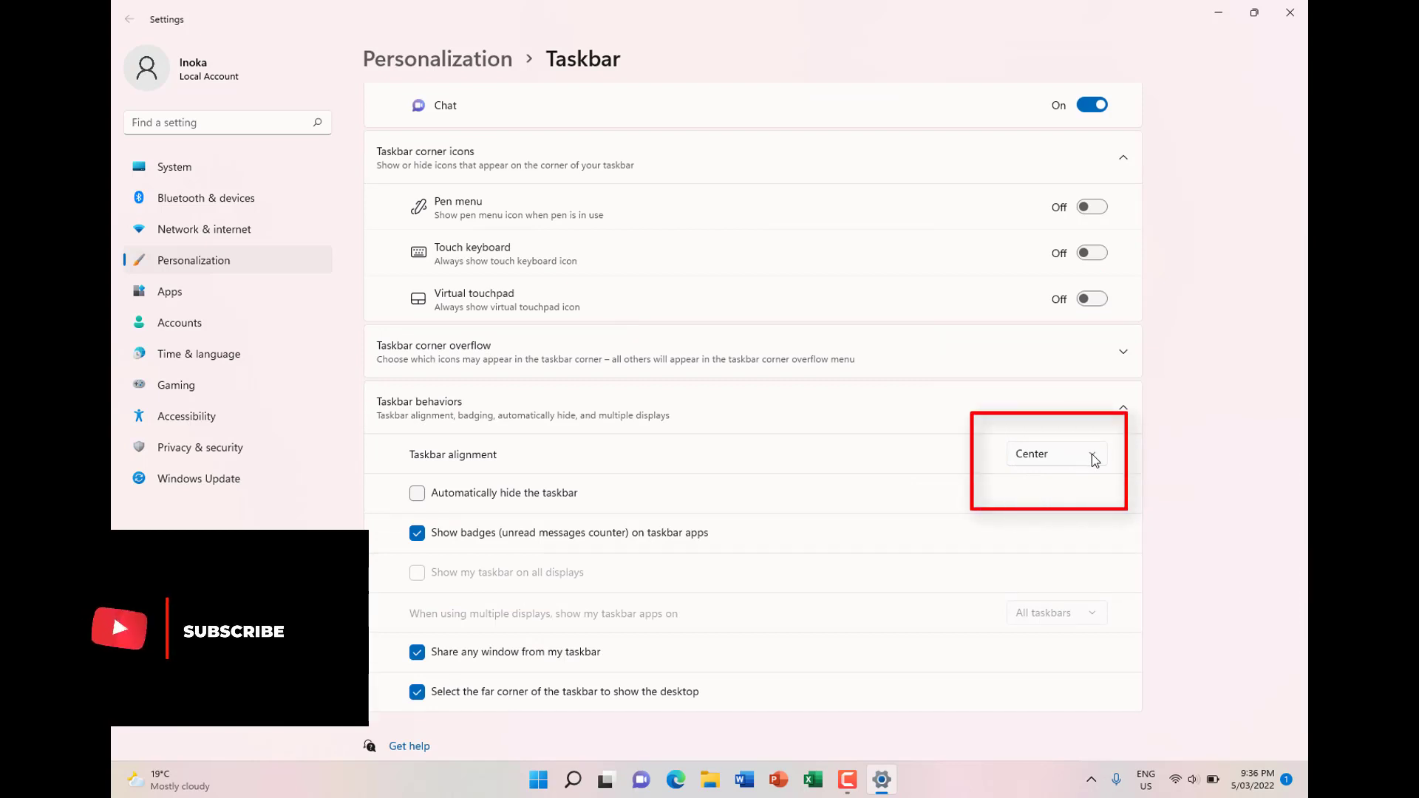
click(1054, 454)
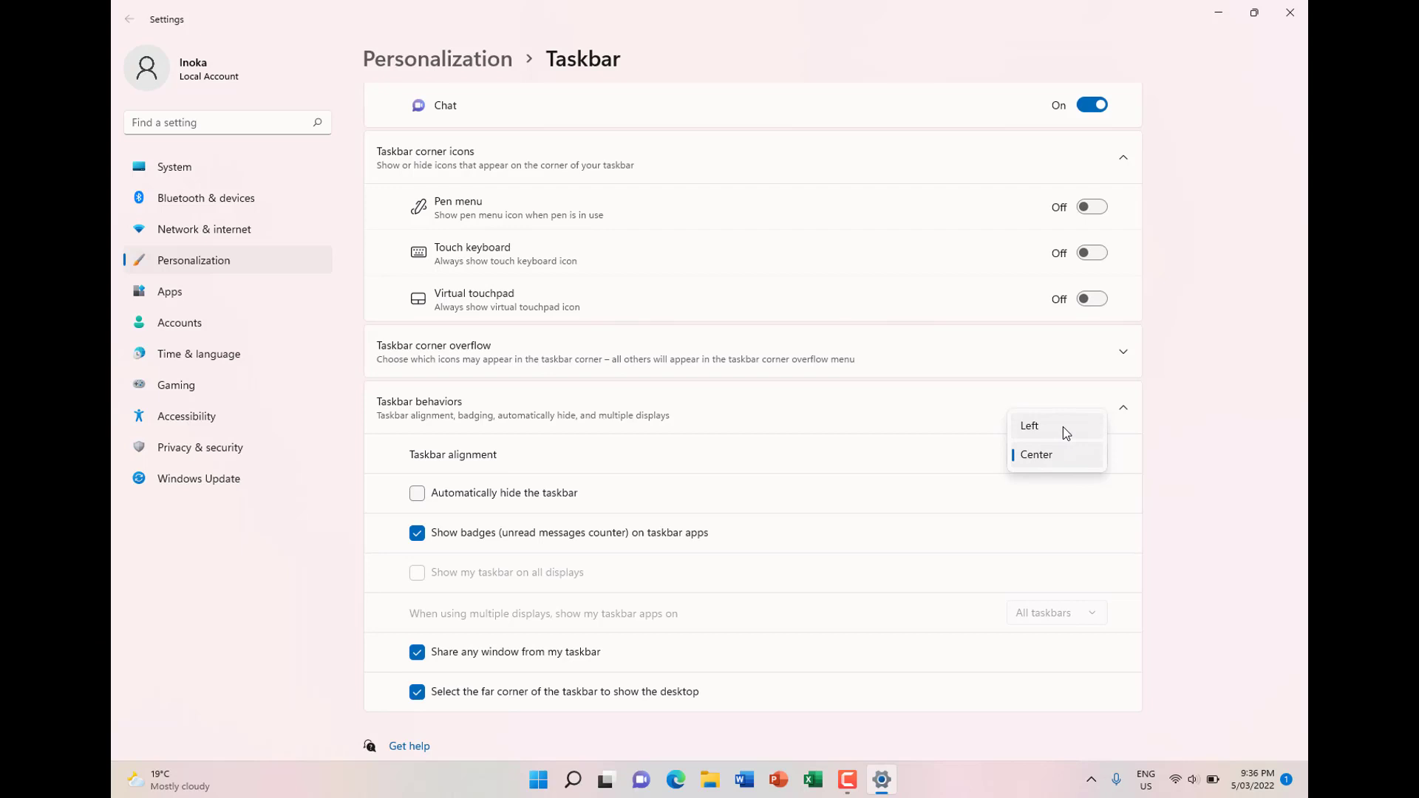
mouse_move(1052, 465)
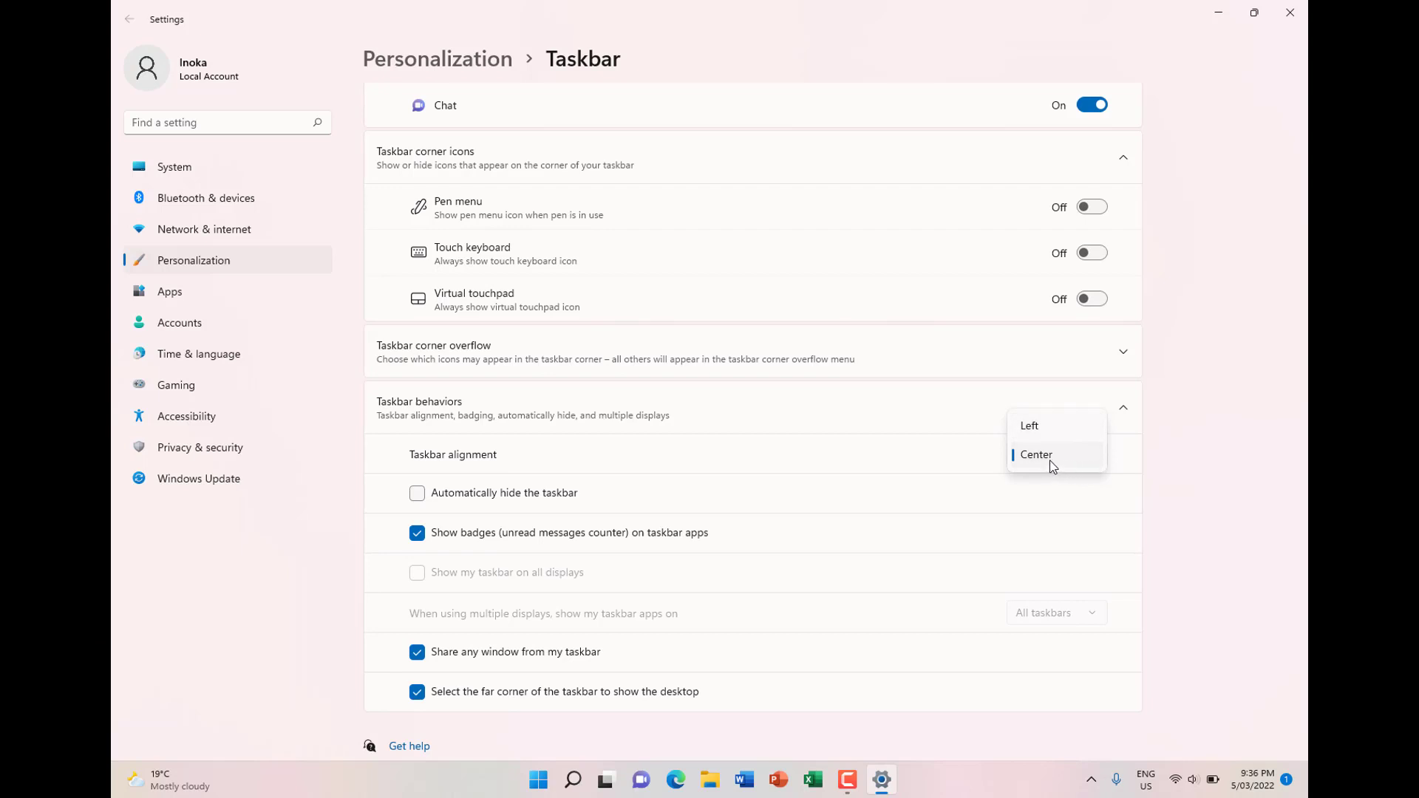
mouse_move(1064, 466)
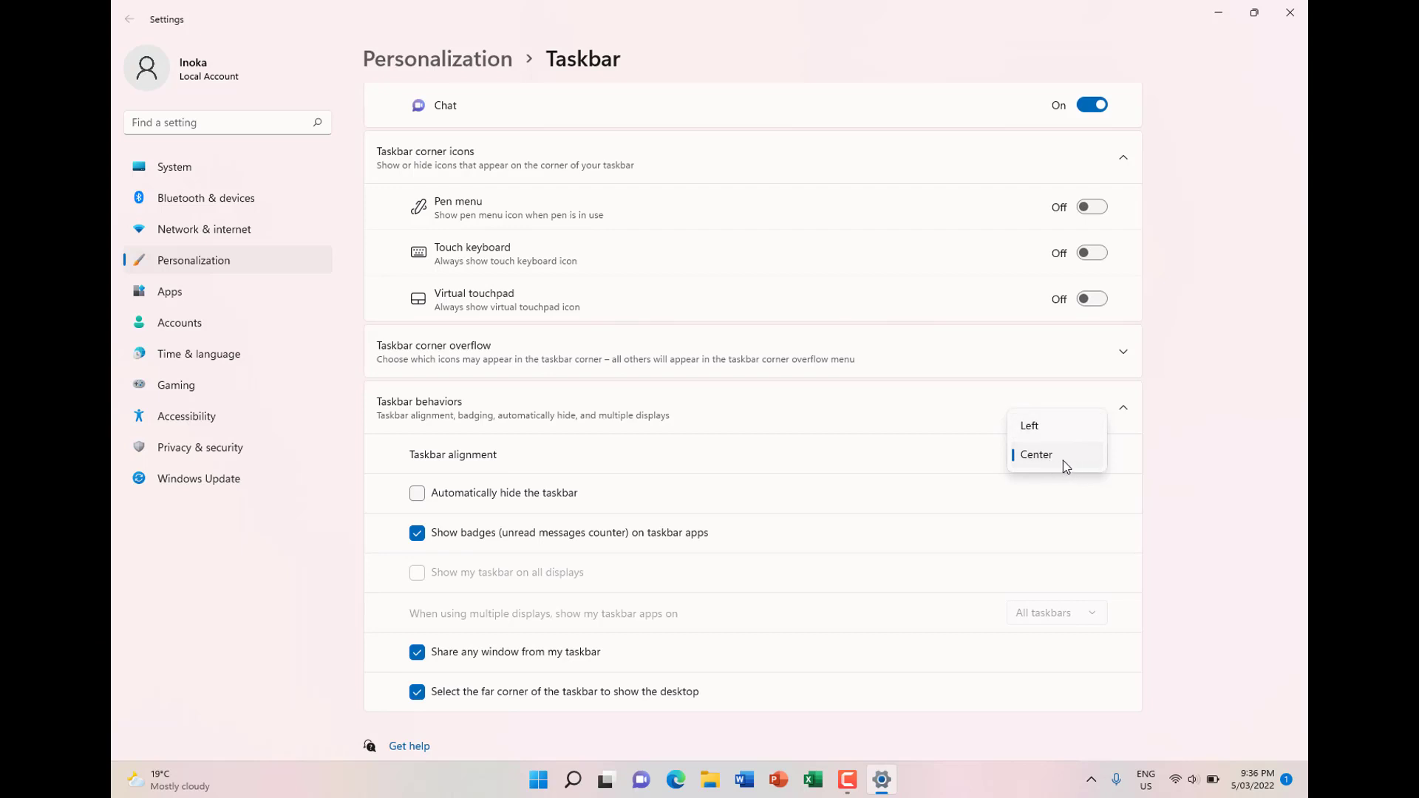
click(1035, 454)
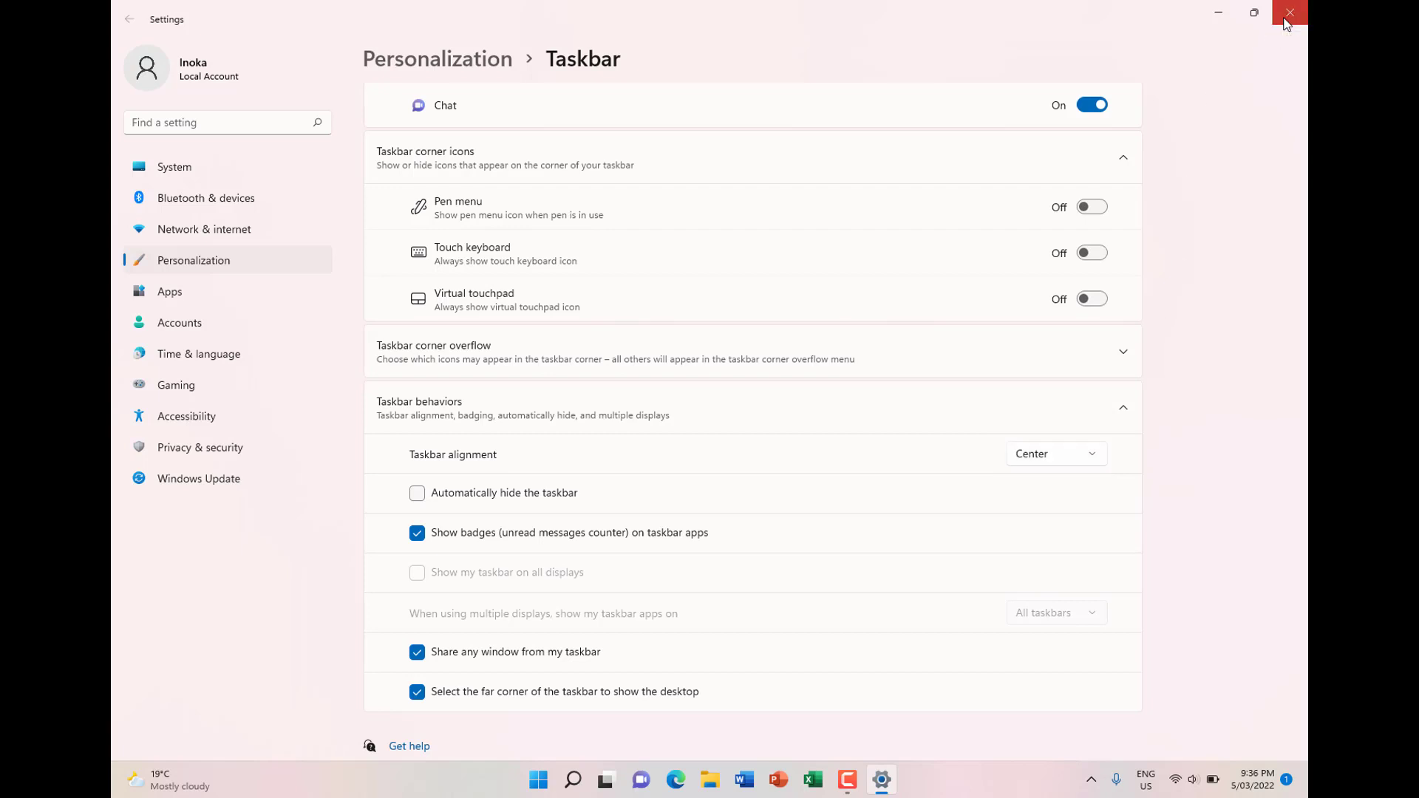
click(1289, 13)
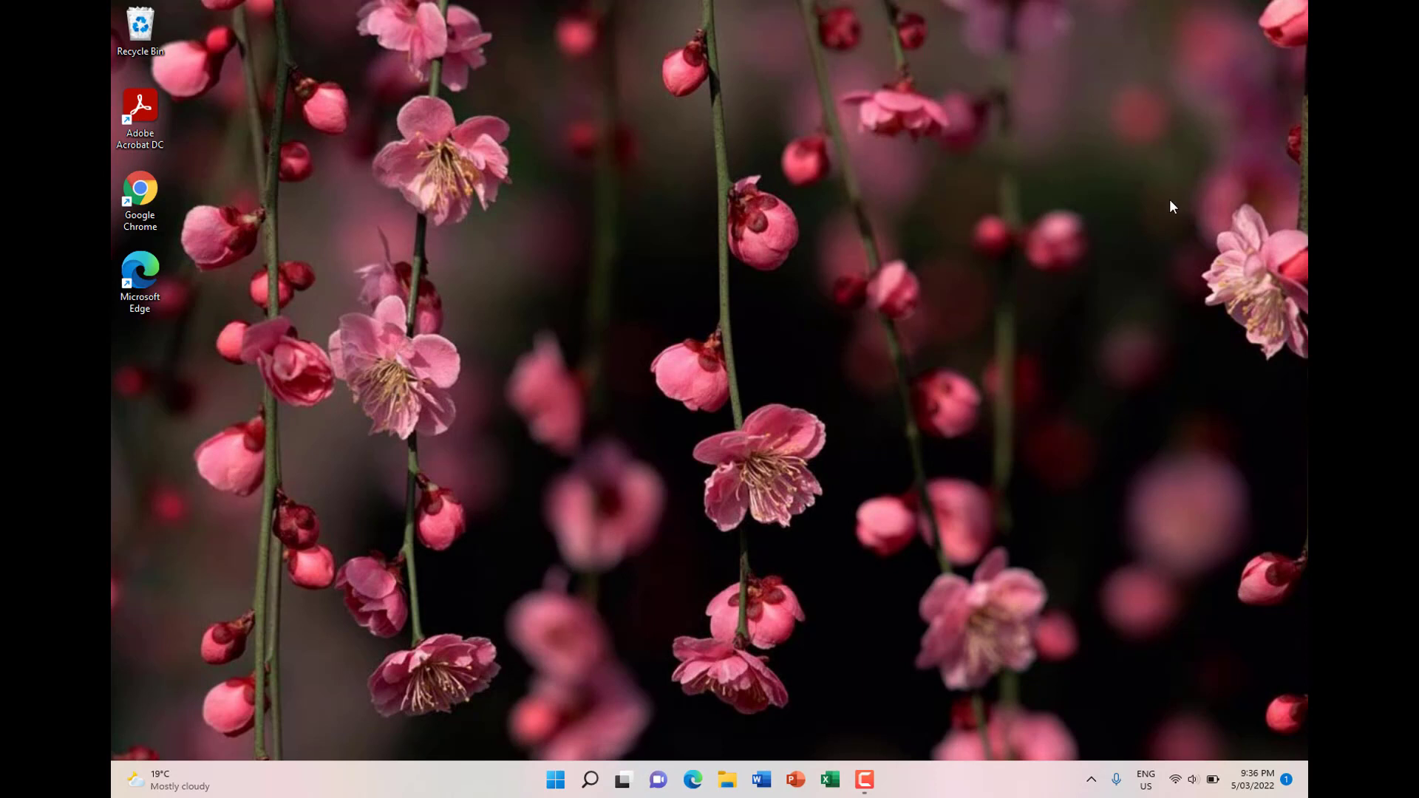
mouse_move(1051, 371)
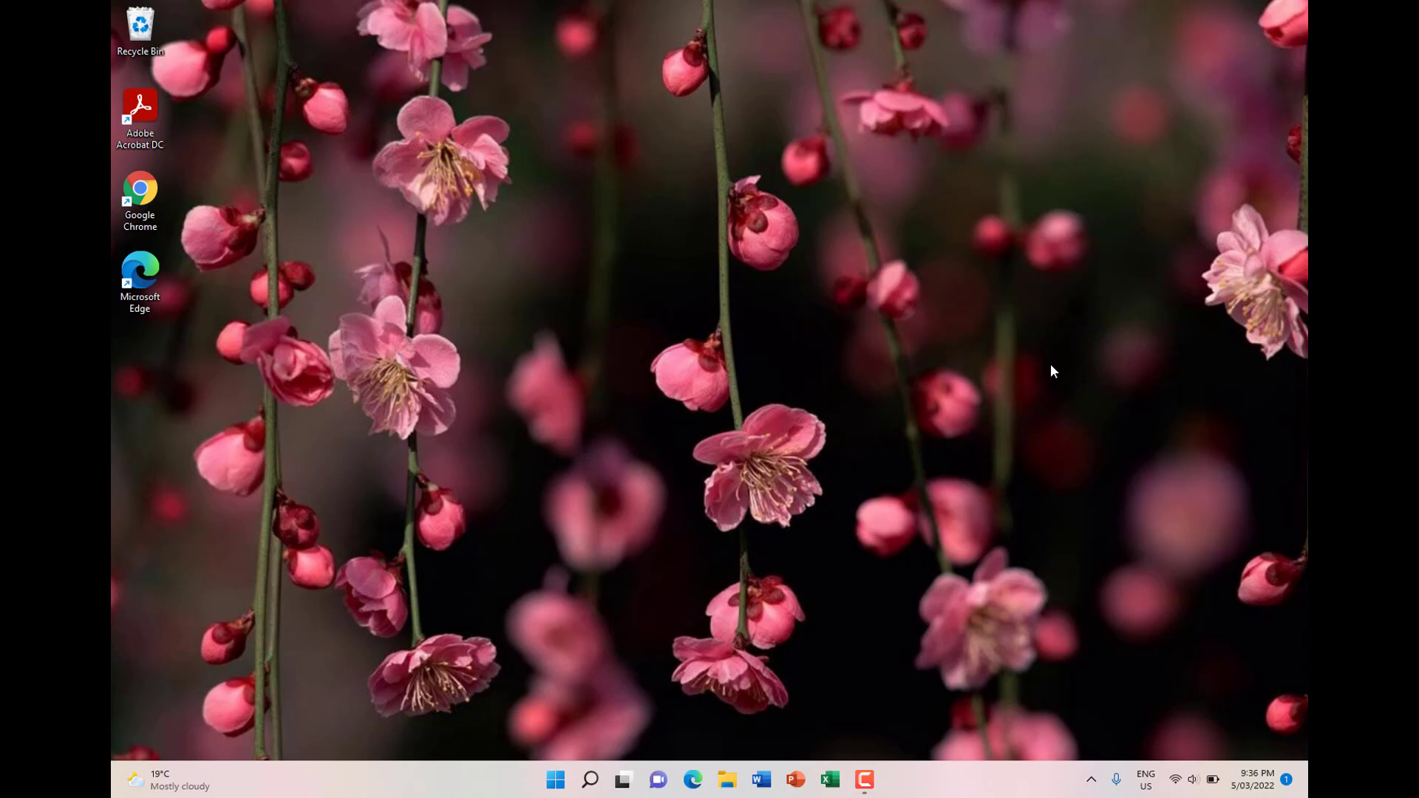
mouse_move(1038, 766)
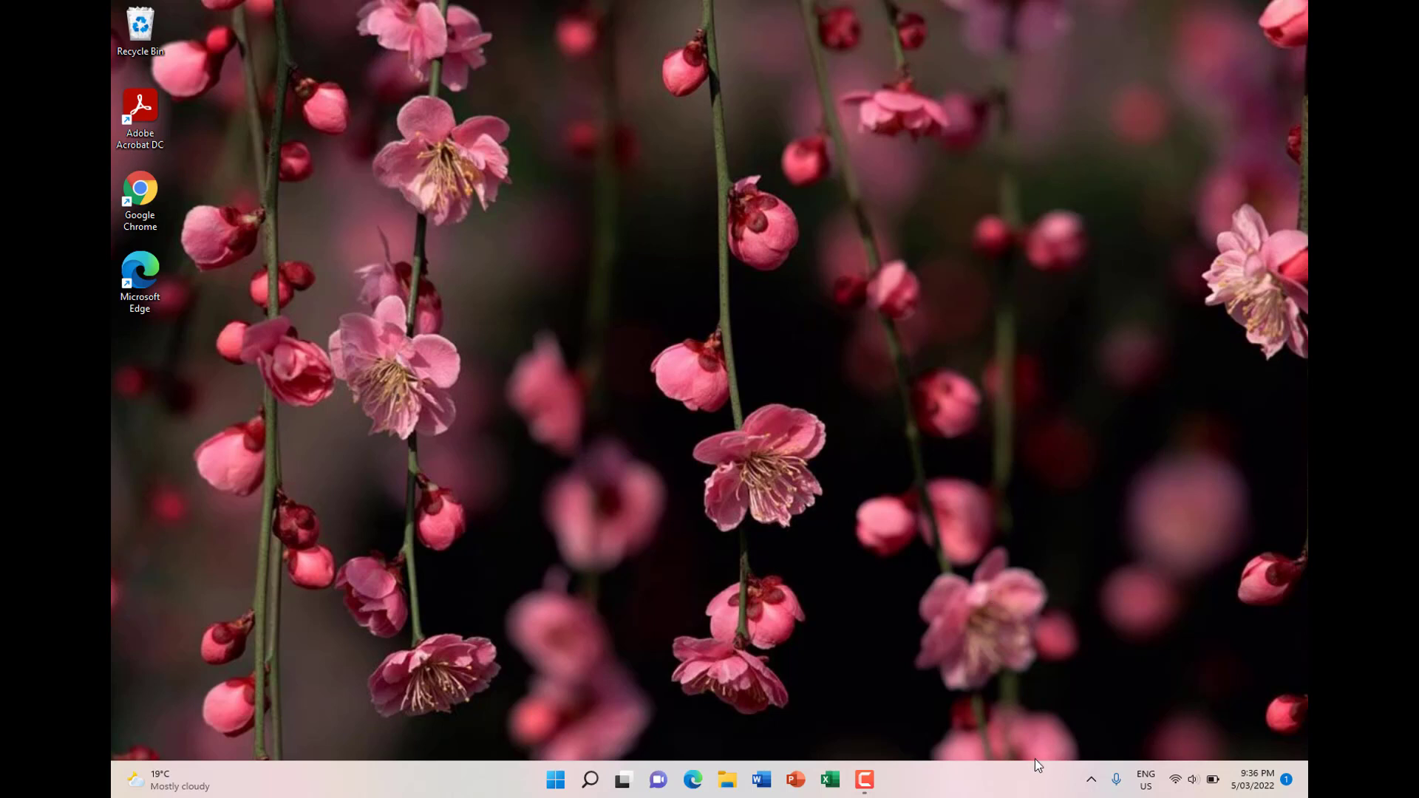
mouse_move(1075, 793)
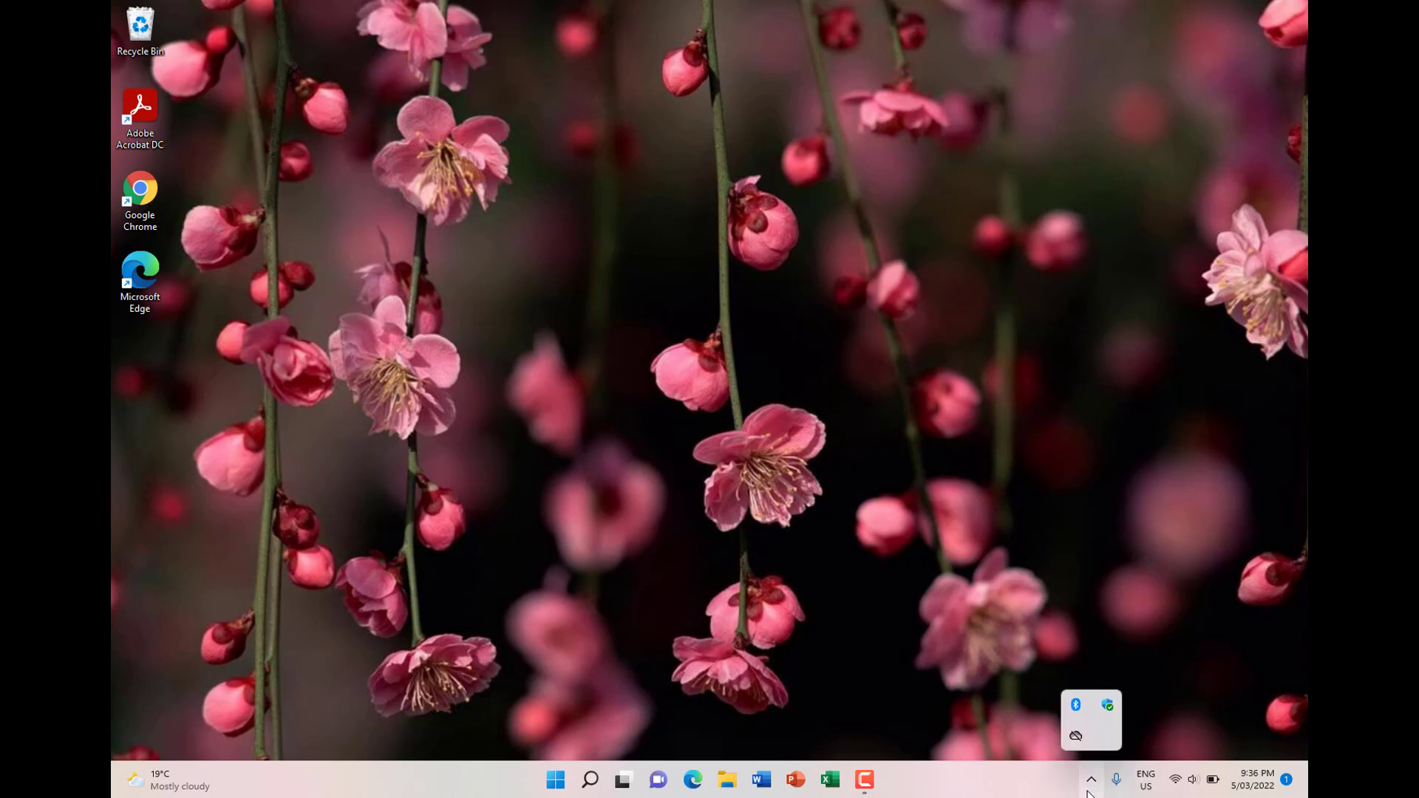
mouse_move(1075, 705)
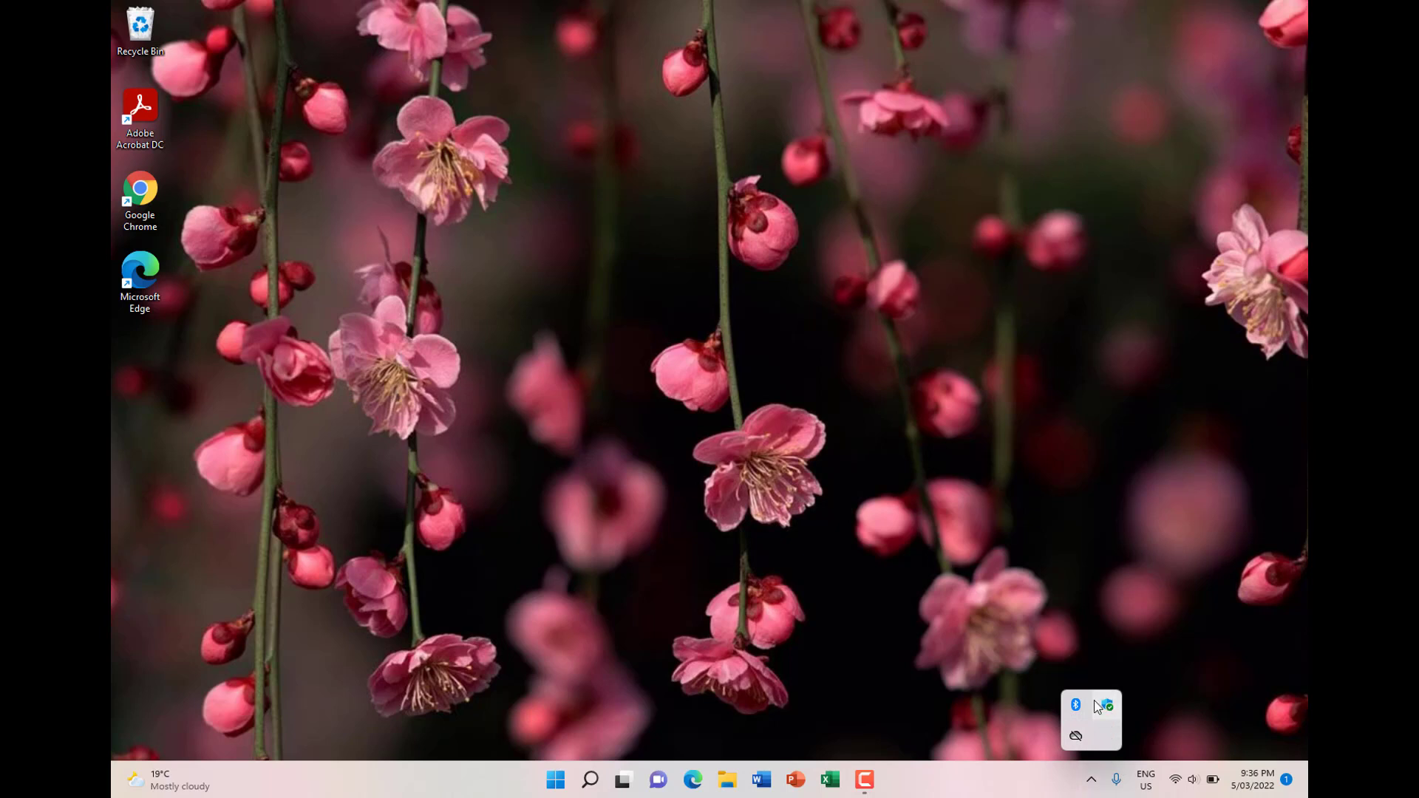
mouse_move(1076, 705)
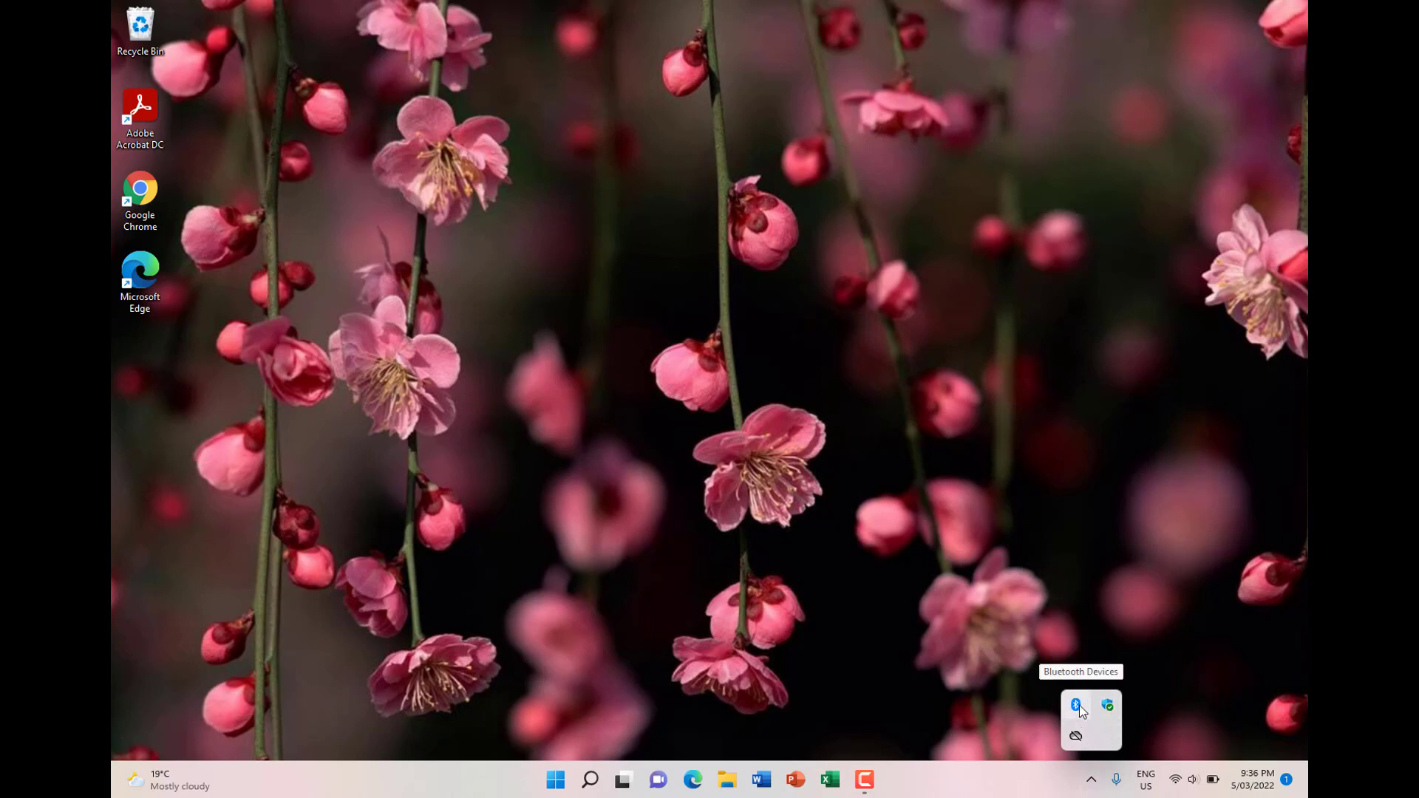
mouse_move(1063, 787)
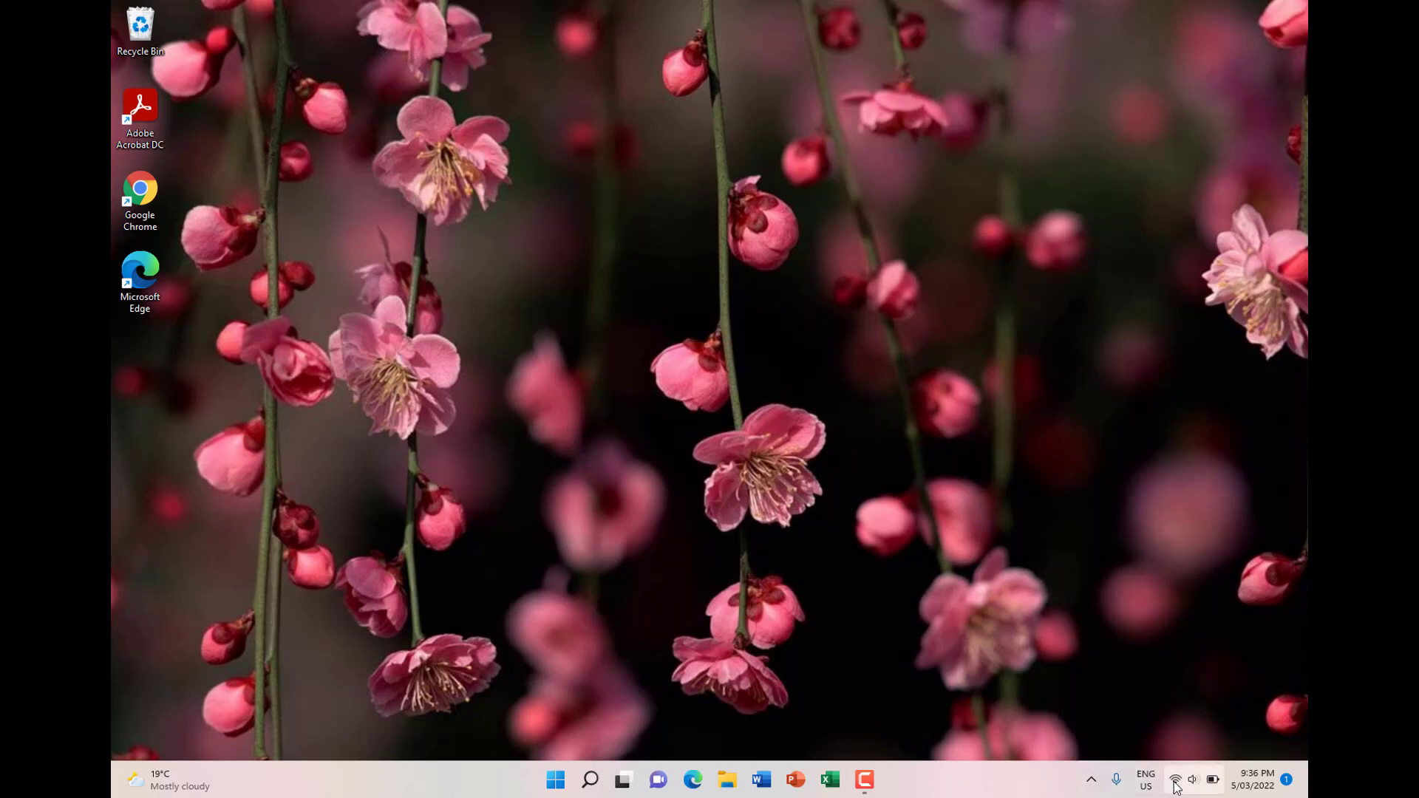
mouse_move(1174, 779)
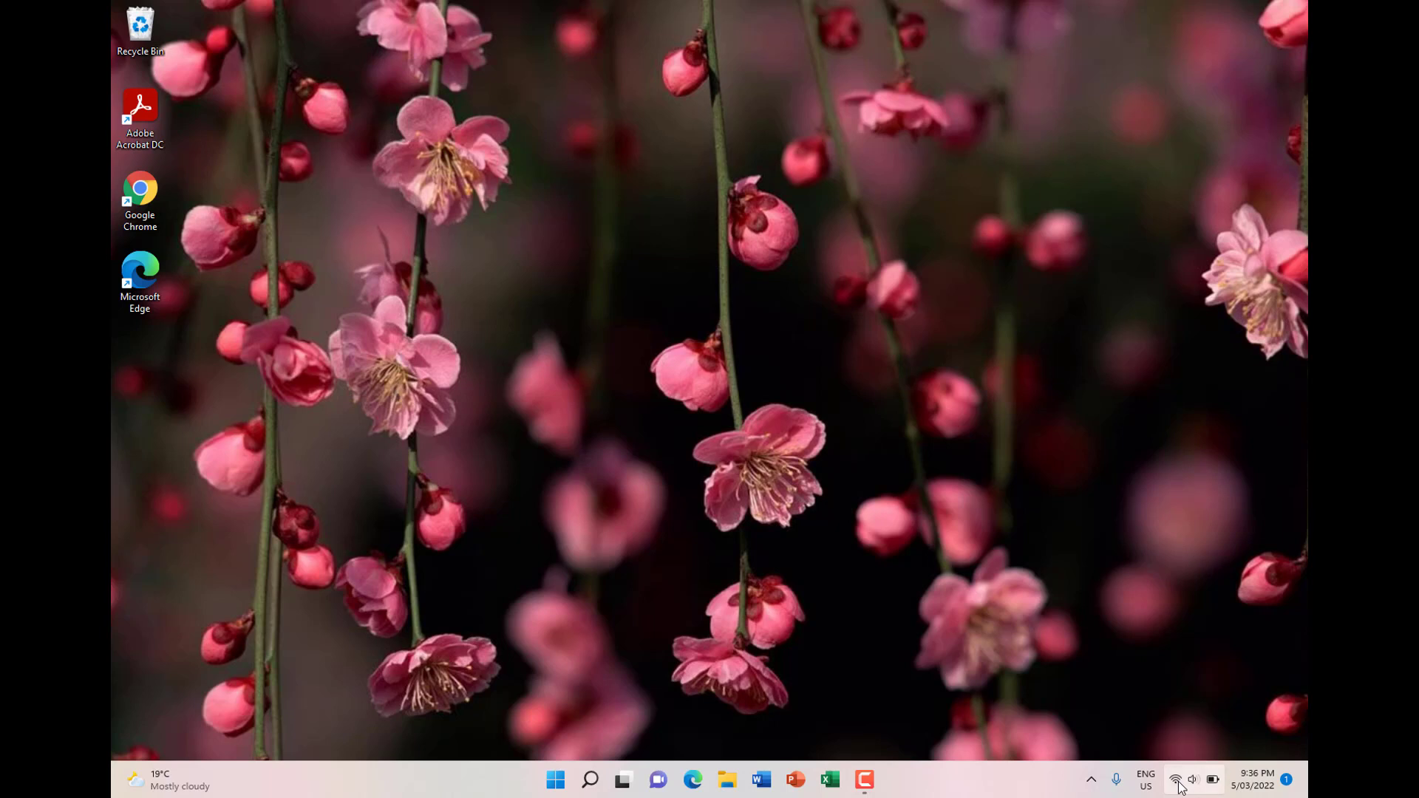
Show the Quick Settings flyout from the system tray network/volume/battery icons
click(1176, 779)
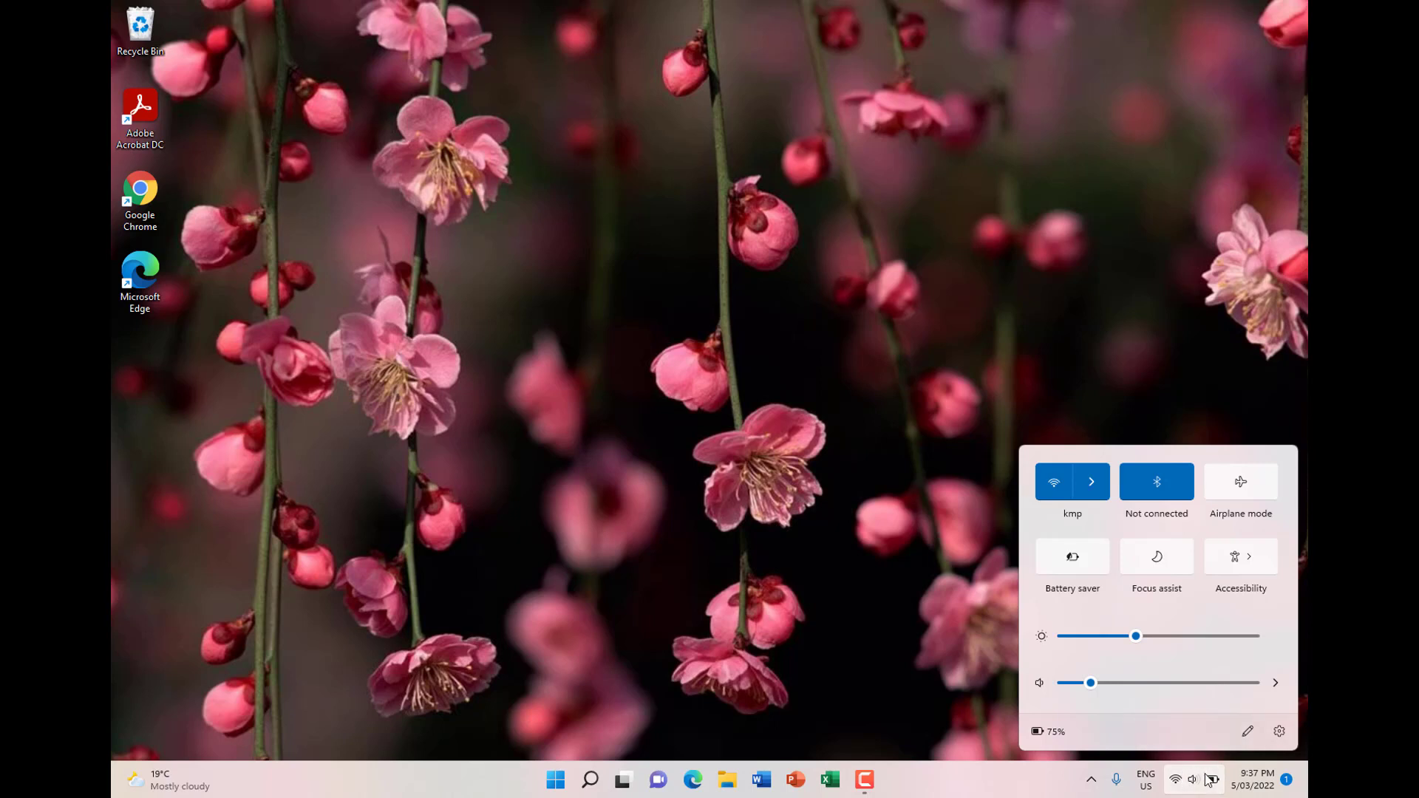
mouse_move(1095, 538)
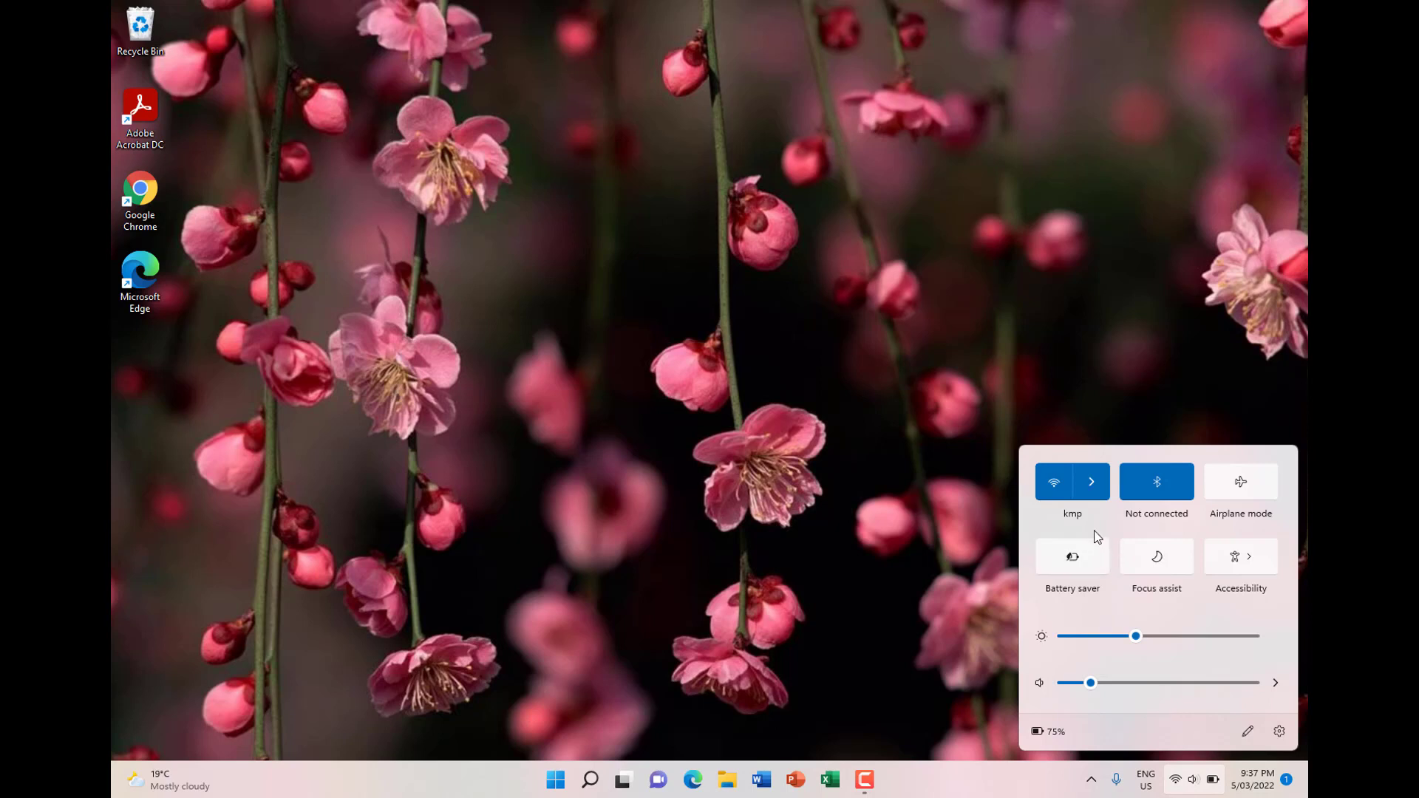
mouse_move(1110, 521)
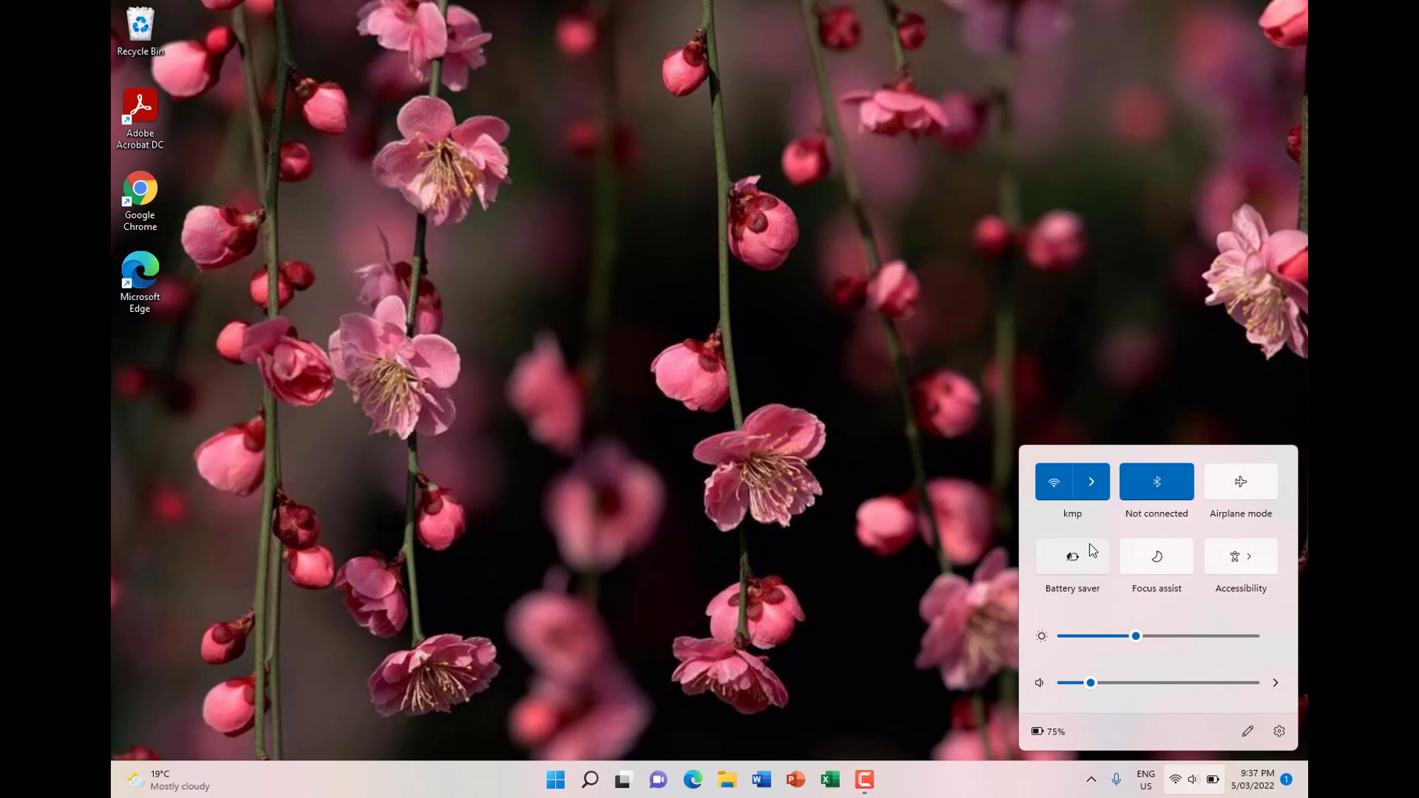
mouse_move(1082, 575)
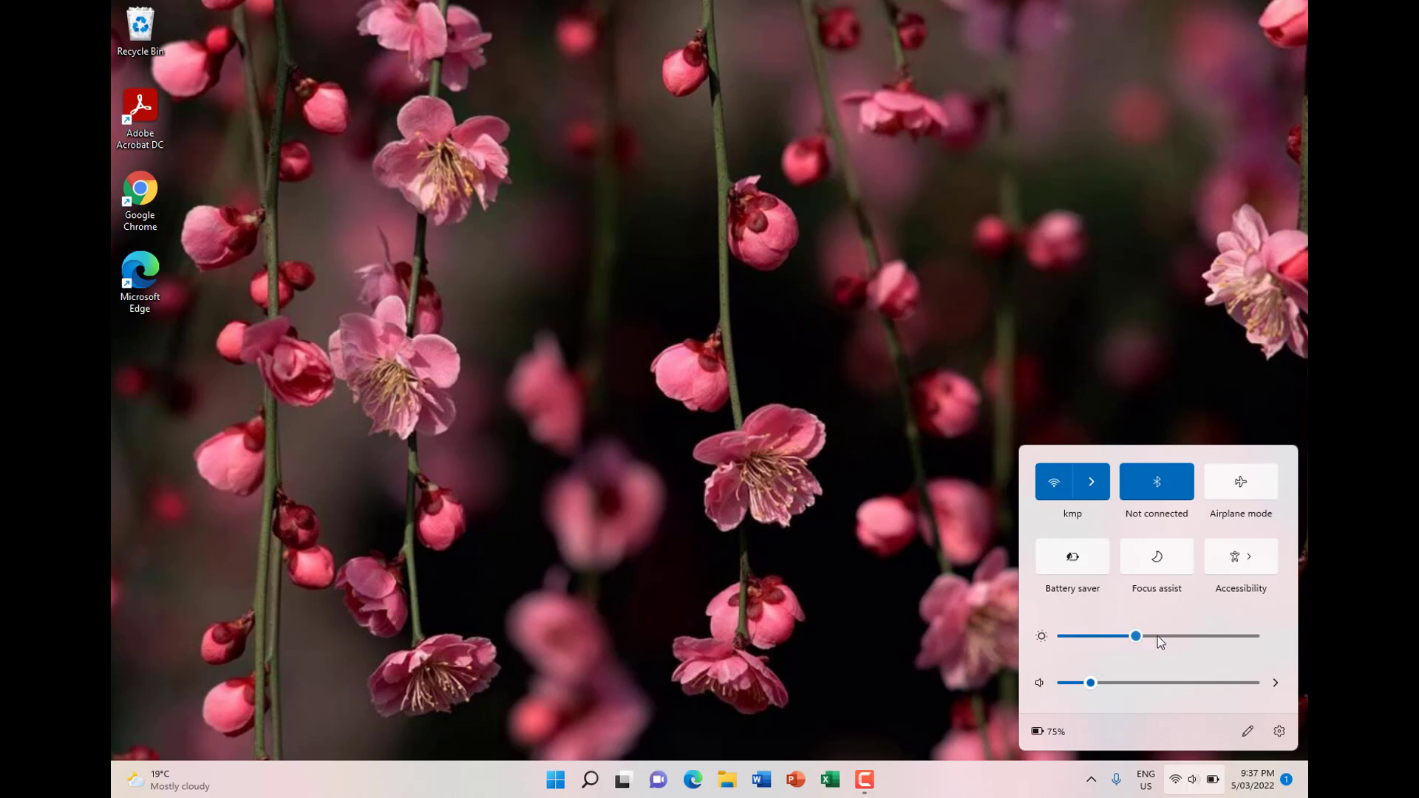
mouse_move(1138, 712)
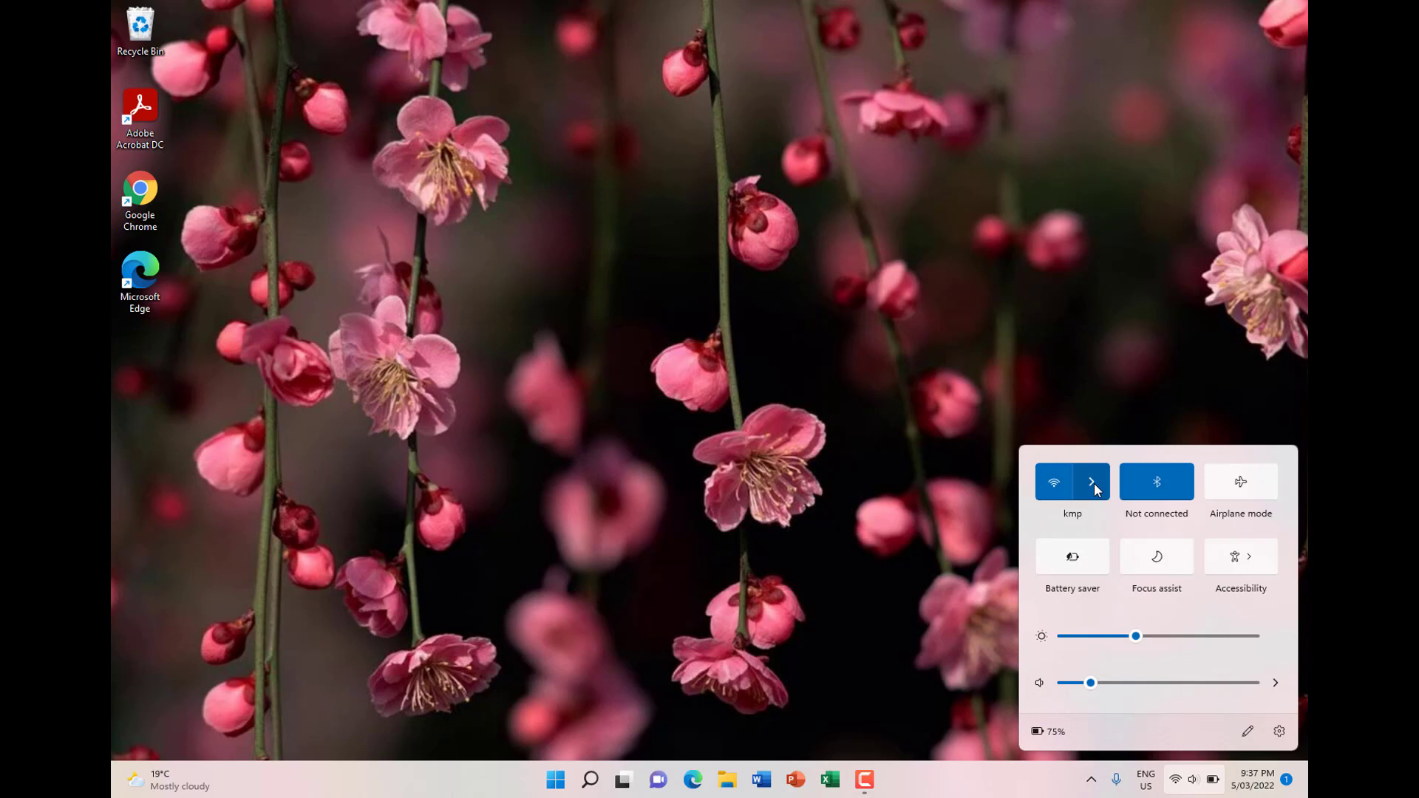
mouse_move(1092, 482)
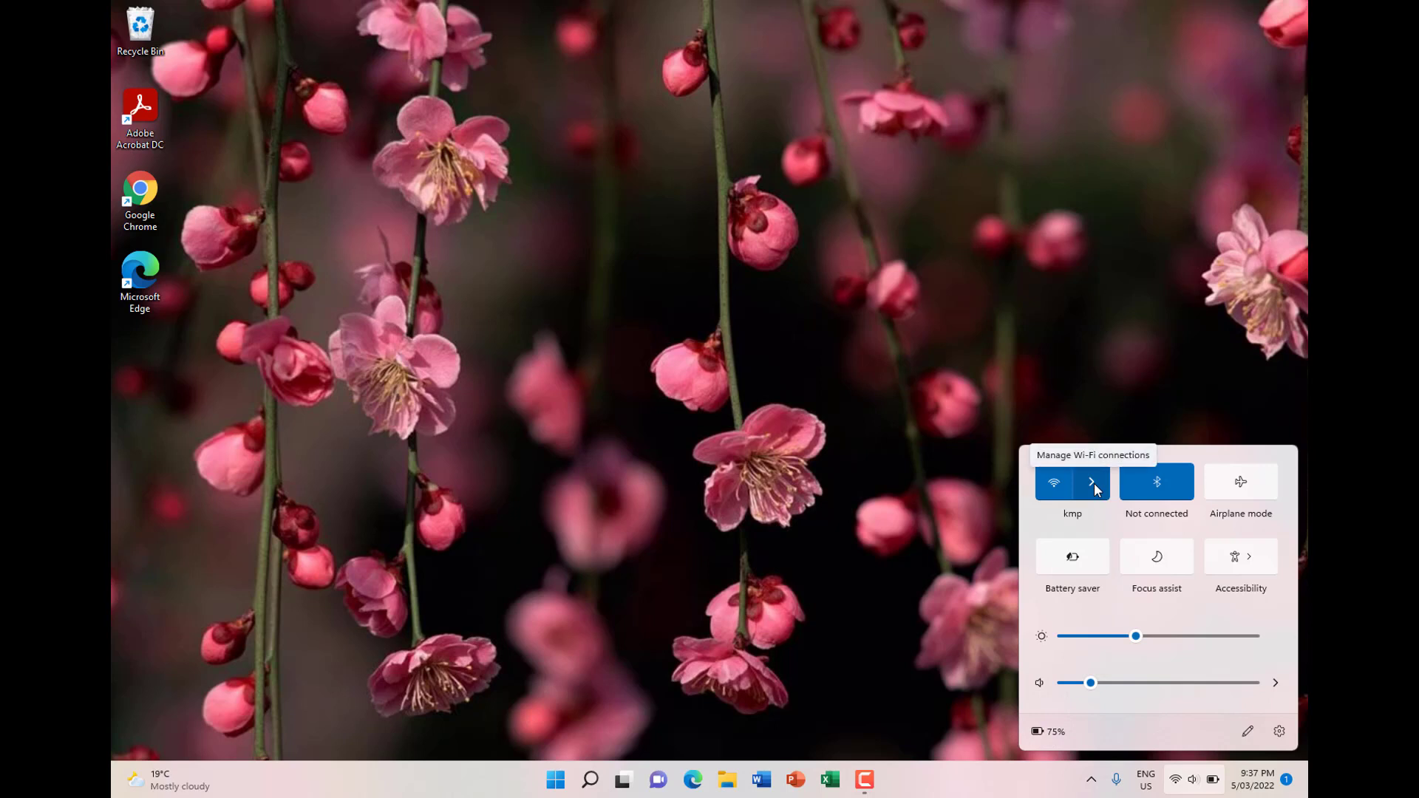
Browse the nearby Wi-Fi list with kmp connected, go back and dismiss Quick Settings
click(1092, 482)
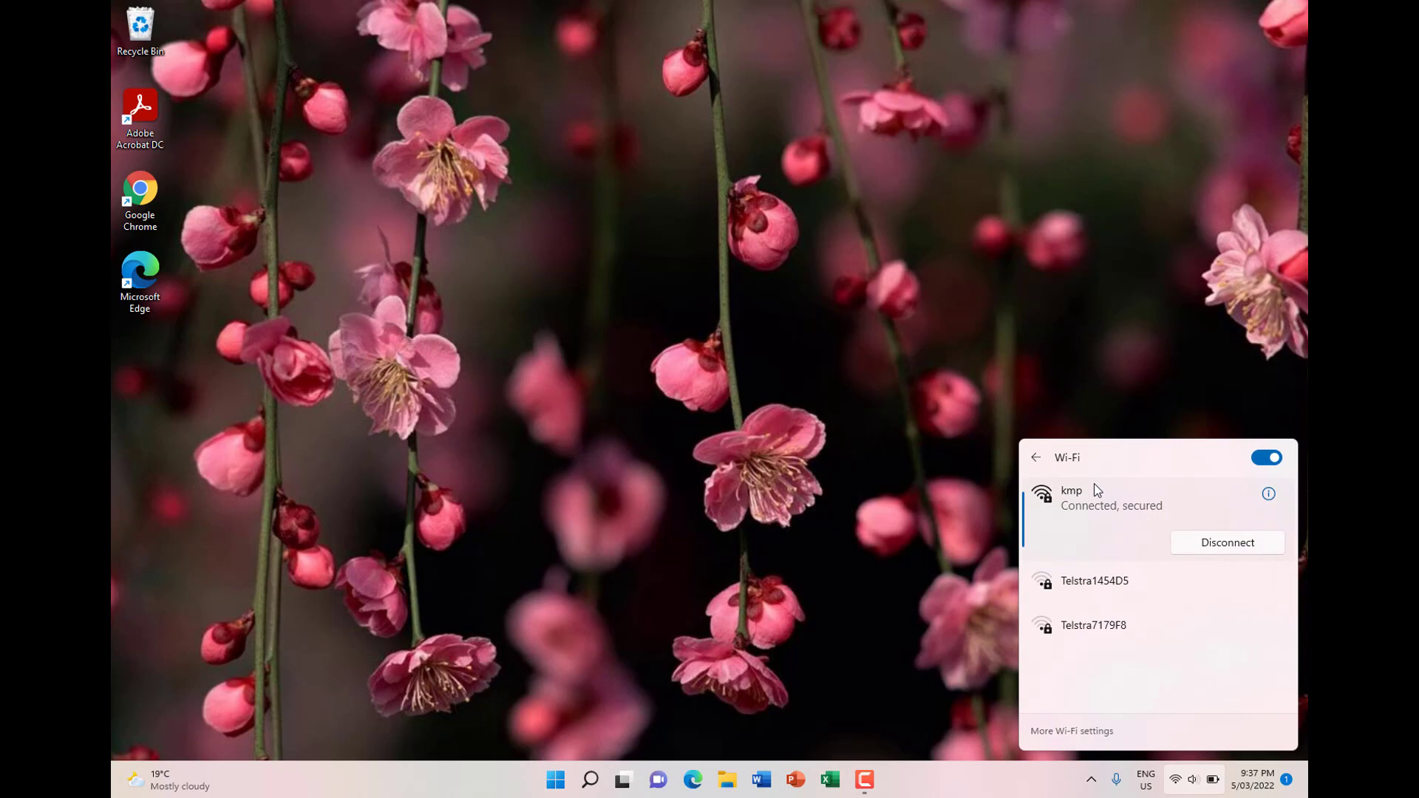
mouse_move(1088, 565)
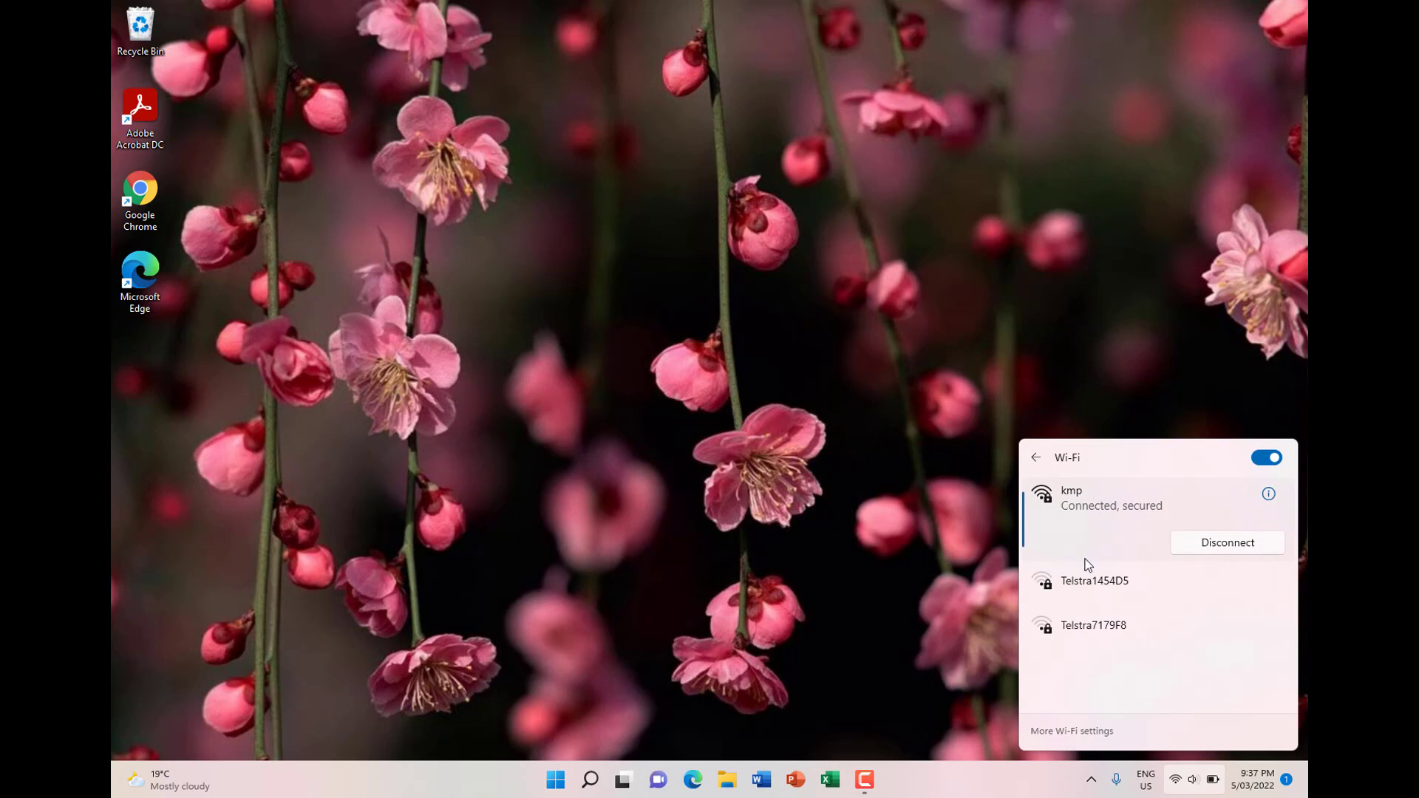
scroll(down, 3)
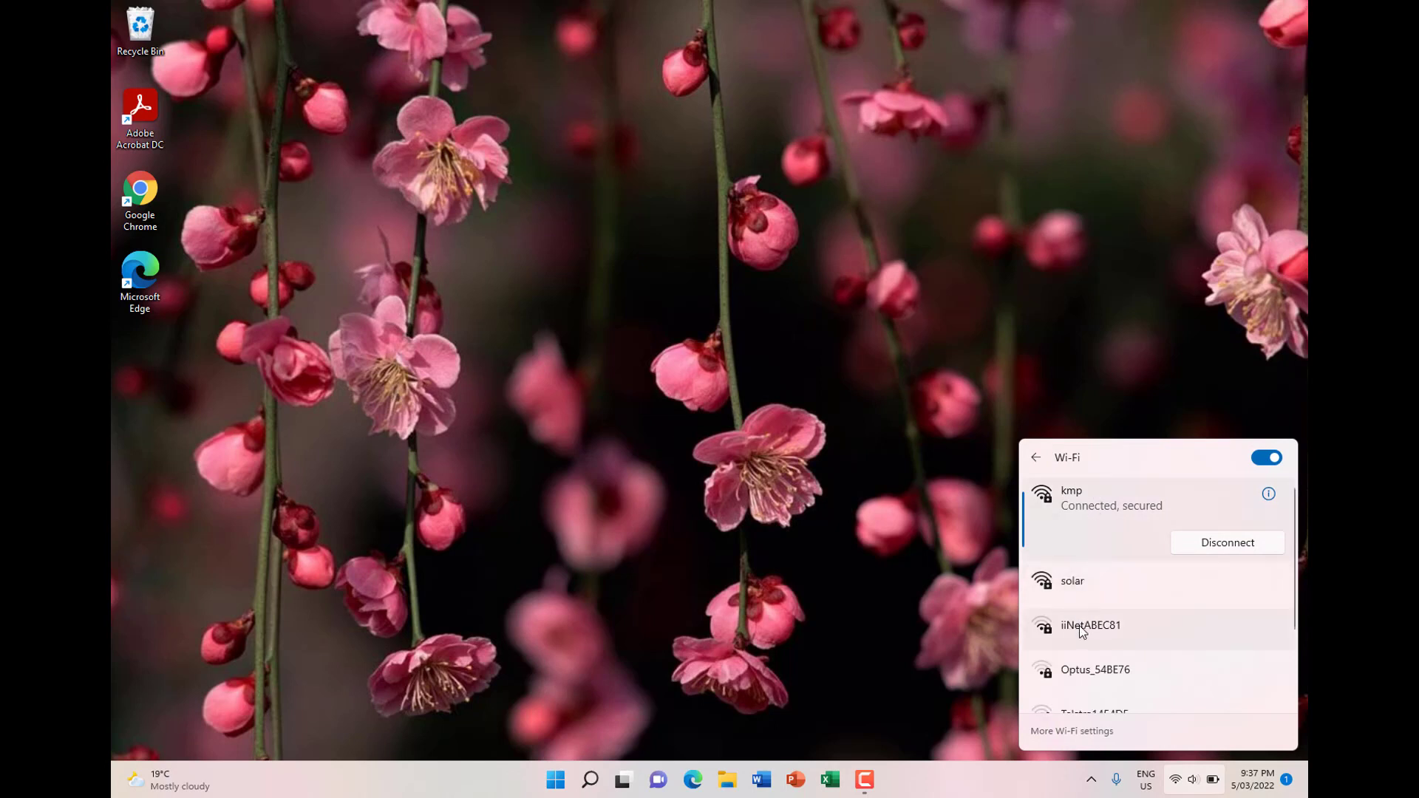
scroll(down, 3)
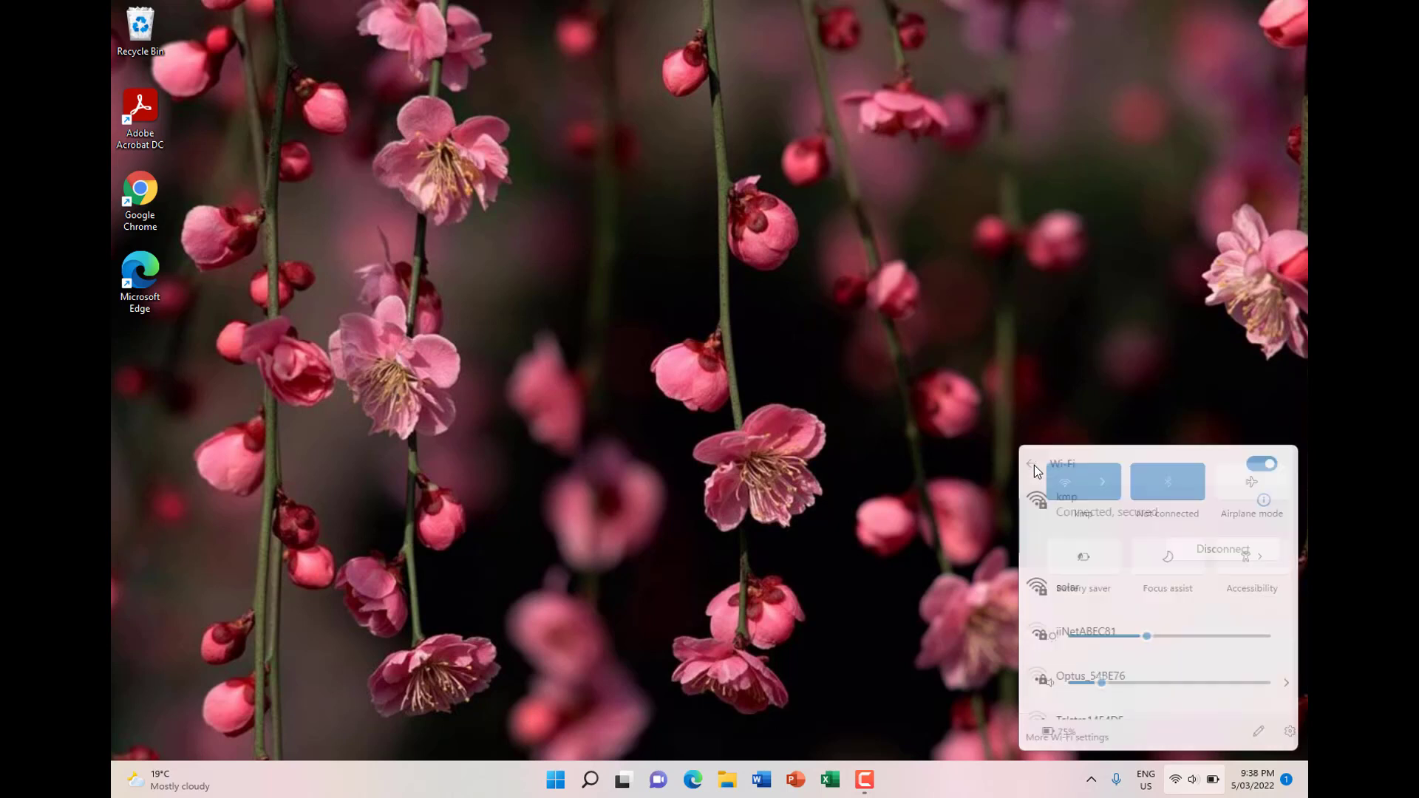
click(1029, 463)
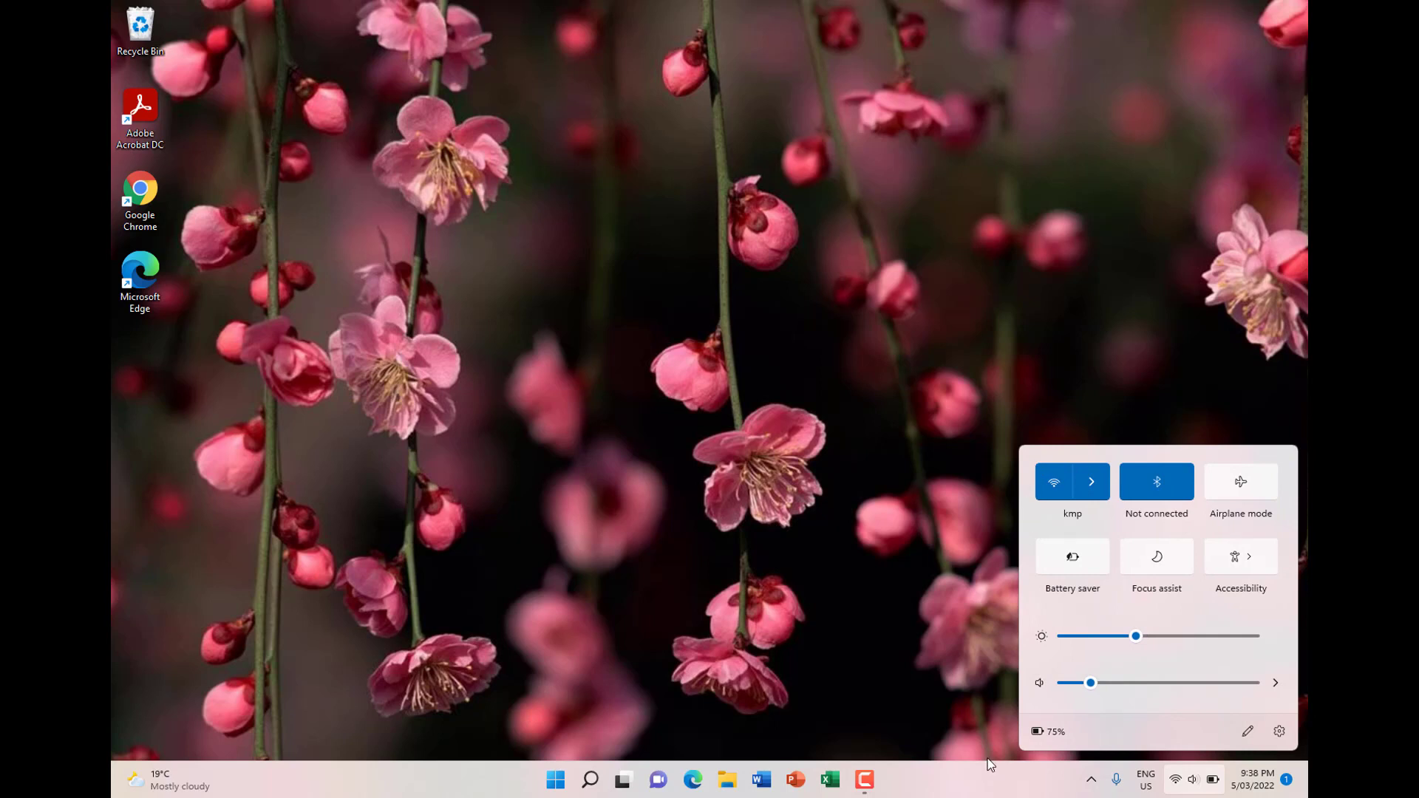
click(1181, 760)
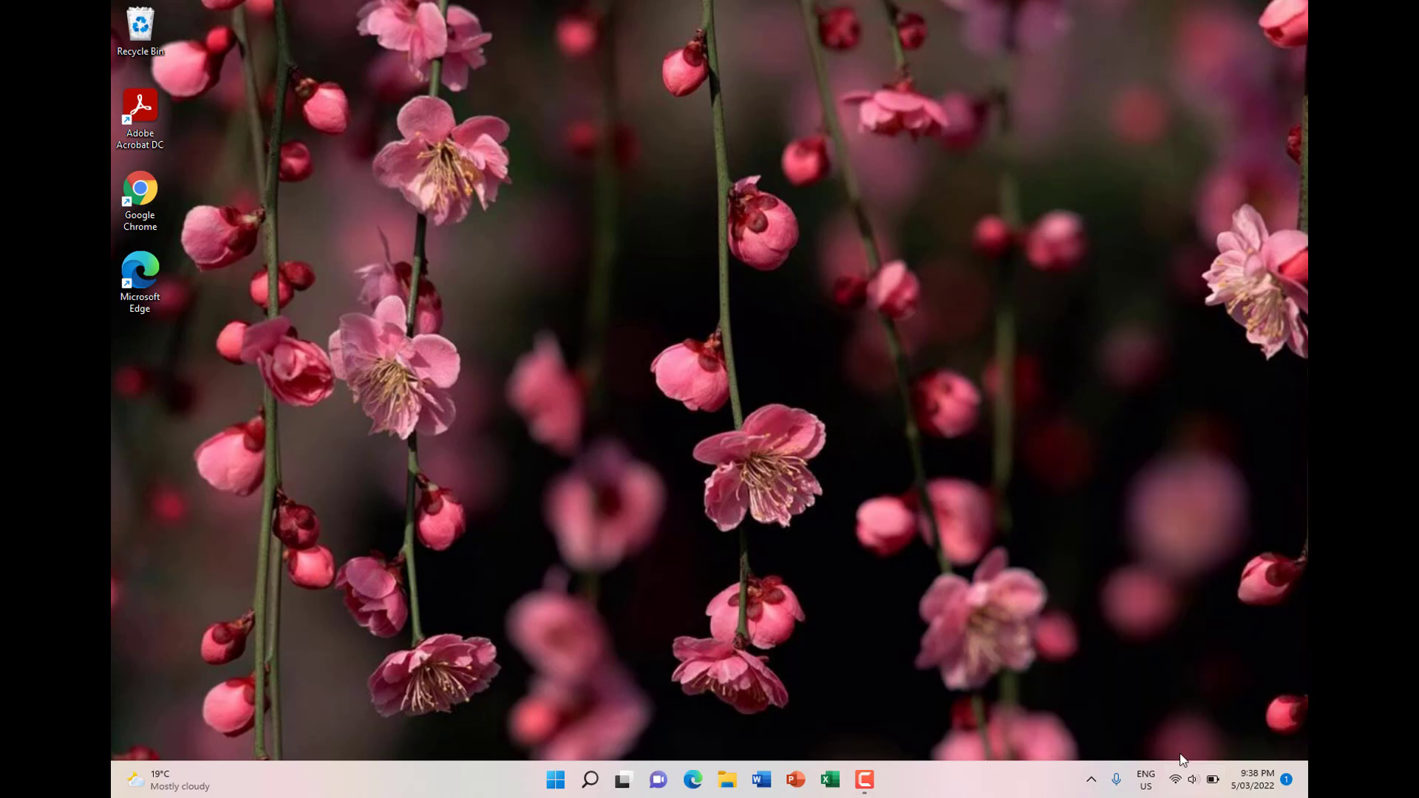
mouse_move(1175, 779)
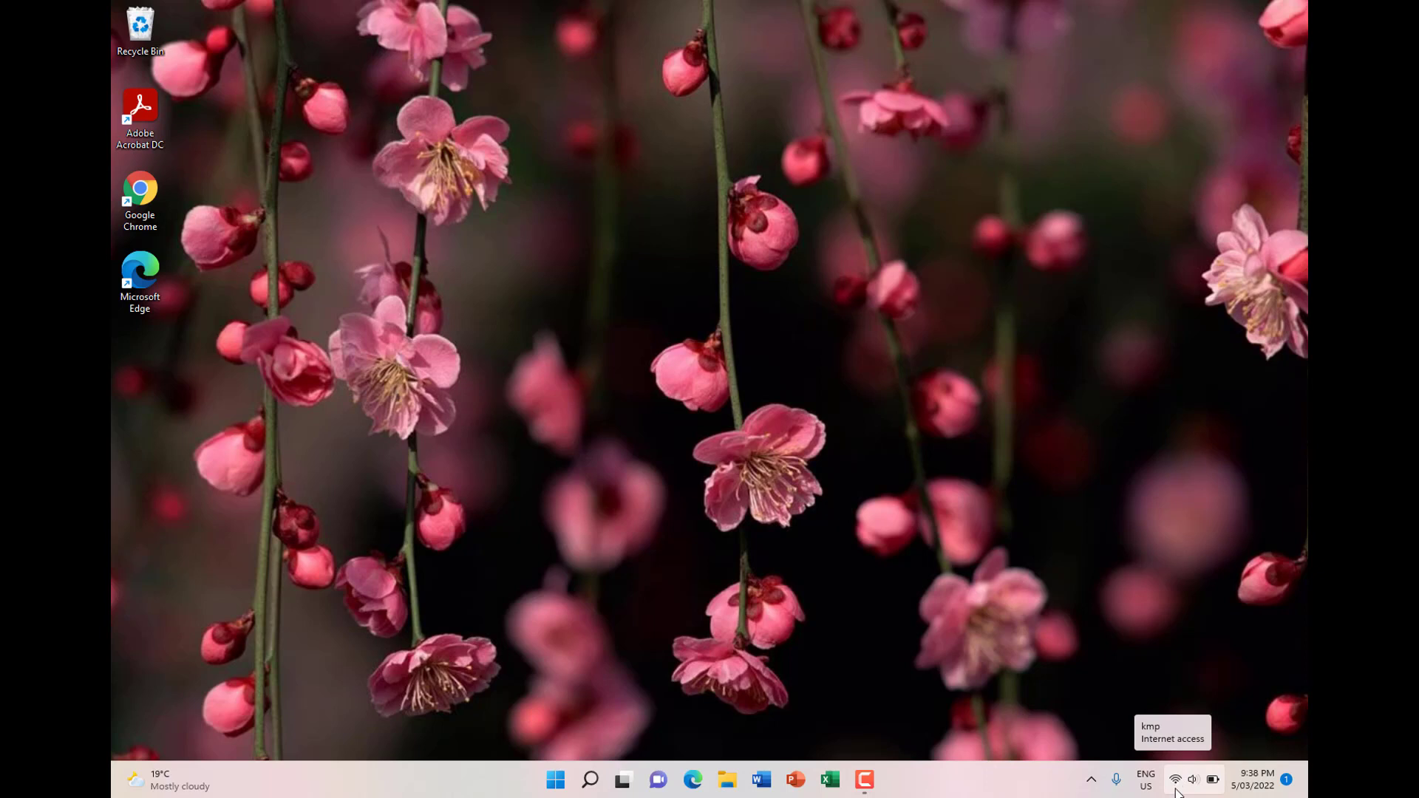
click(1193, 779)
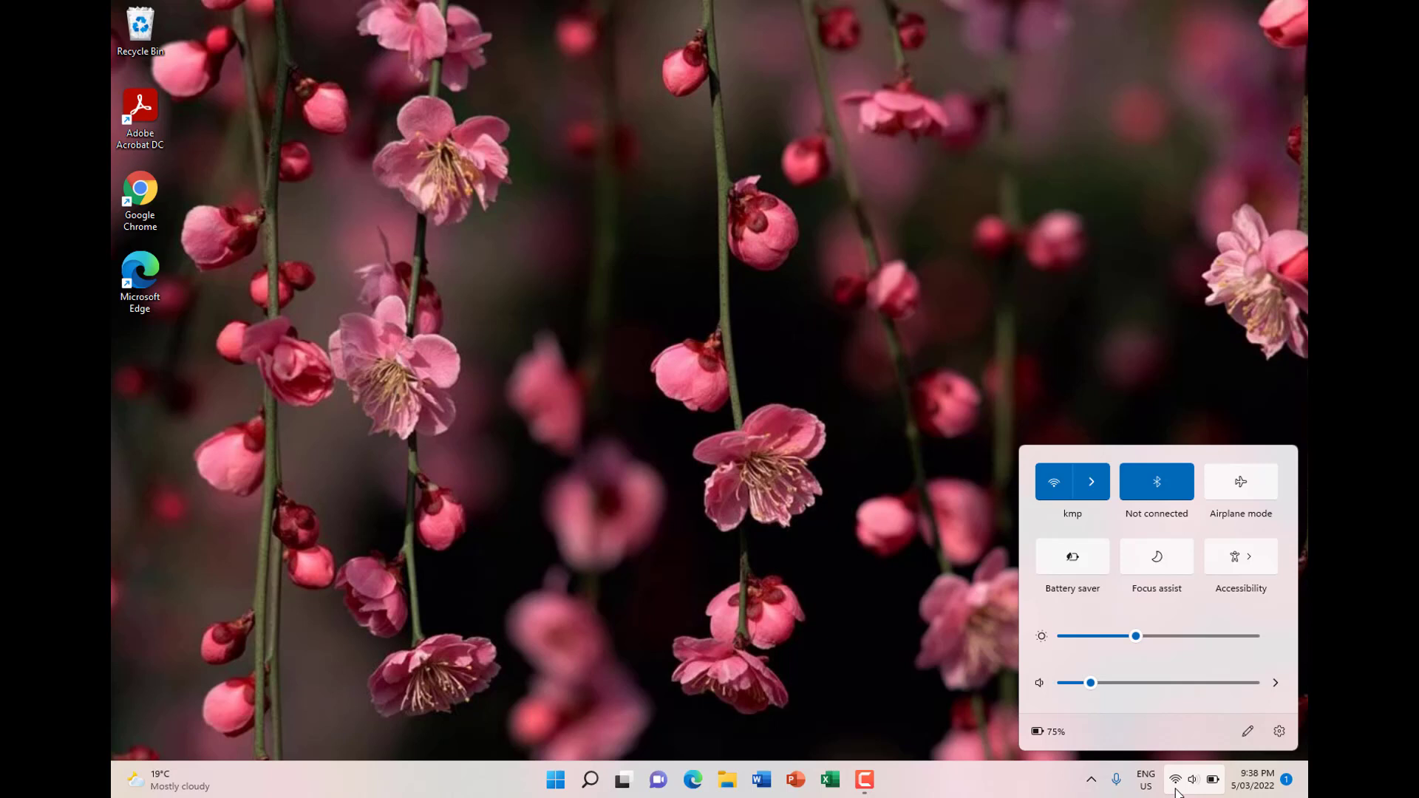
mouse_move(1175, 787)
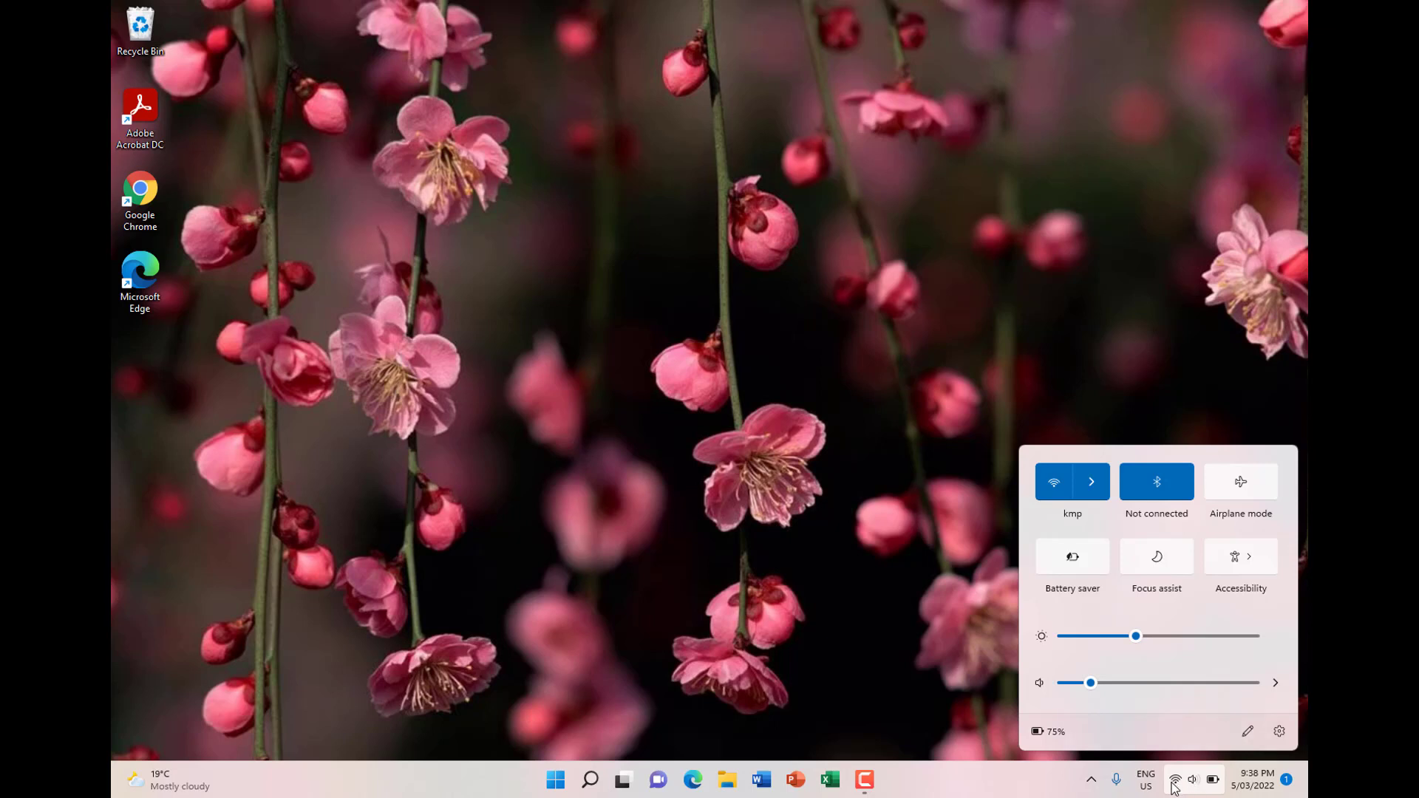
mouse_move(1162, 535)
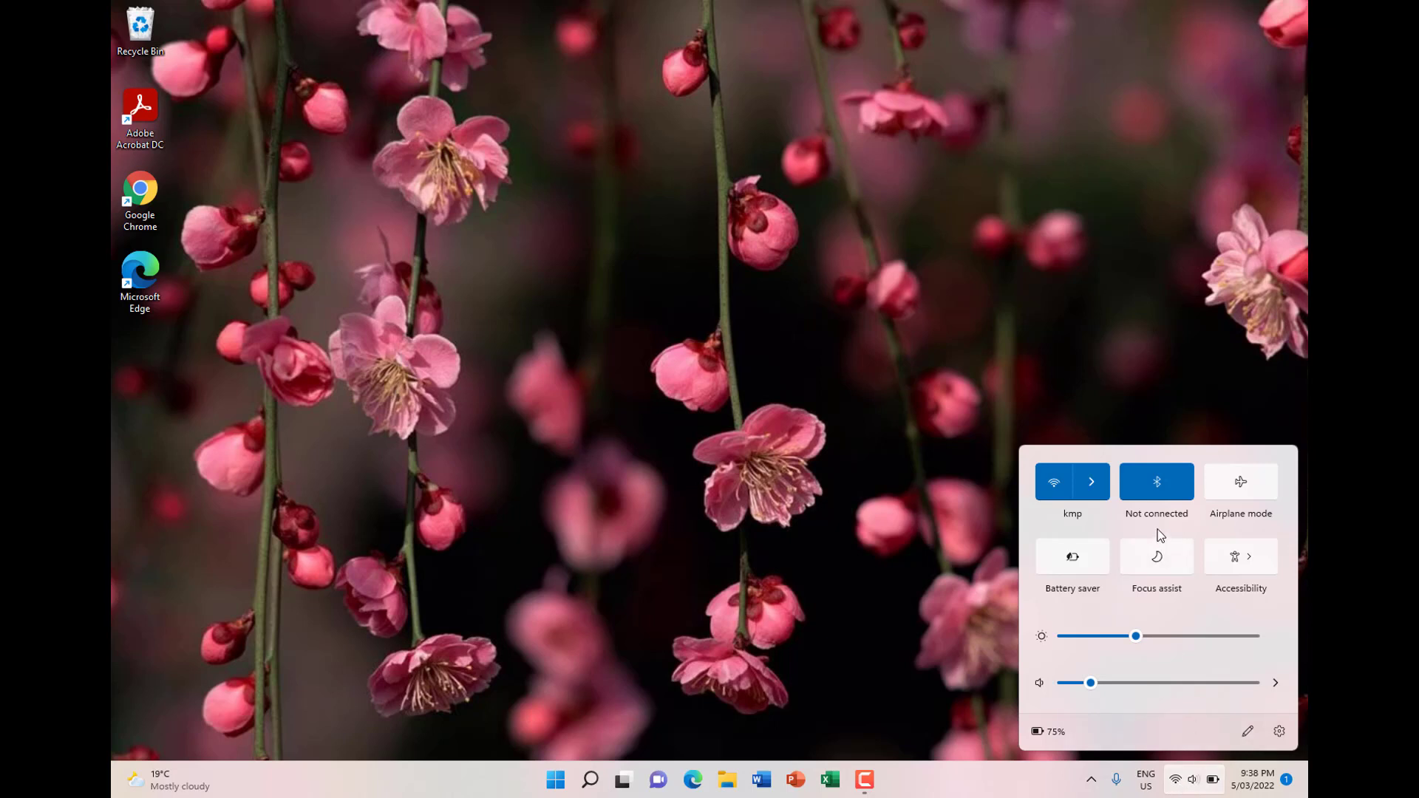
mouse_move(1072, 482)
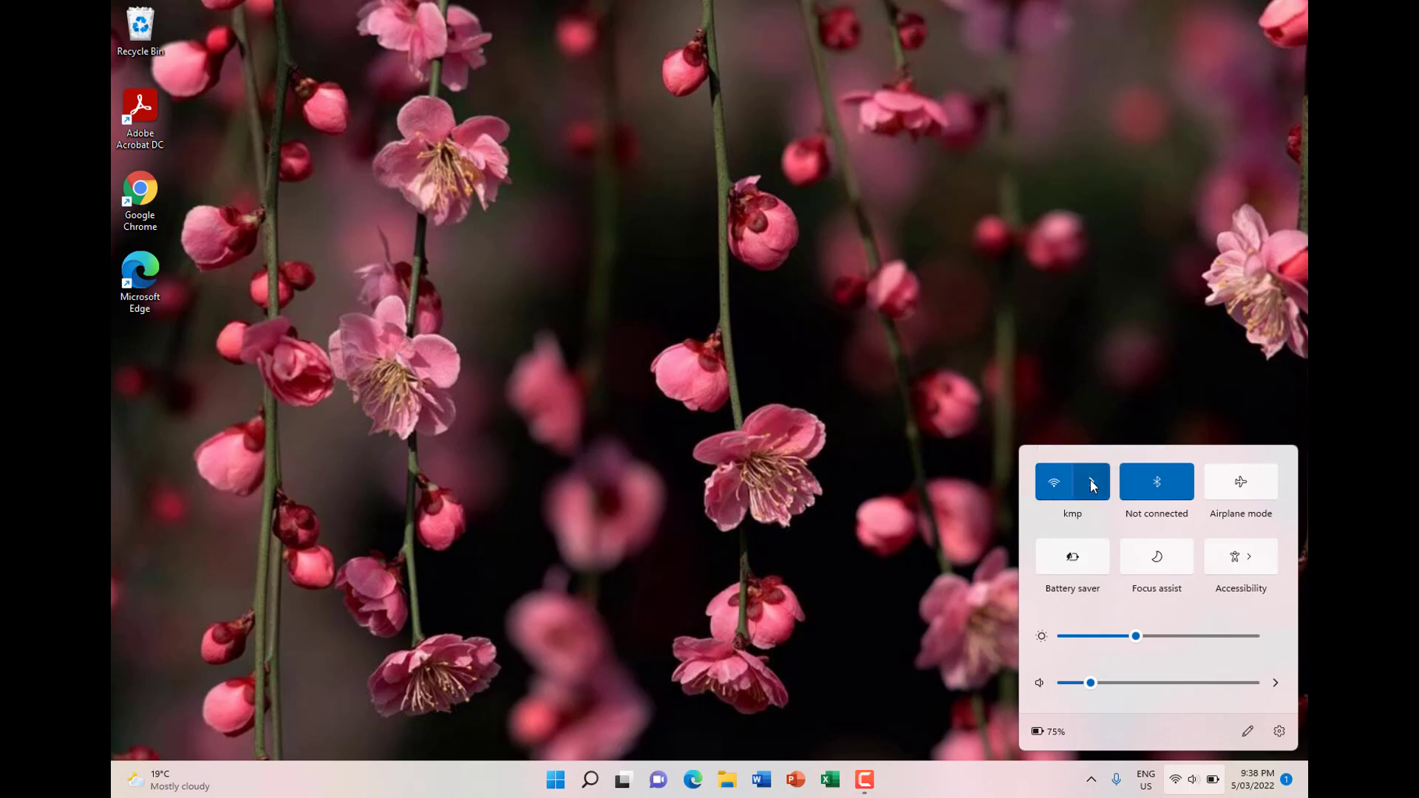
mouse_move(1091, 482)
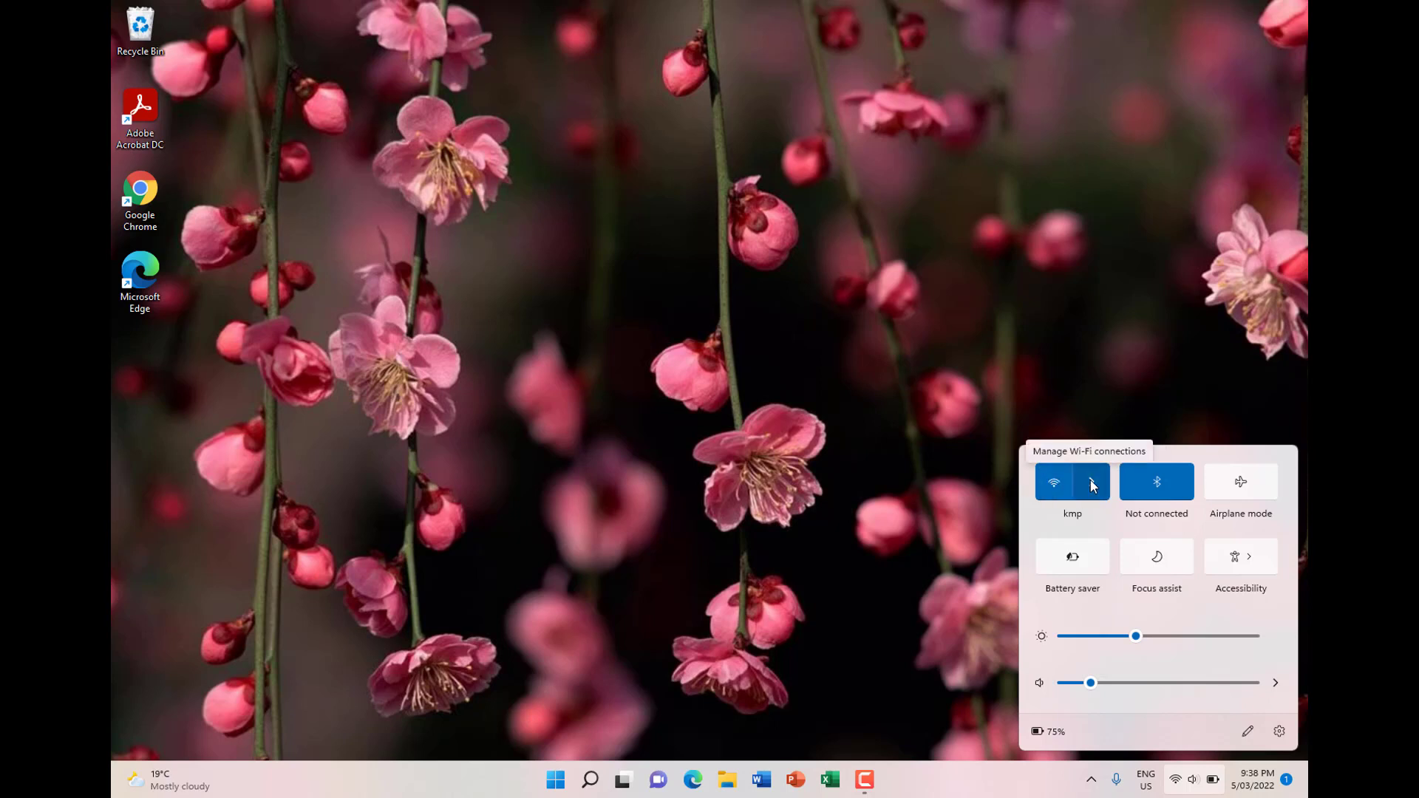
click(1092, 480)
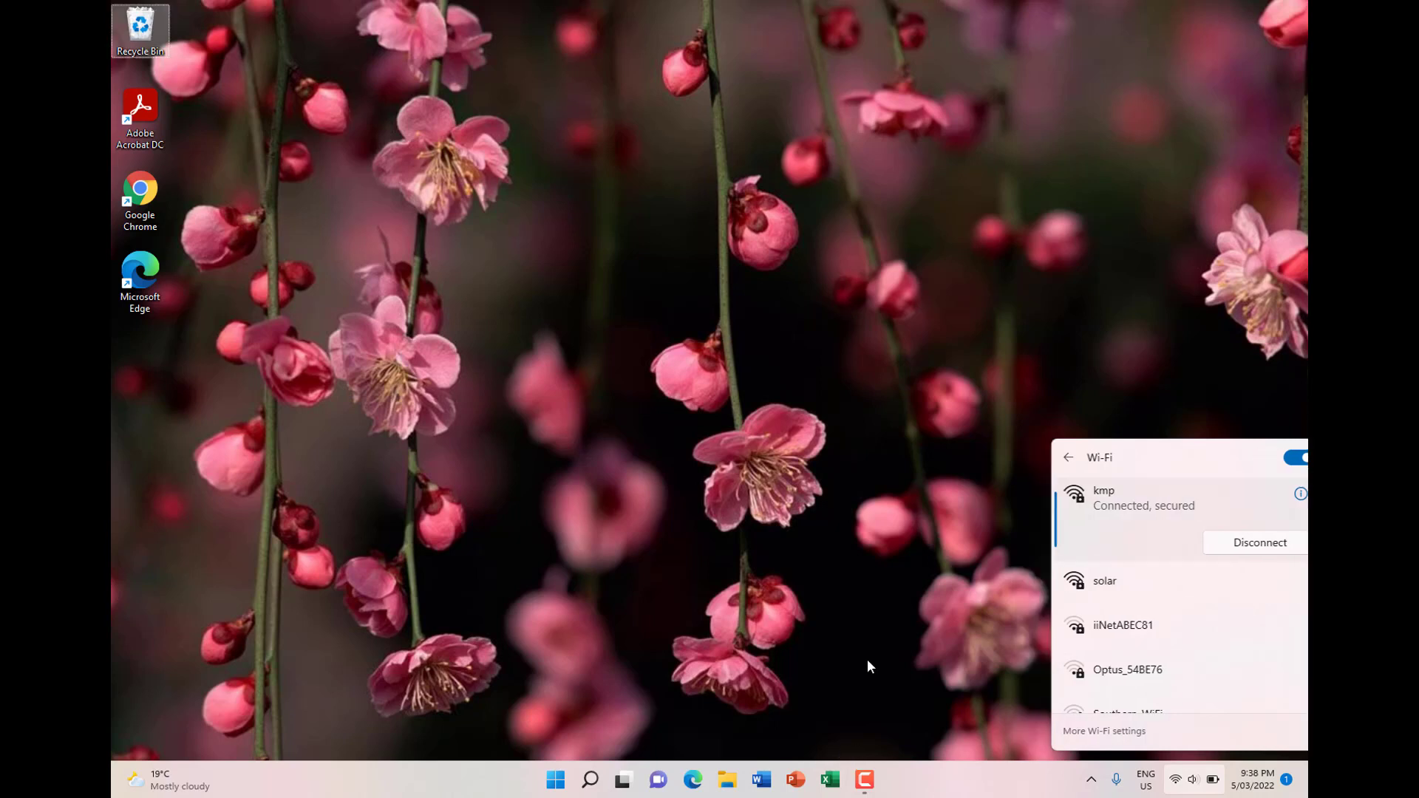
click(1067, 457)
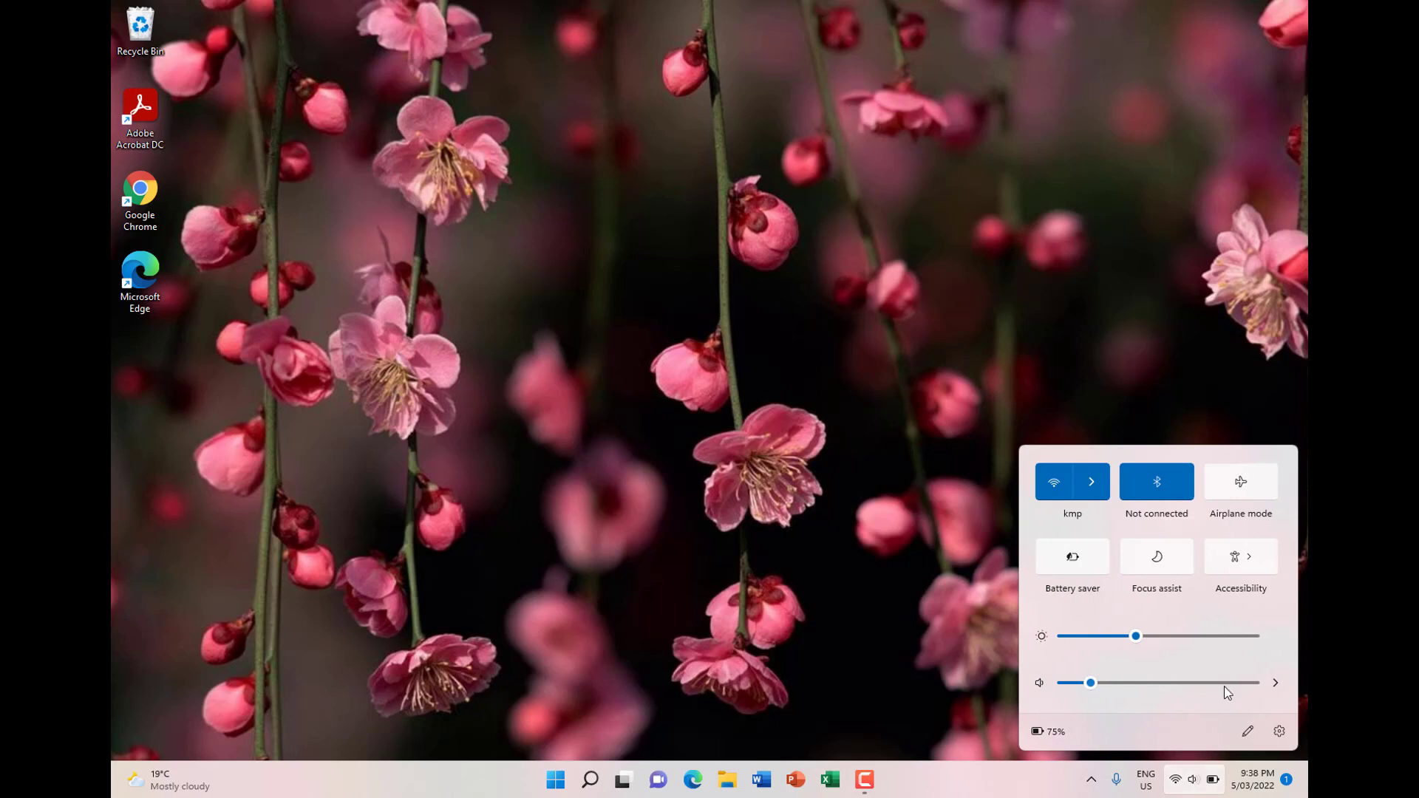
mouse_move(1240, 690)
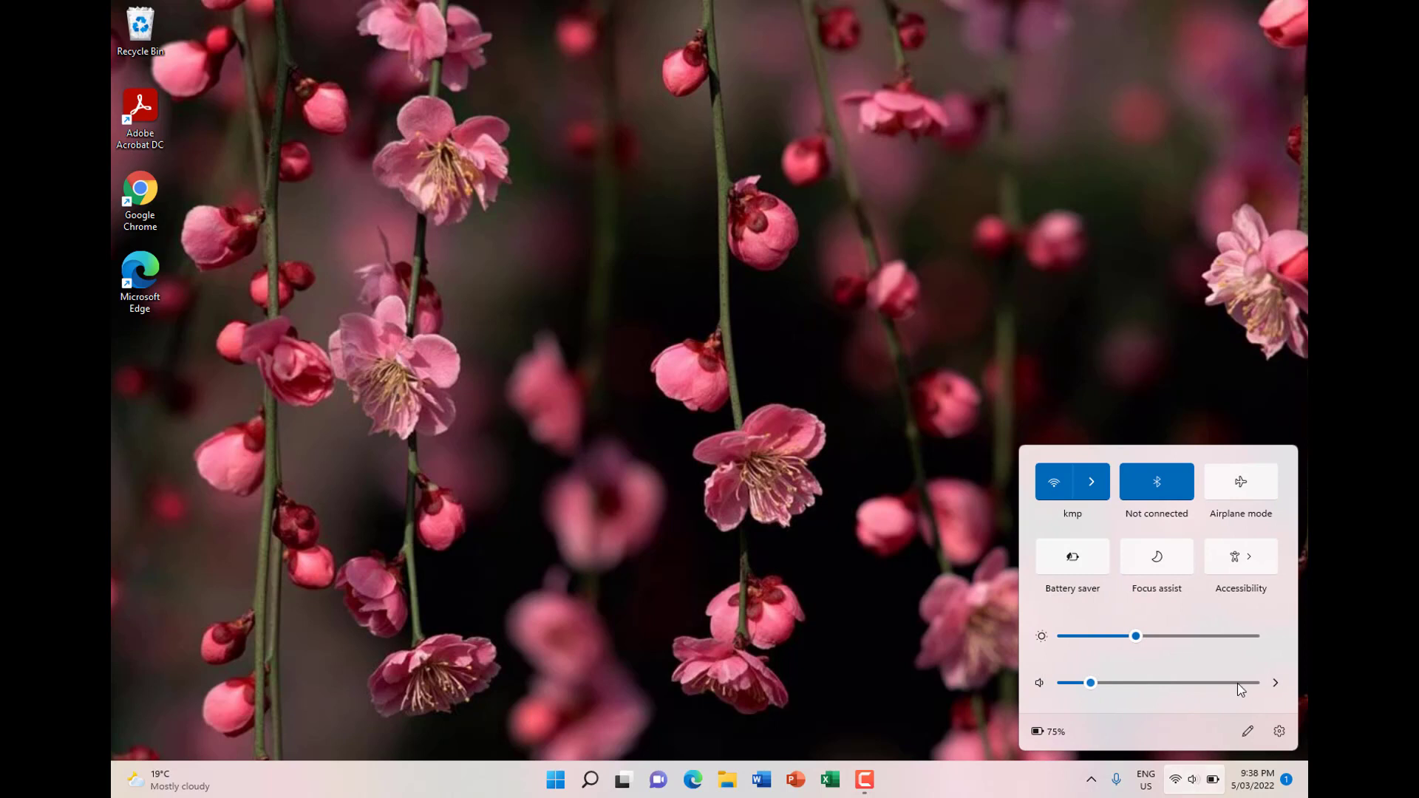
mouse_move(1028, 606)
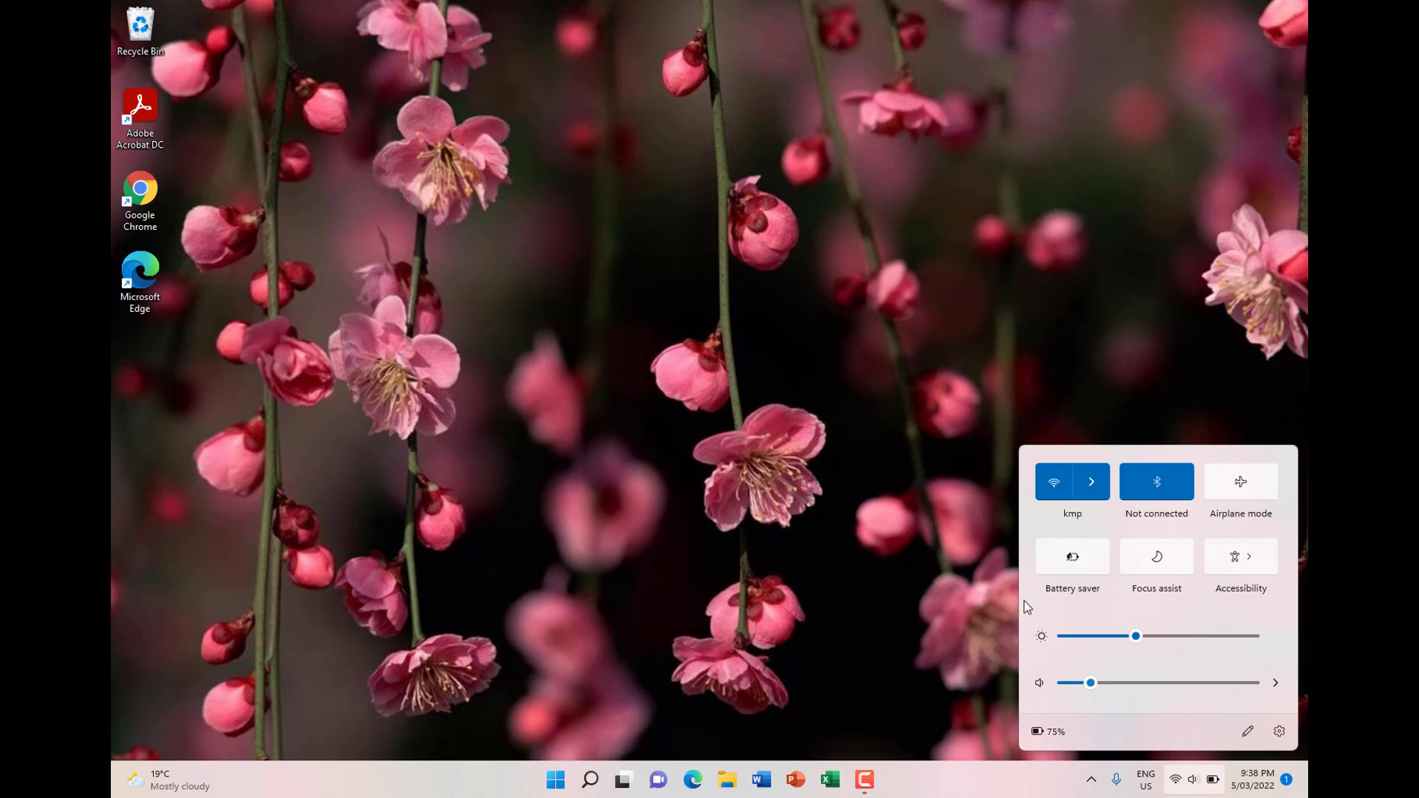
click(893, 650)
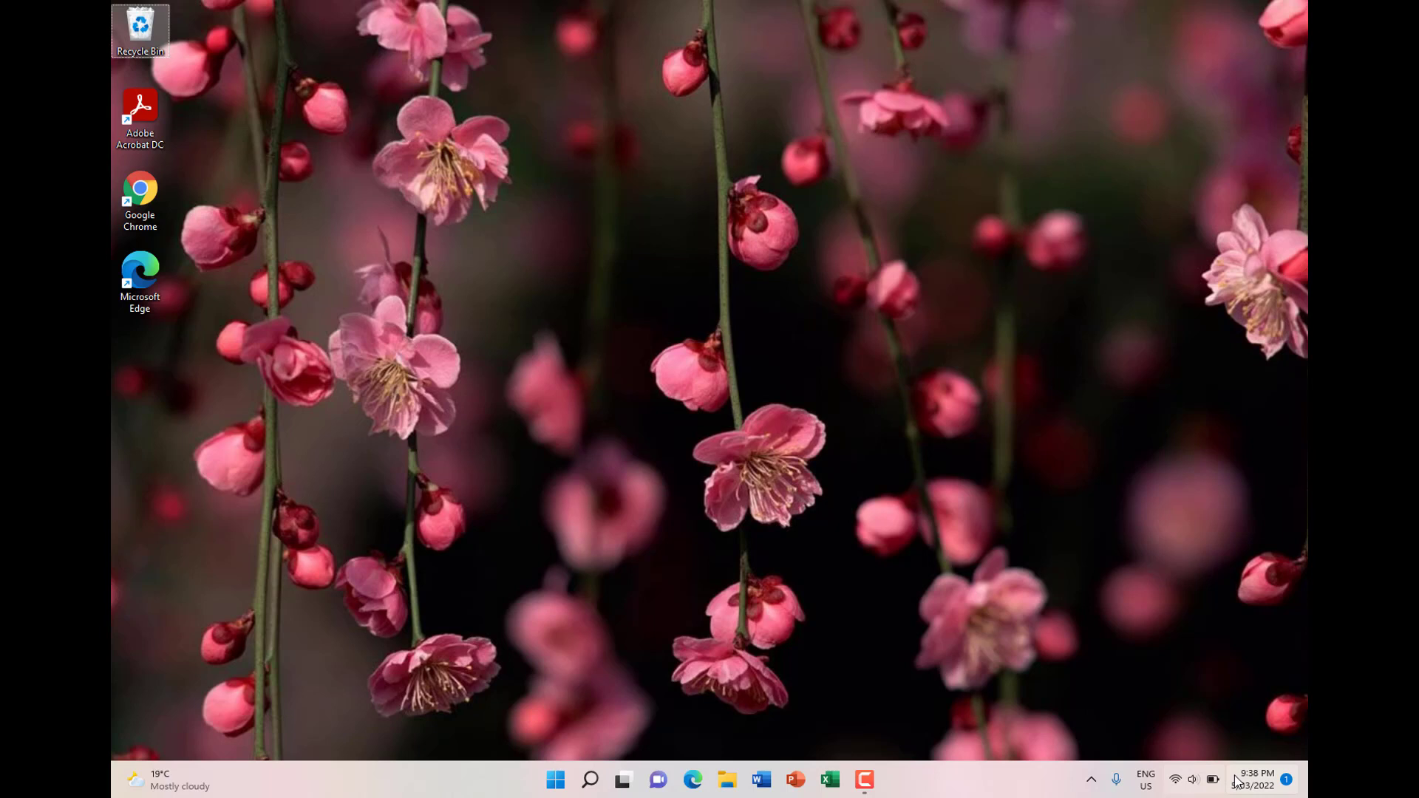
mouse_move(1255, 784)
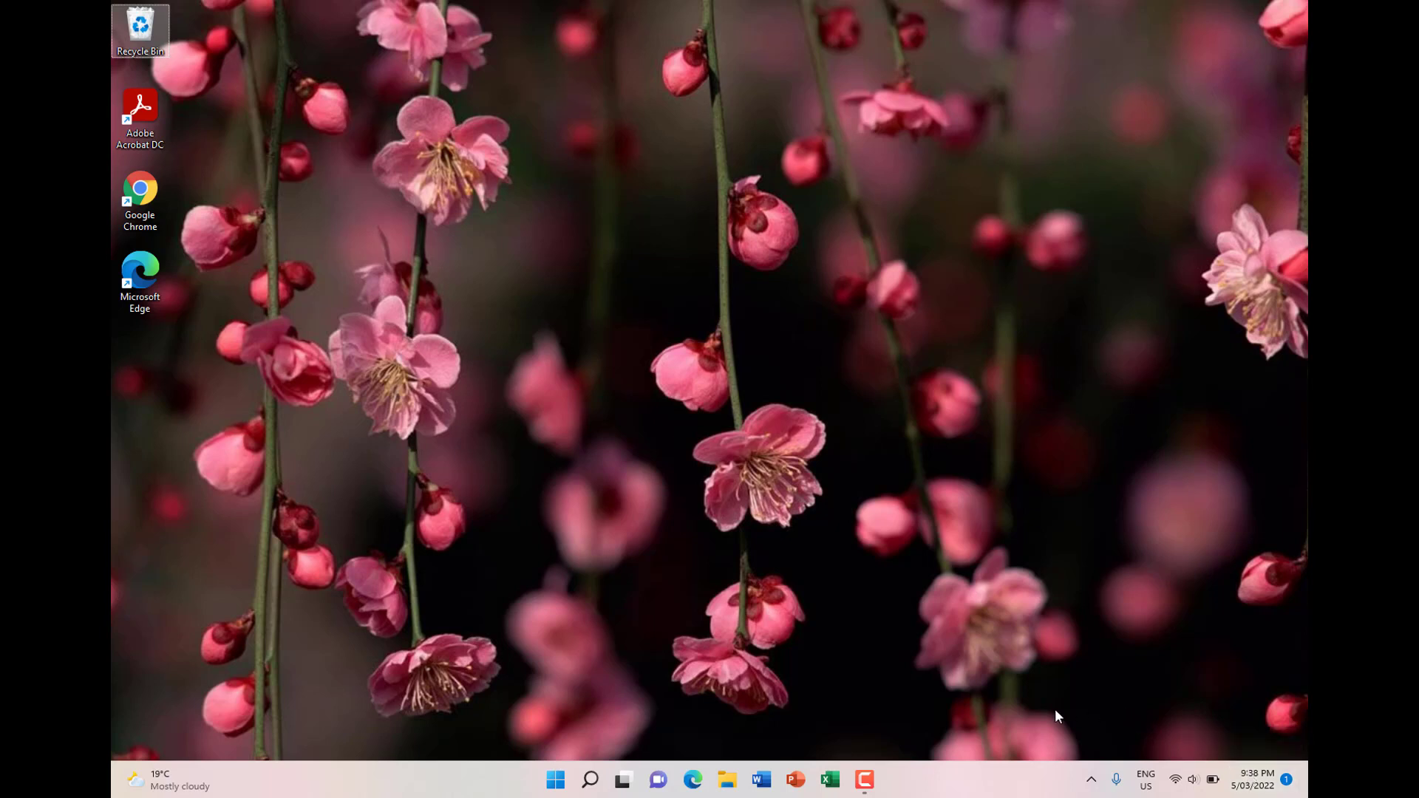
mouse_move(691, 649)
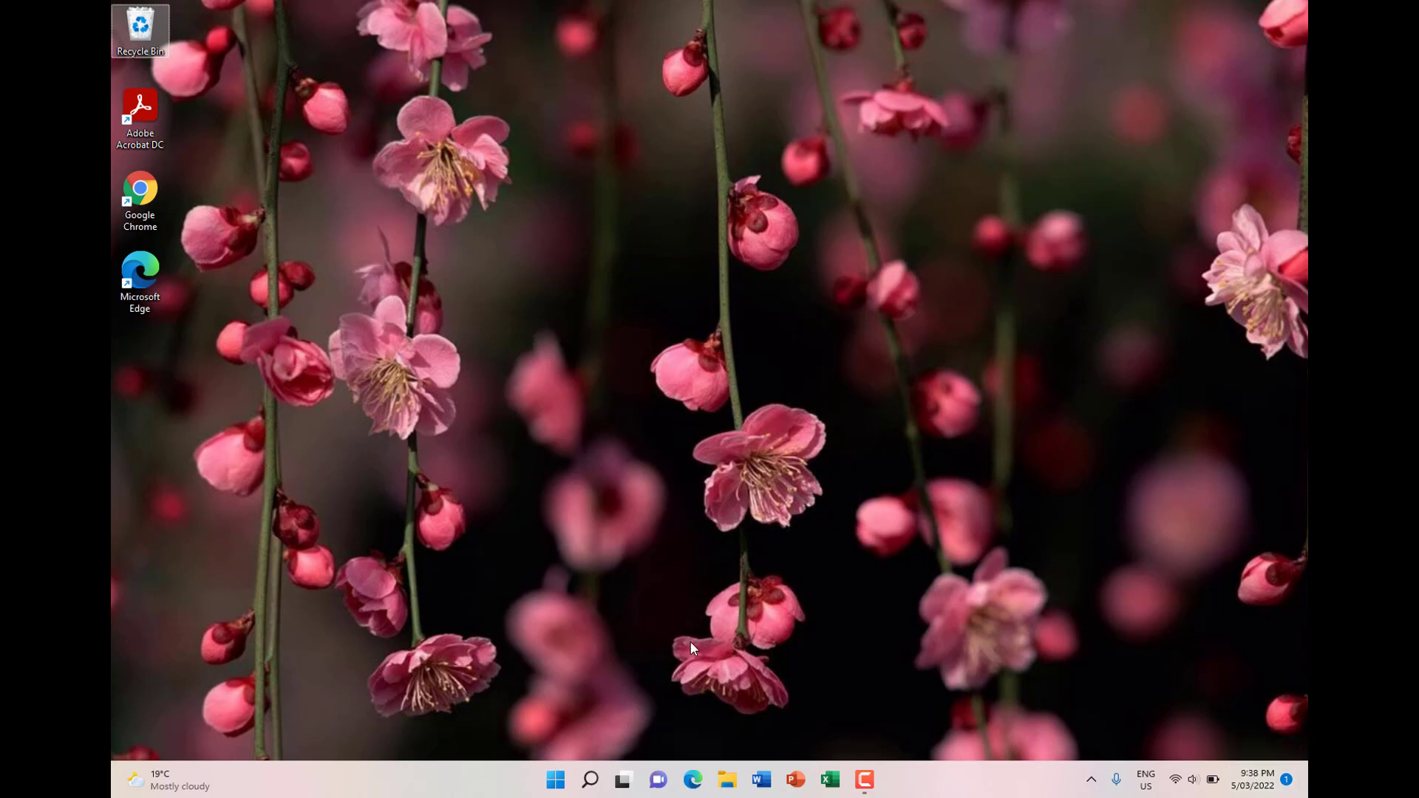
mouse_move(562, 671)
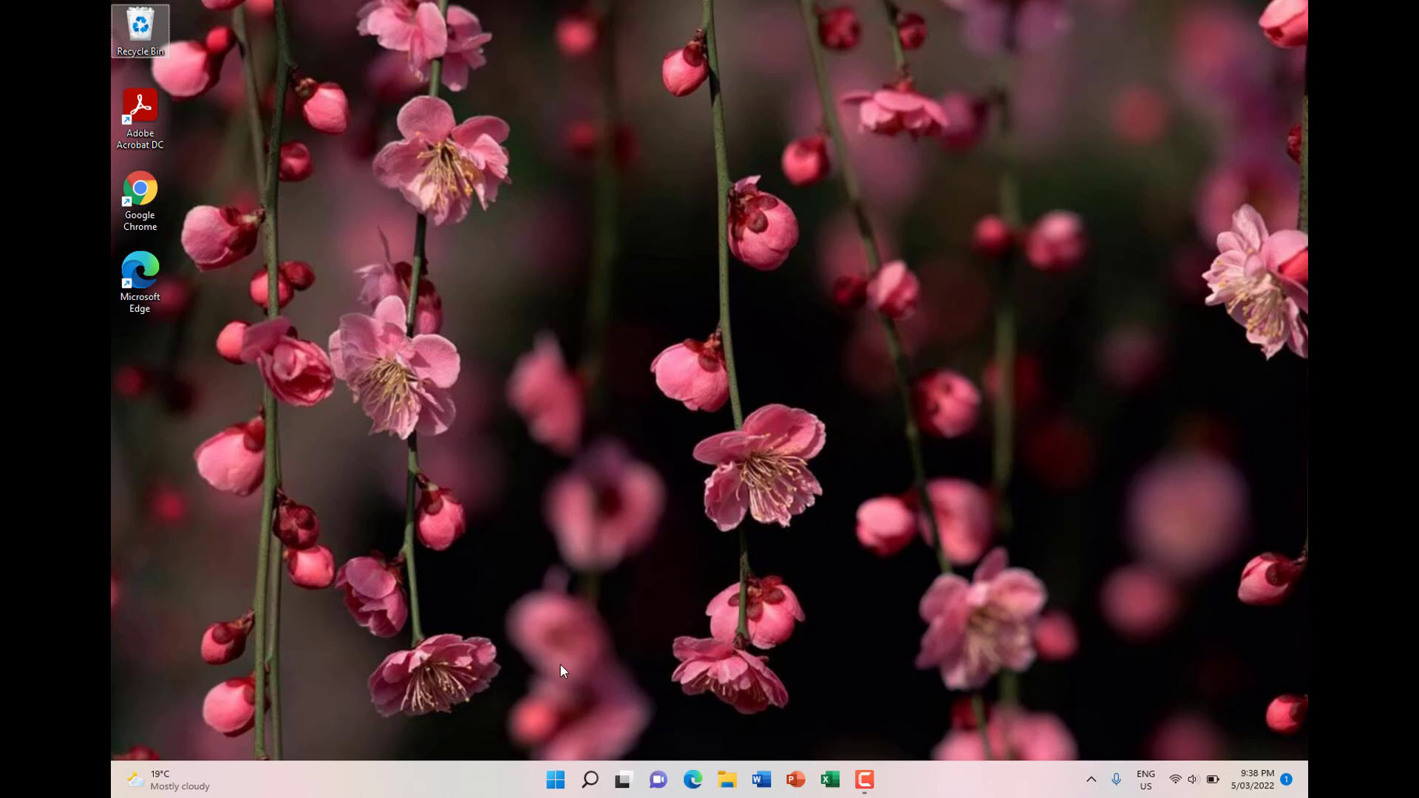
mouse_move(231, 709)
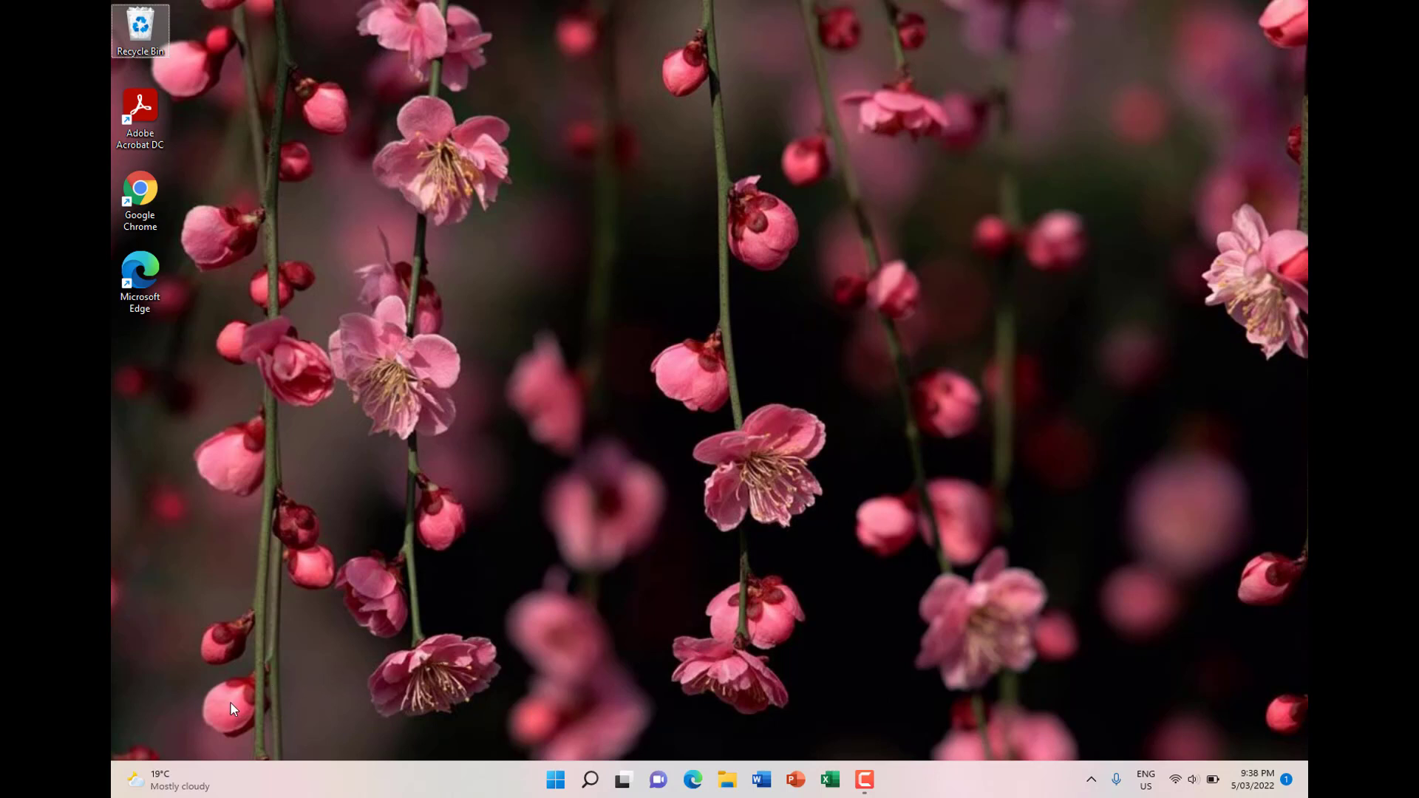
mouse_move(281, 795)
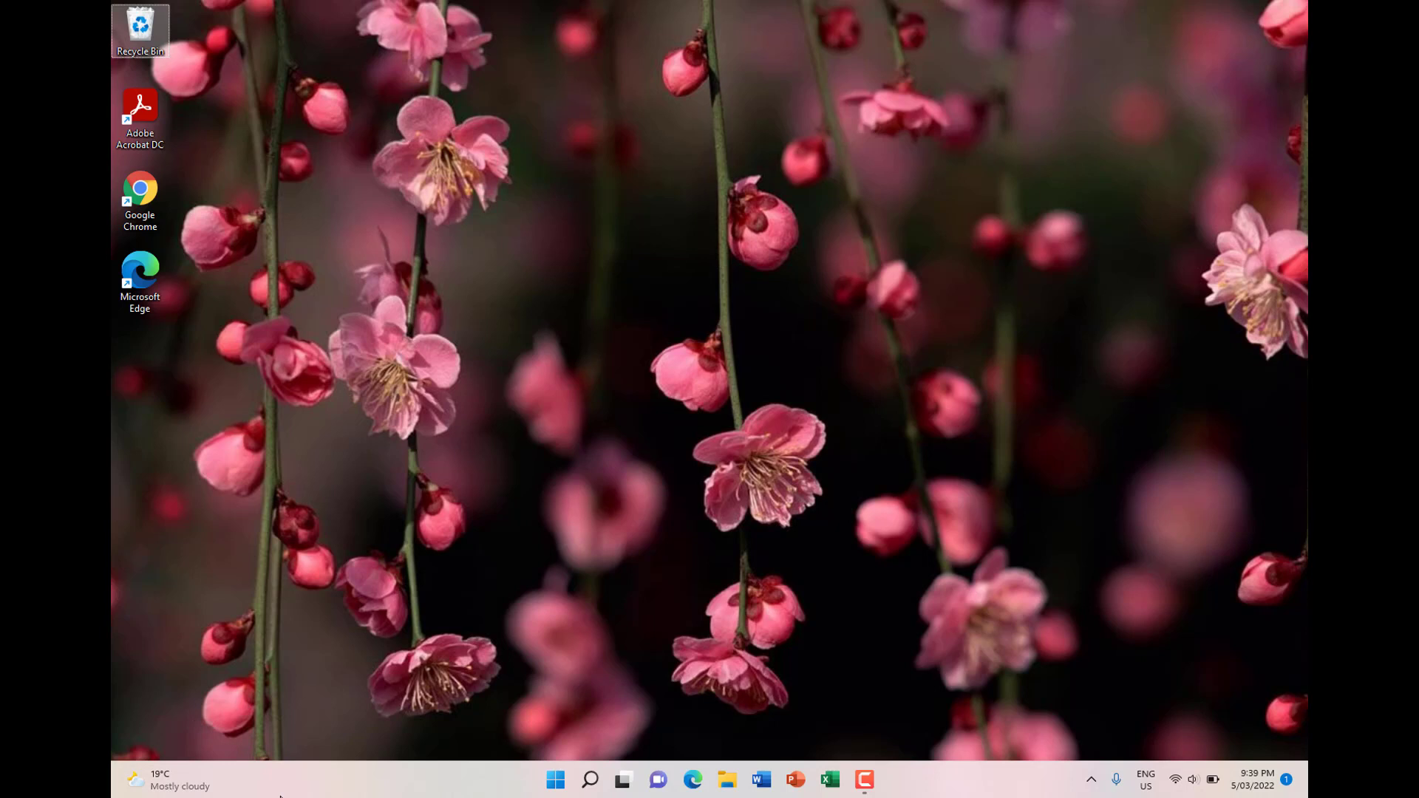
click(159, 780)
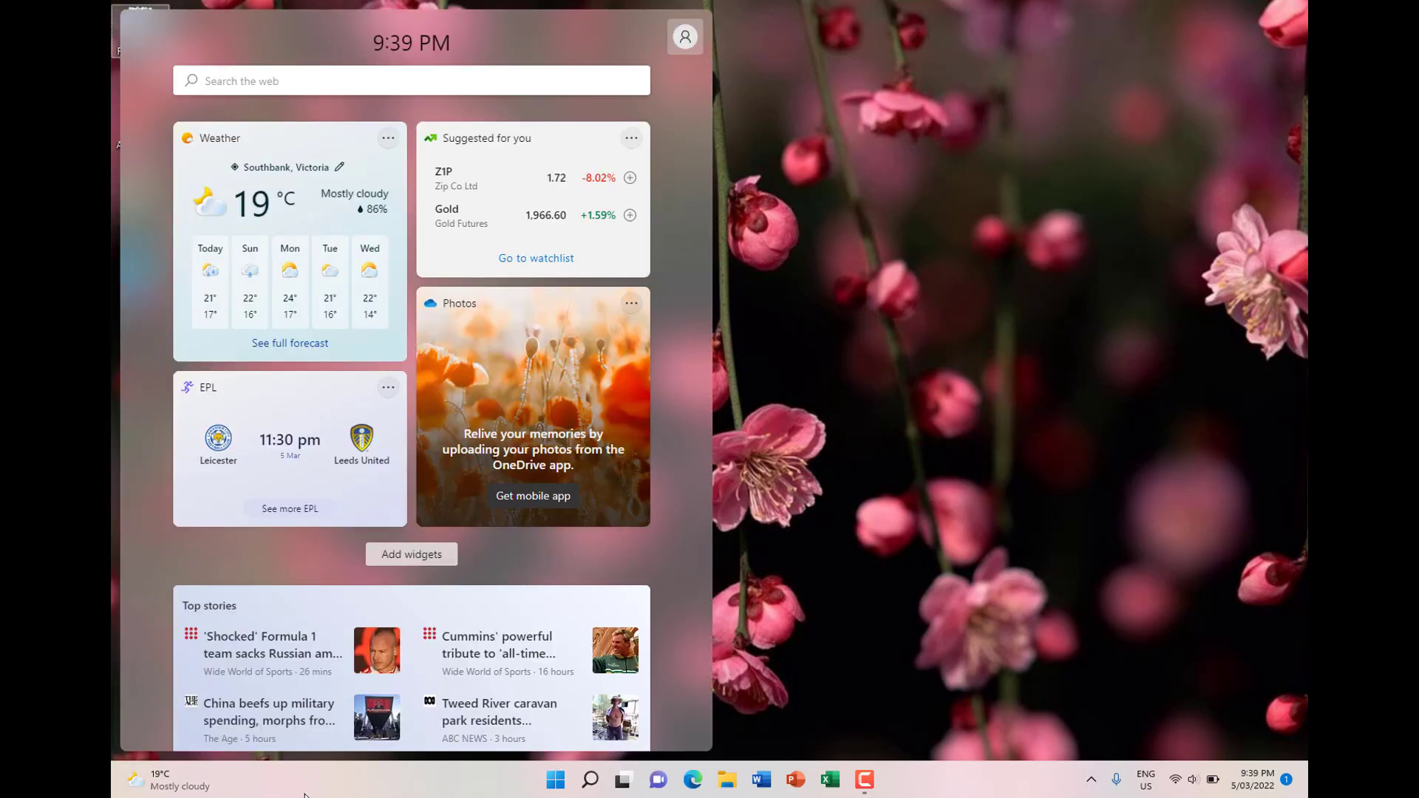
click(133, 780)
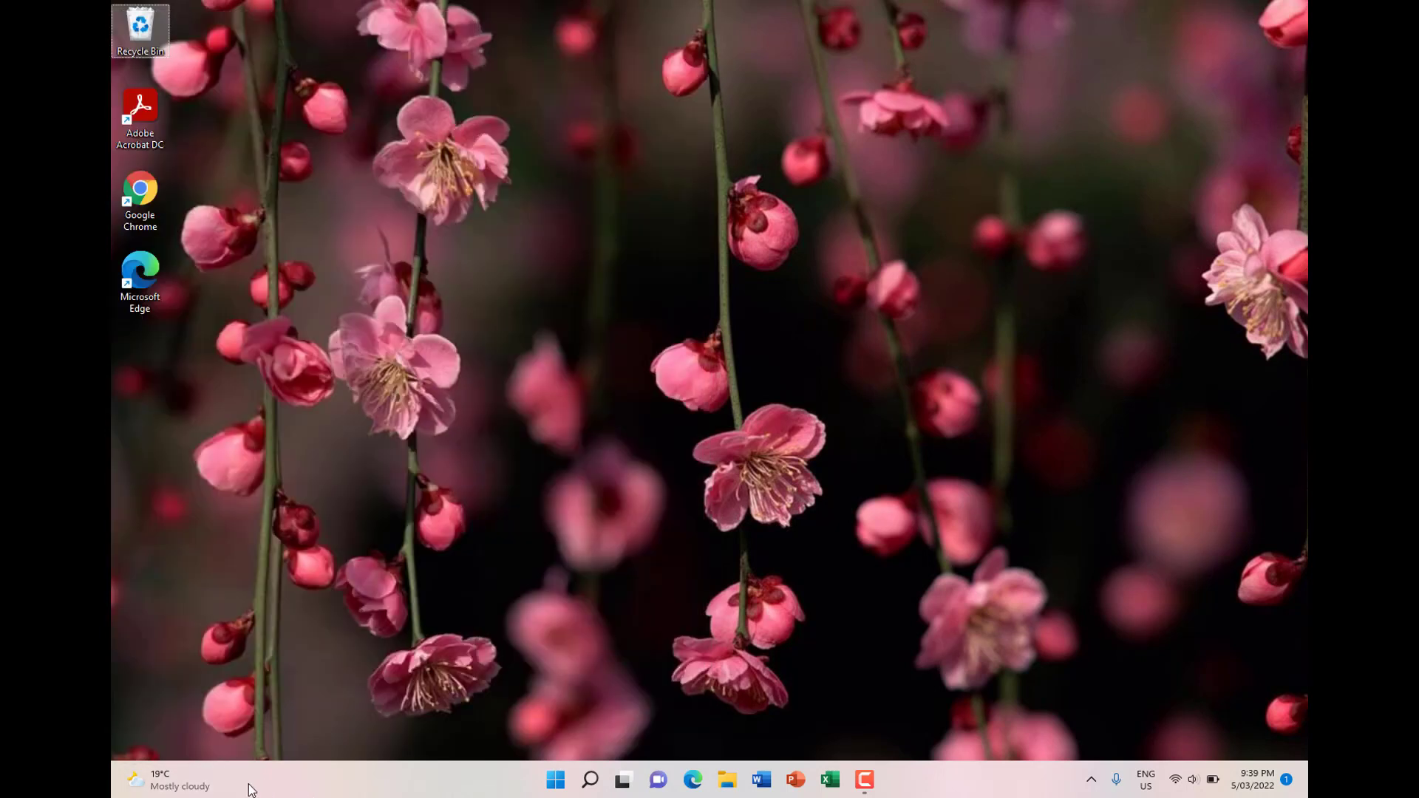
mouse_move(571, 757)
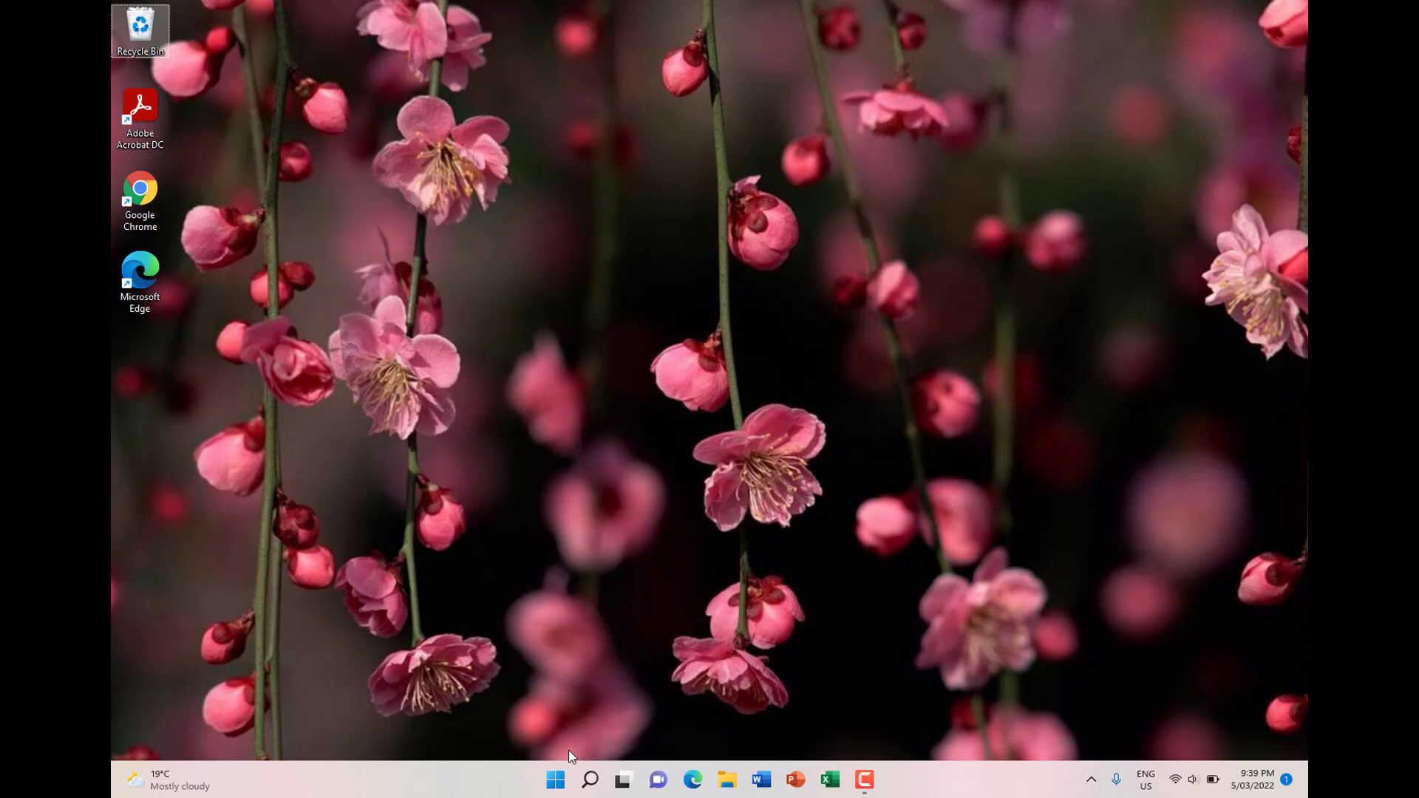
mouse_move(529, 783)
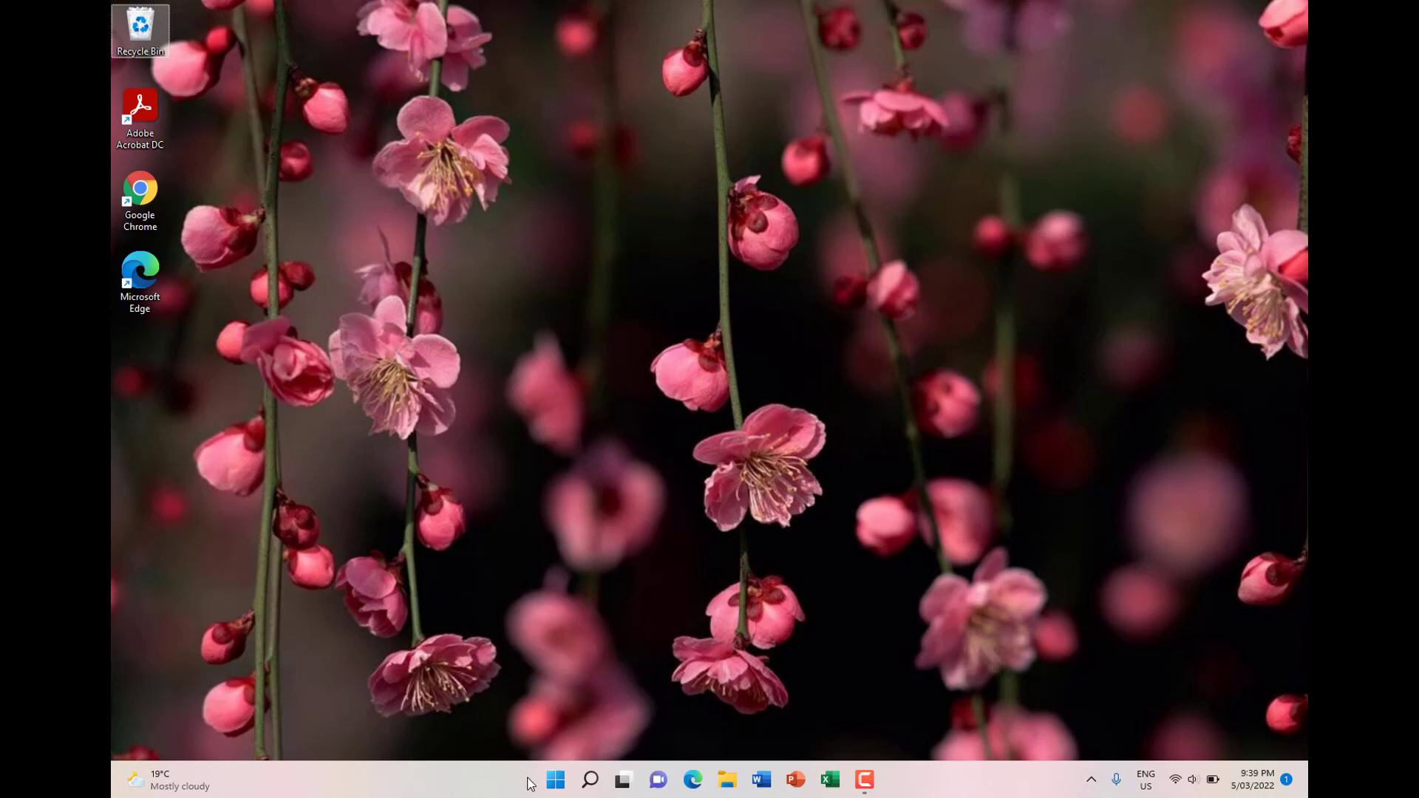
mouse_move(251, 736)
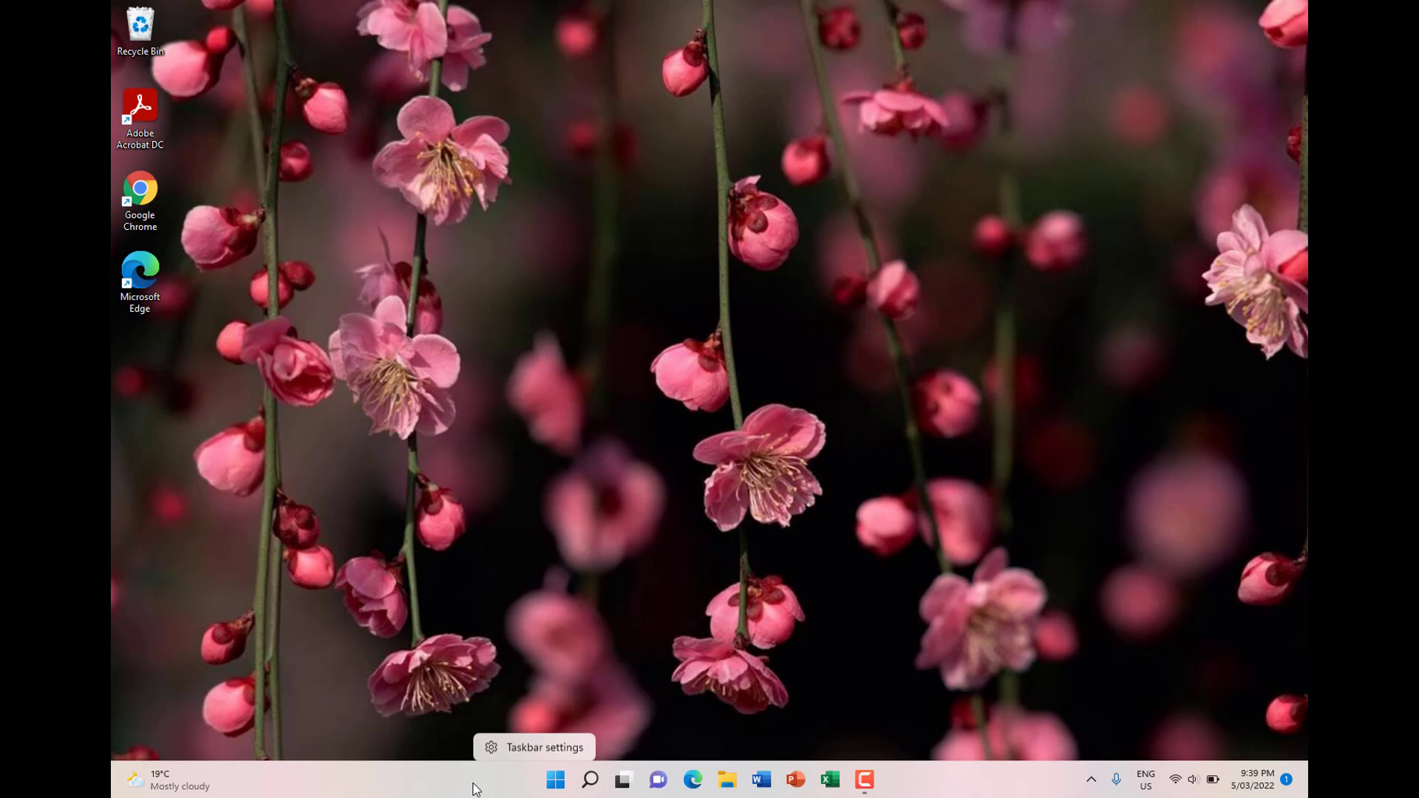
Set Taskbar alignment to Left in the taskbar settings page
click(544, 747)
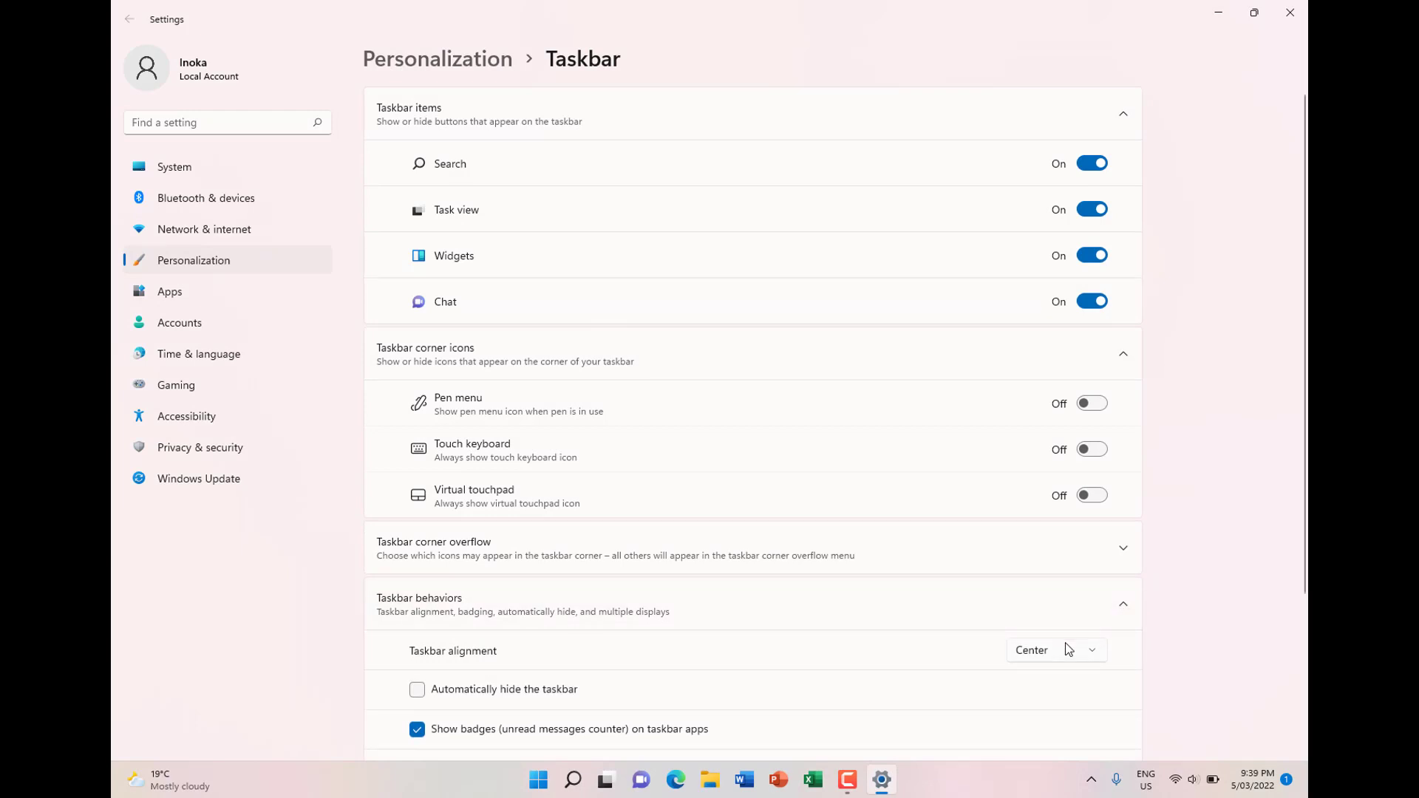
click(1054, 651)
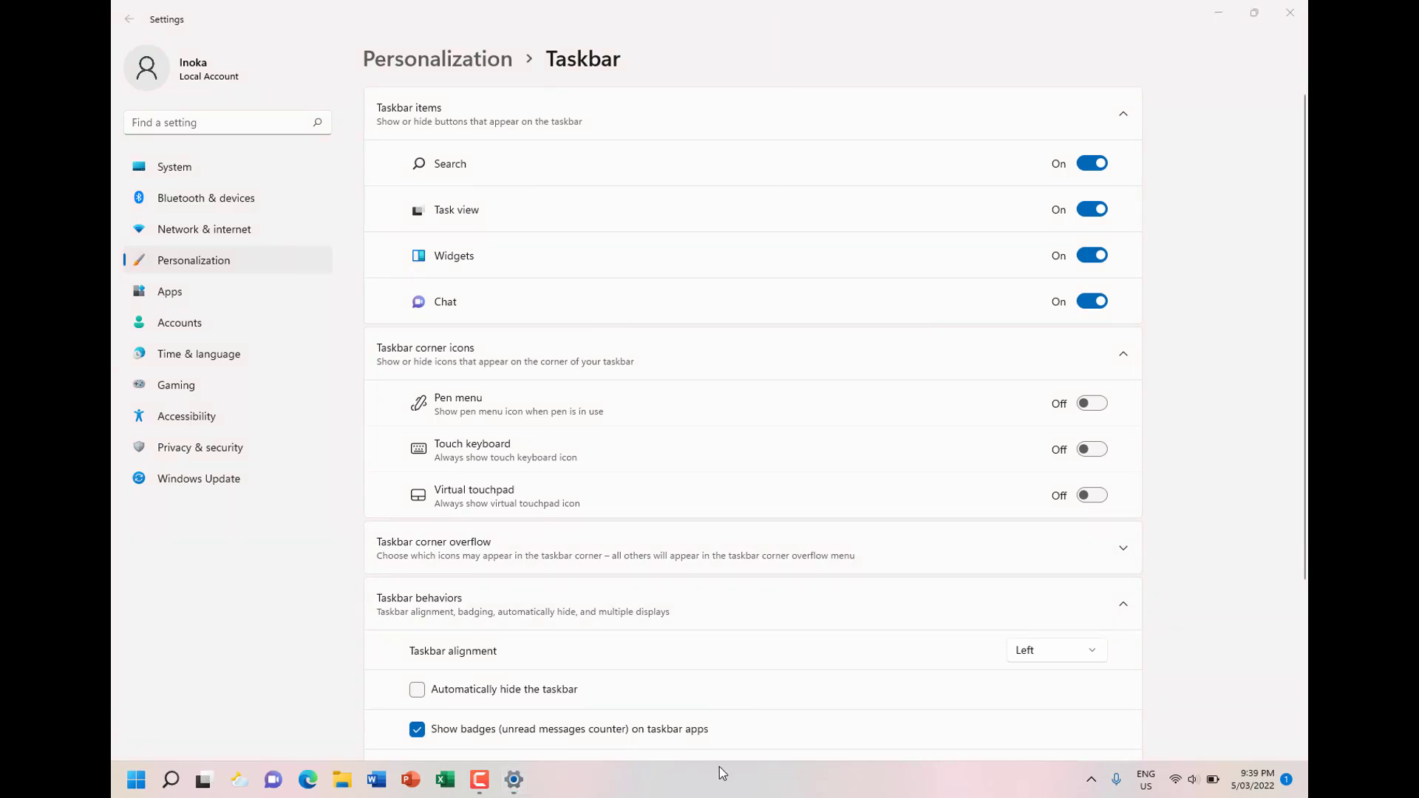
mouse_move(670, 750)
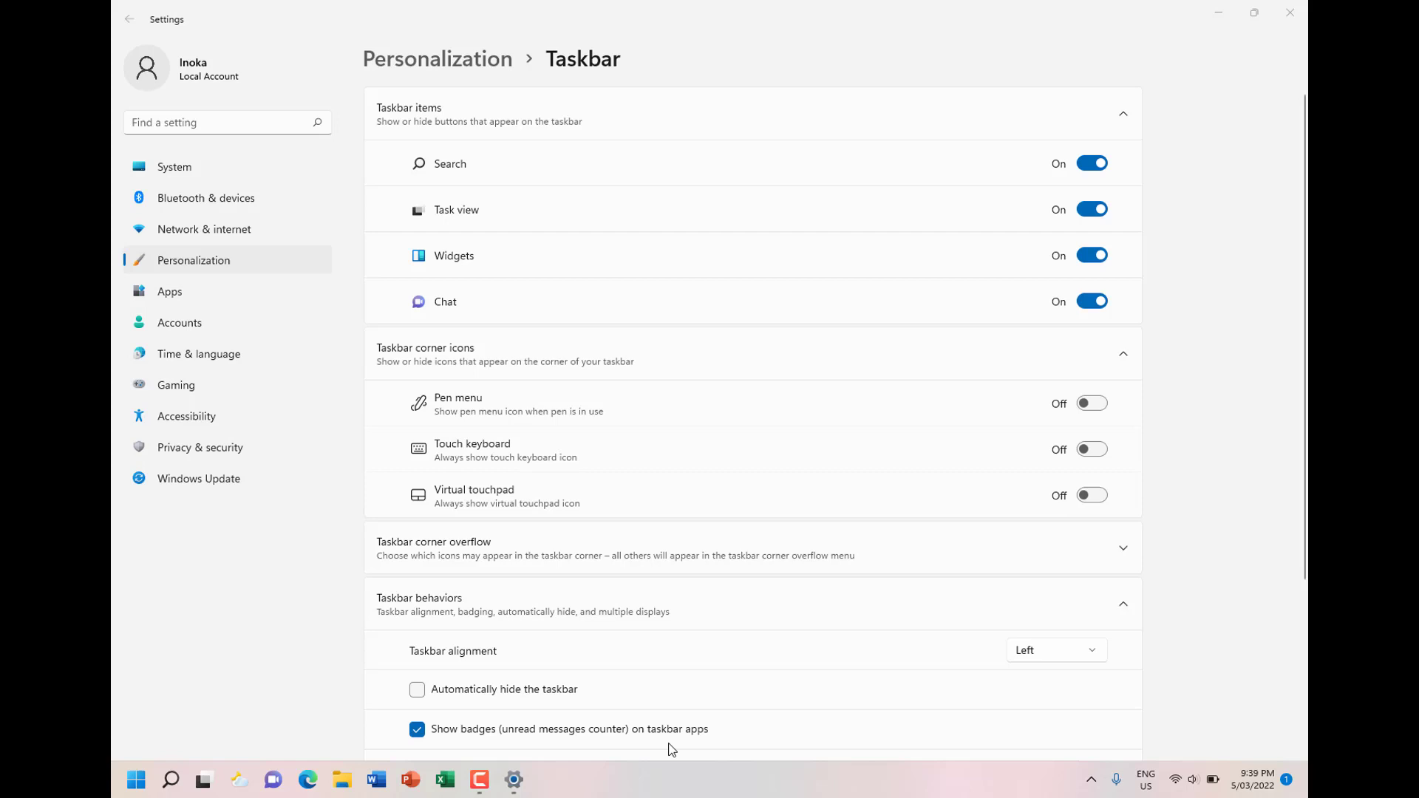
click(238, 779)
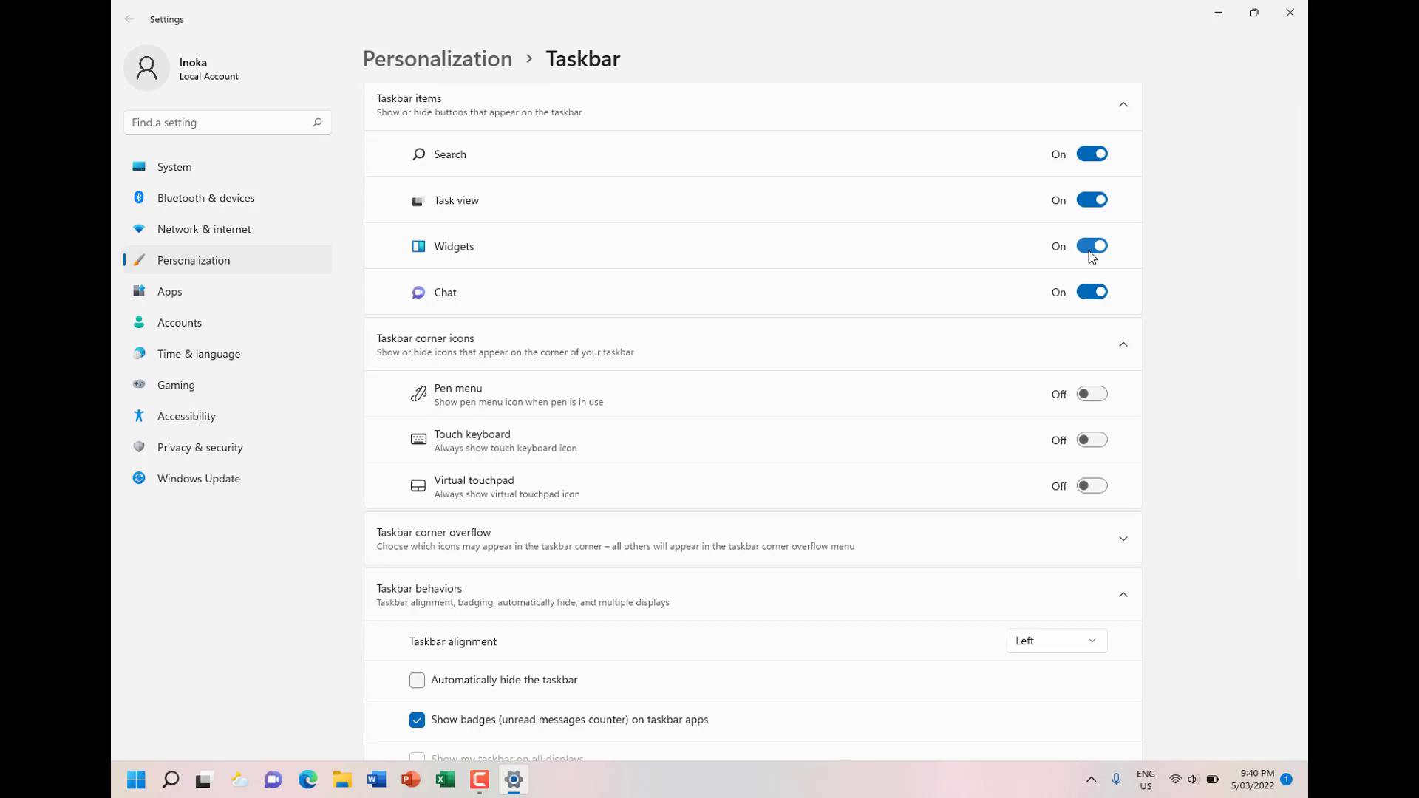
Switch the Widgets taskbar item off and back on, then close Settings
click(1091, 245)
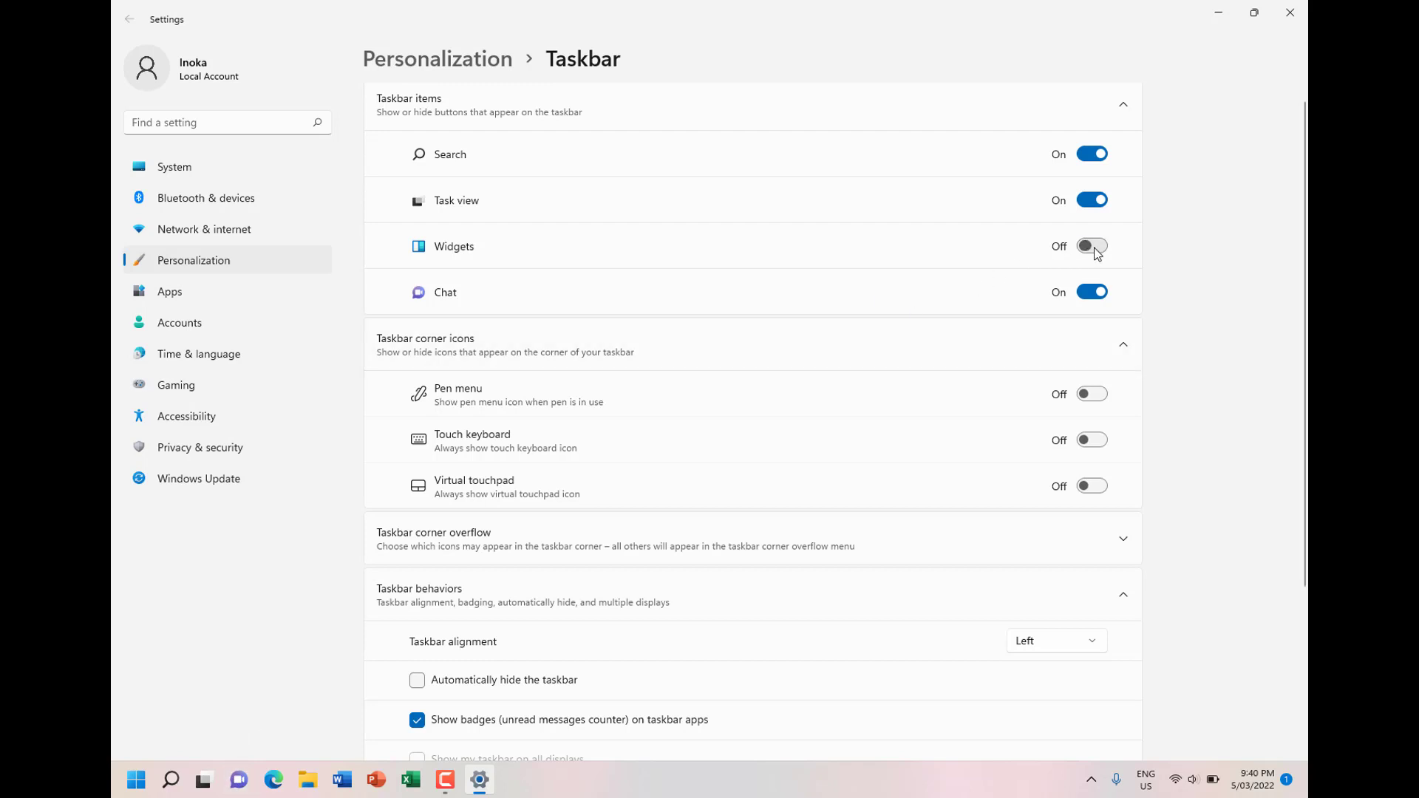
click(1091, 245)
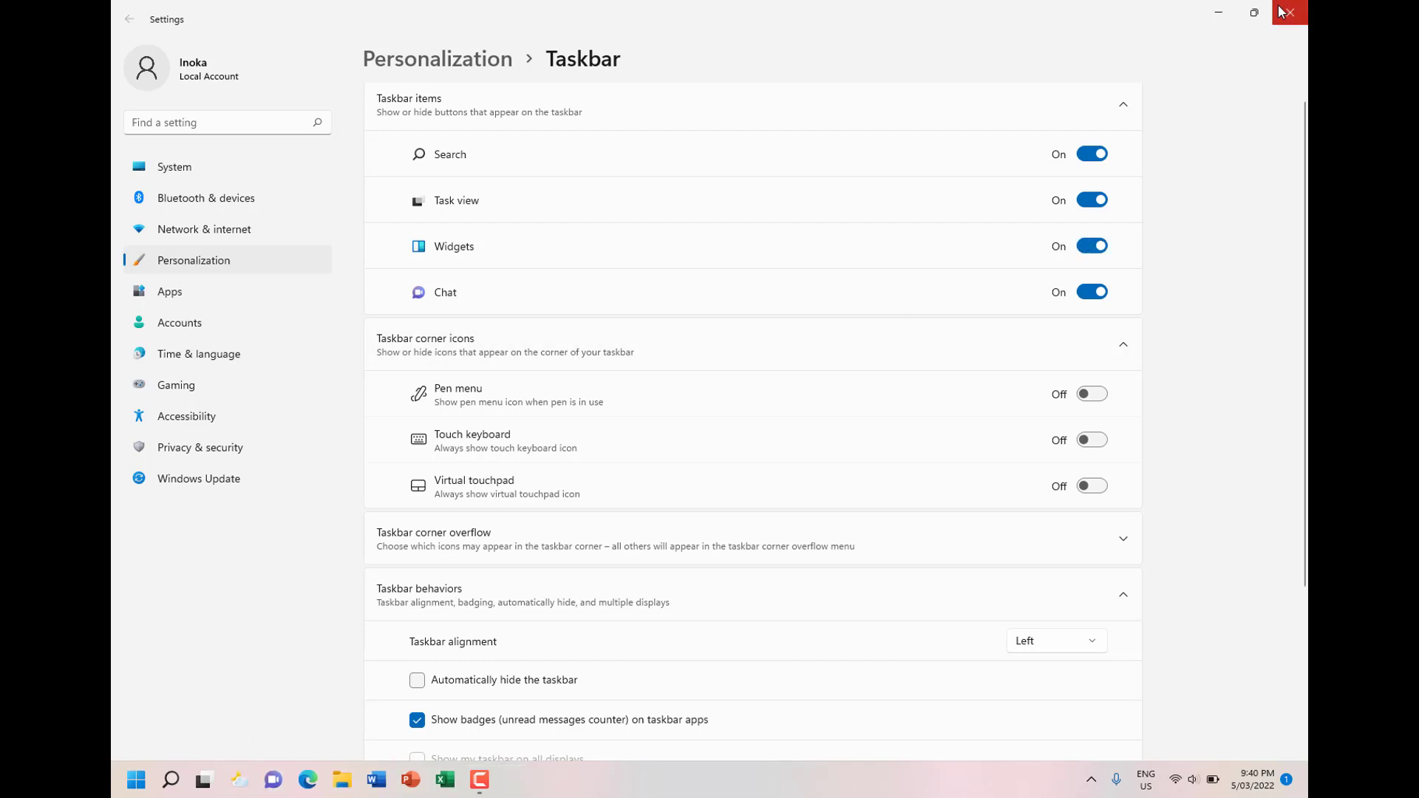
click(1290, 14)
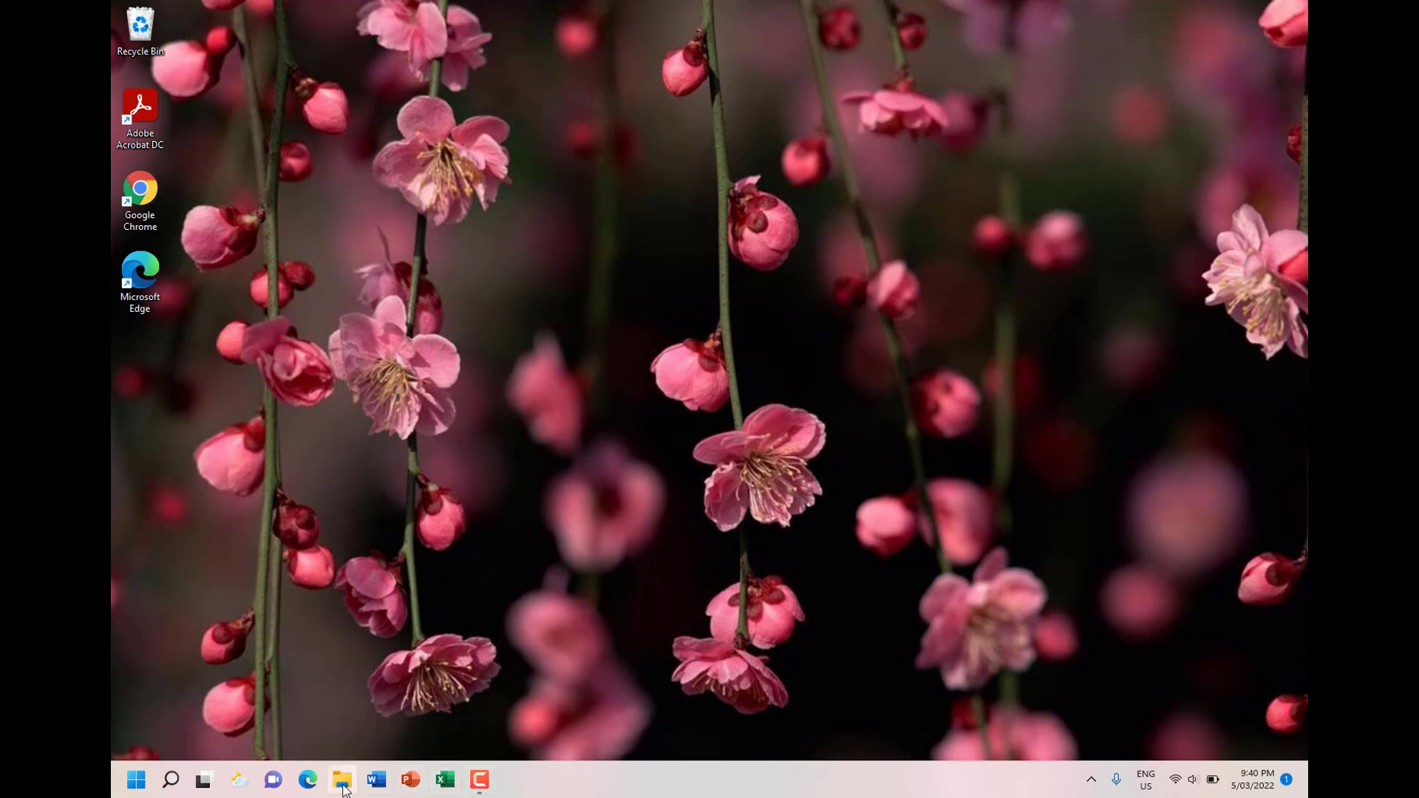
mouse_move(136, 780)
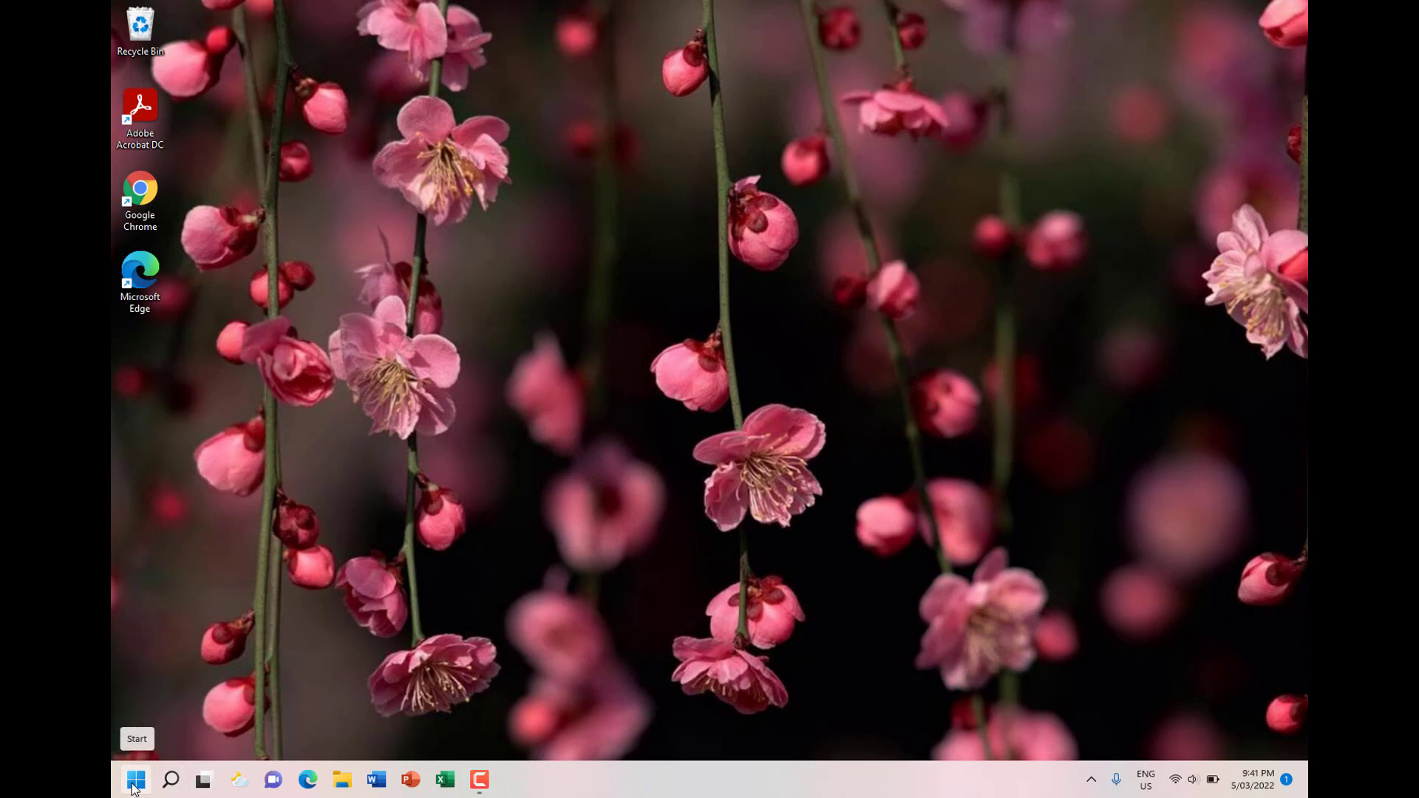
click(134, 779)
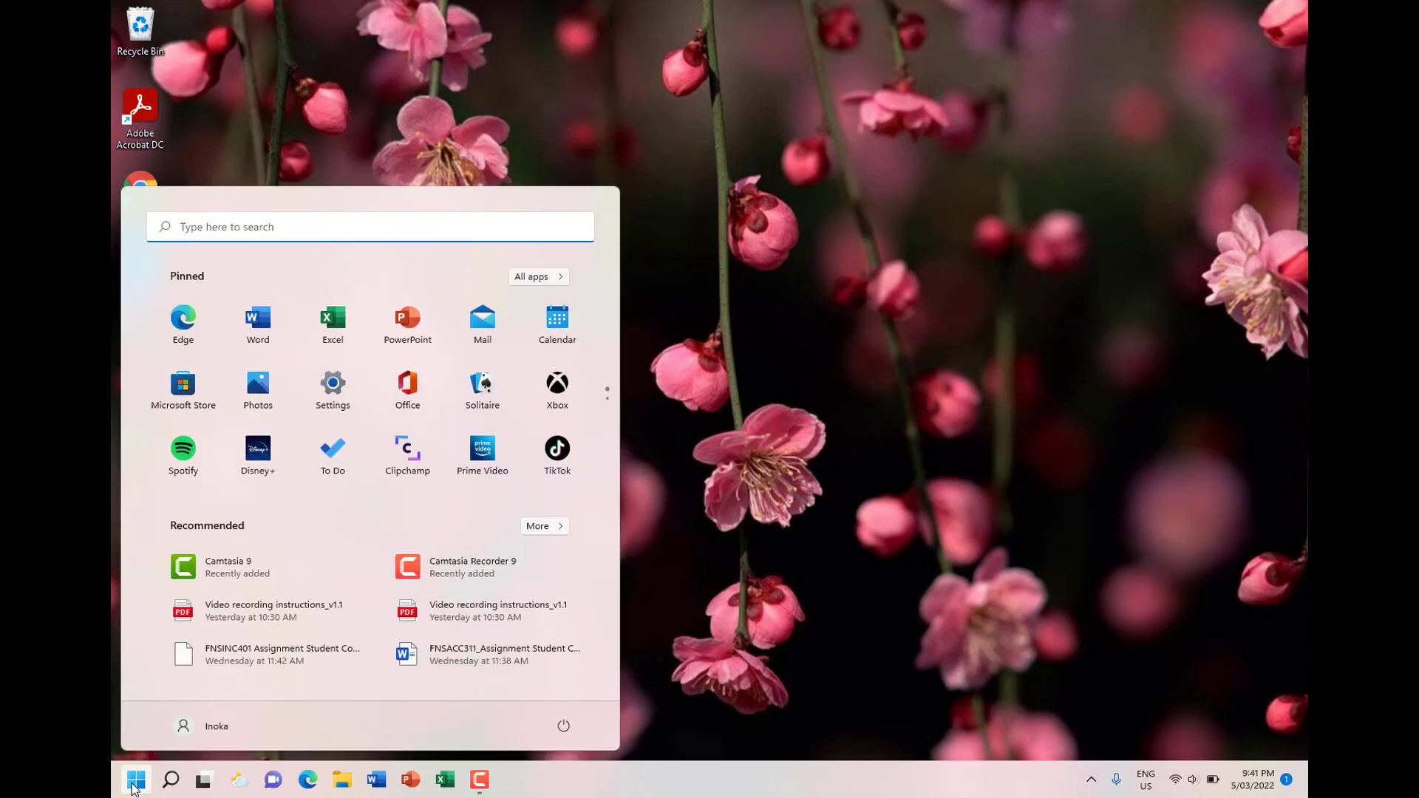
mouse_move(257, 457)
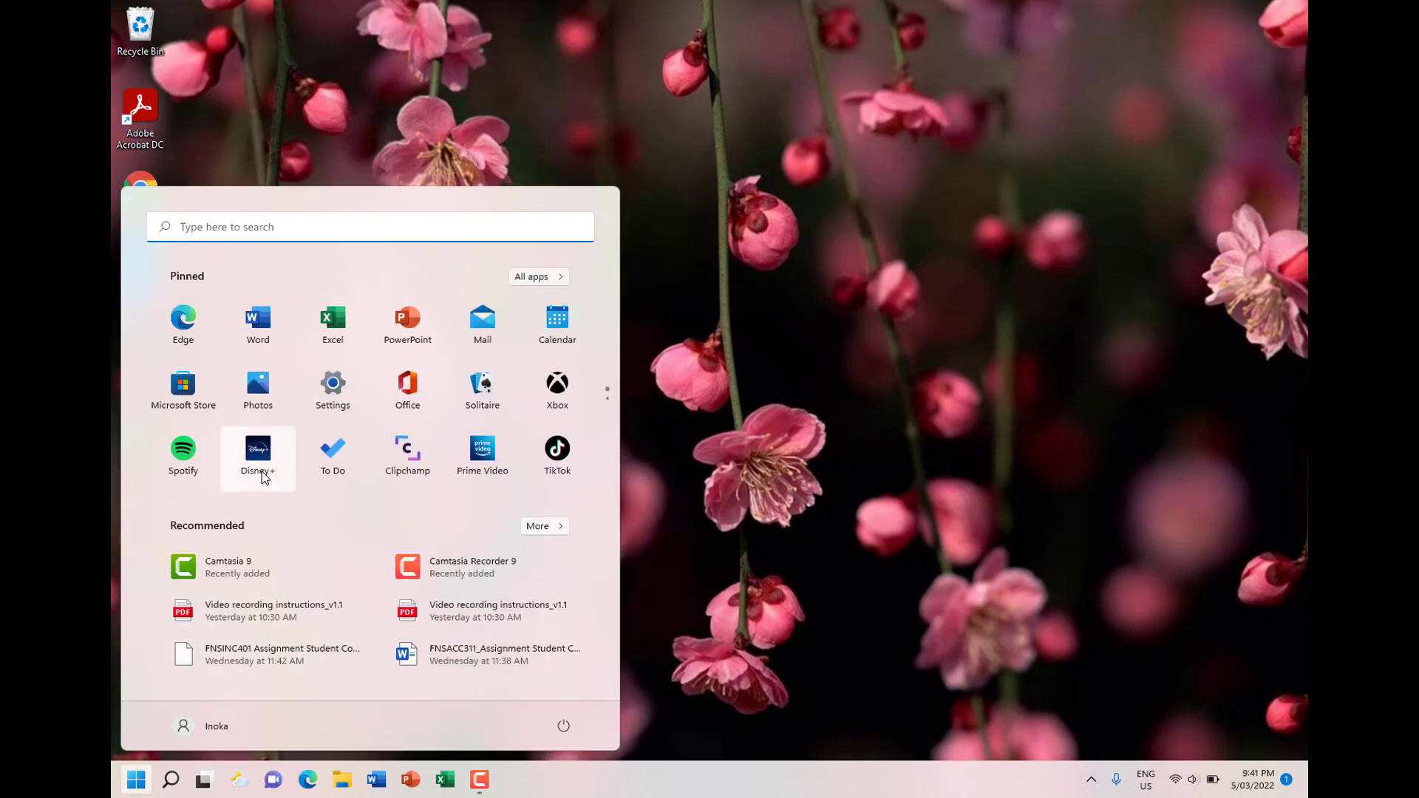
mouse_move(183, 324)
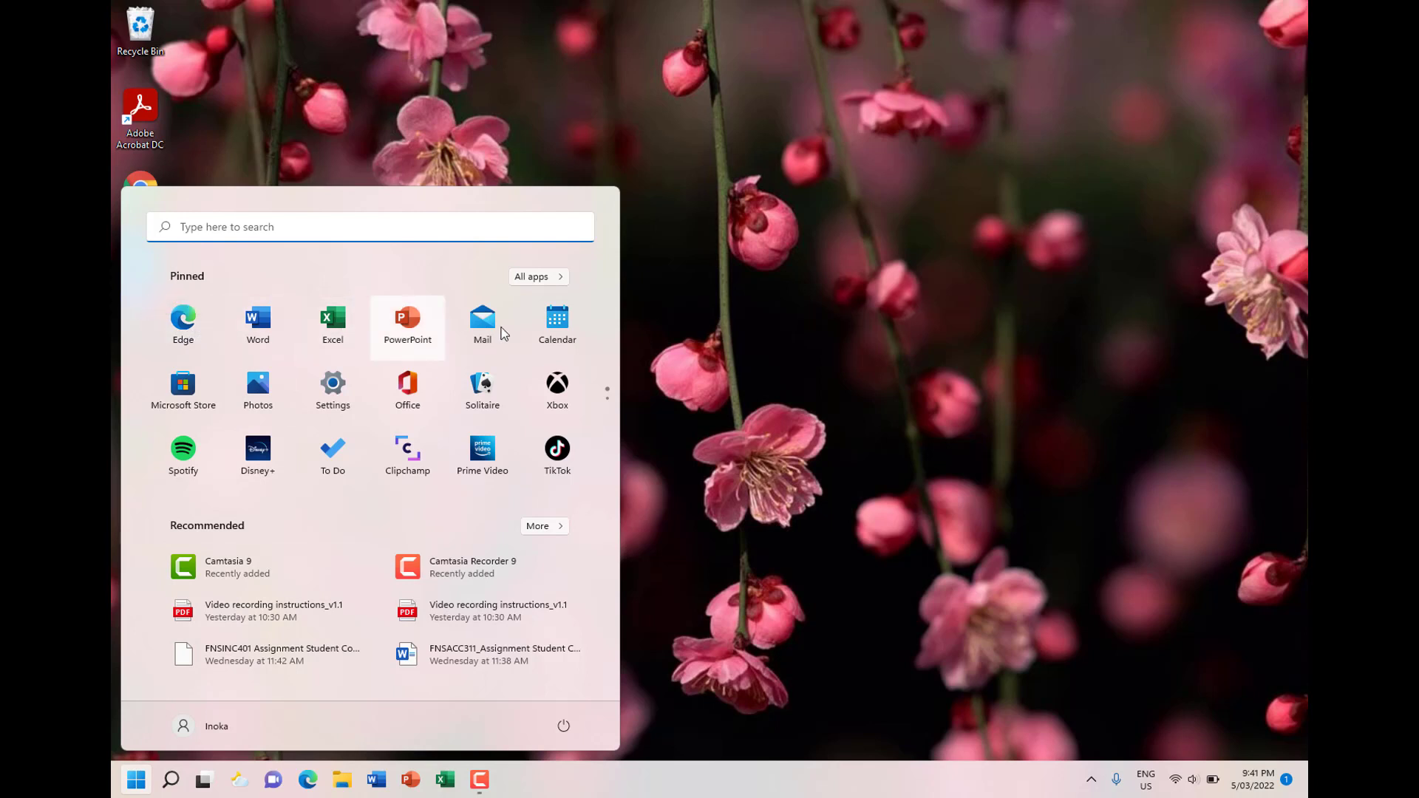
mouse_move(557, 391)
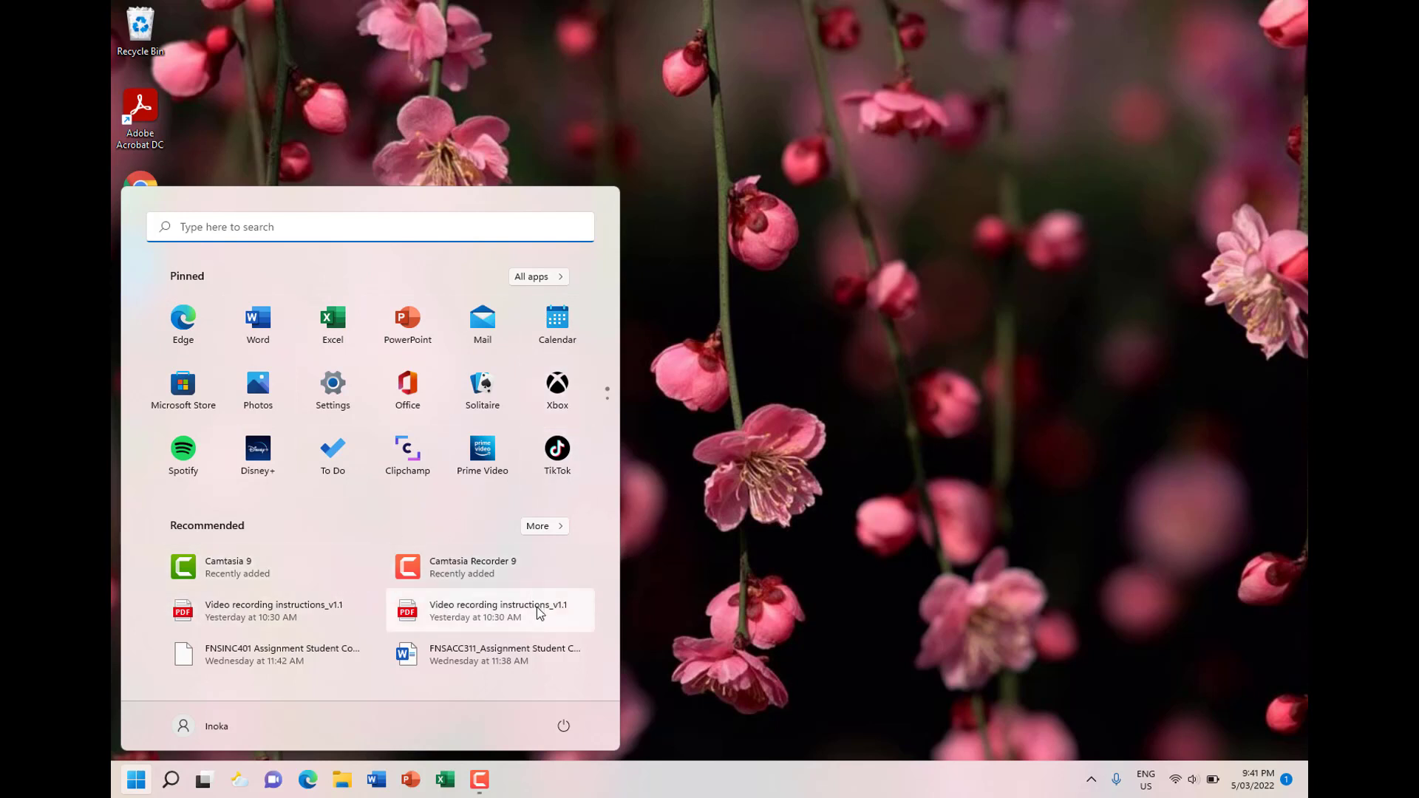
mouse_move(504, 653)
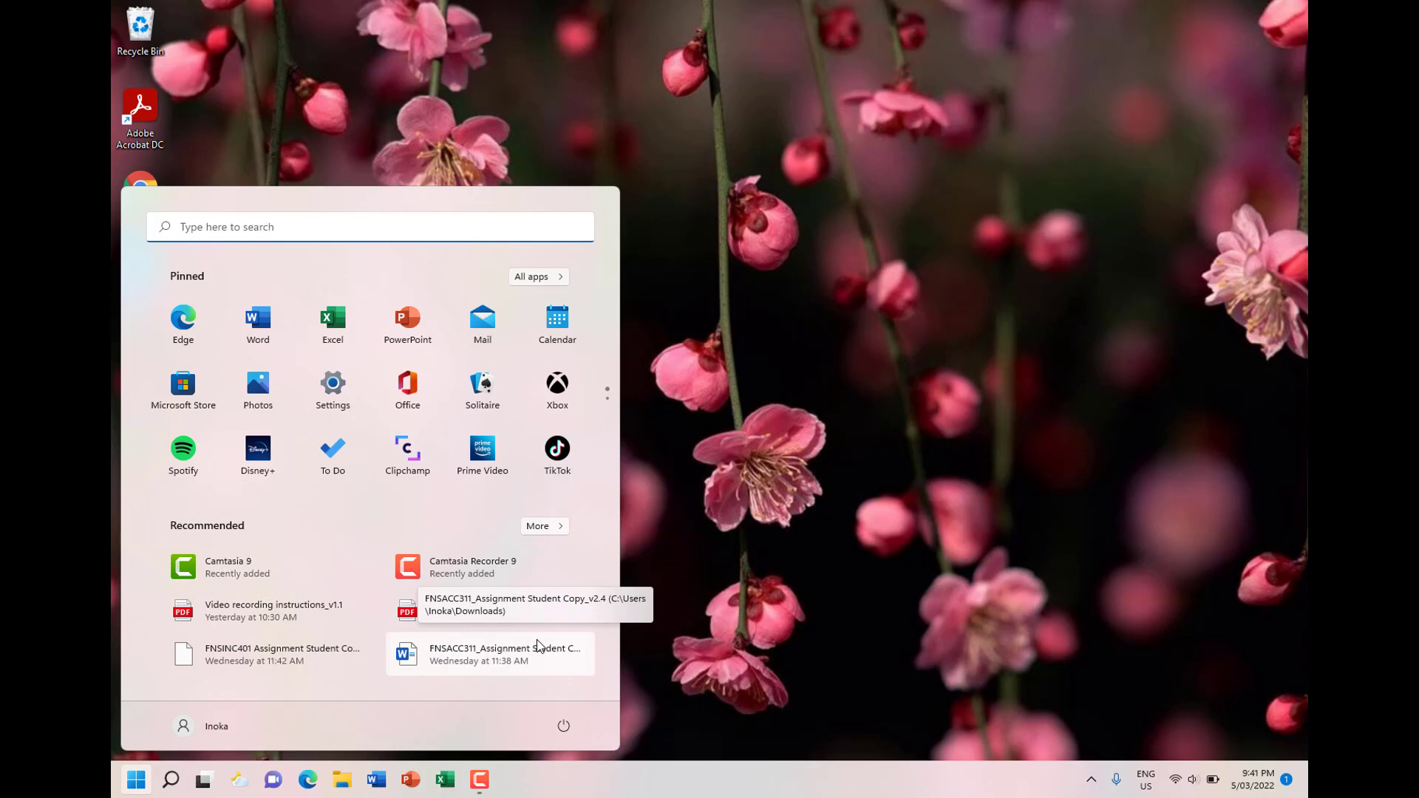
mouse_move(326, 547)
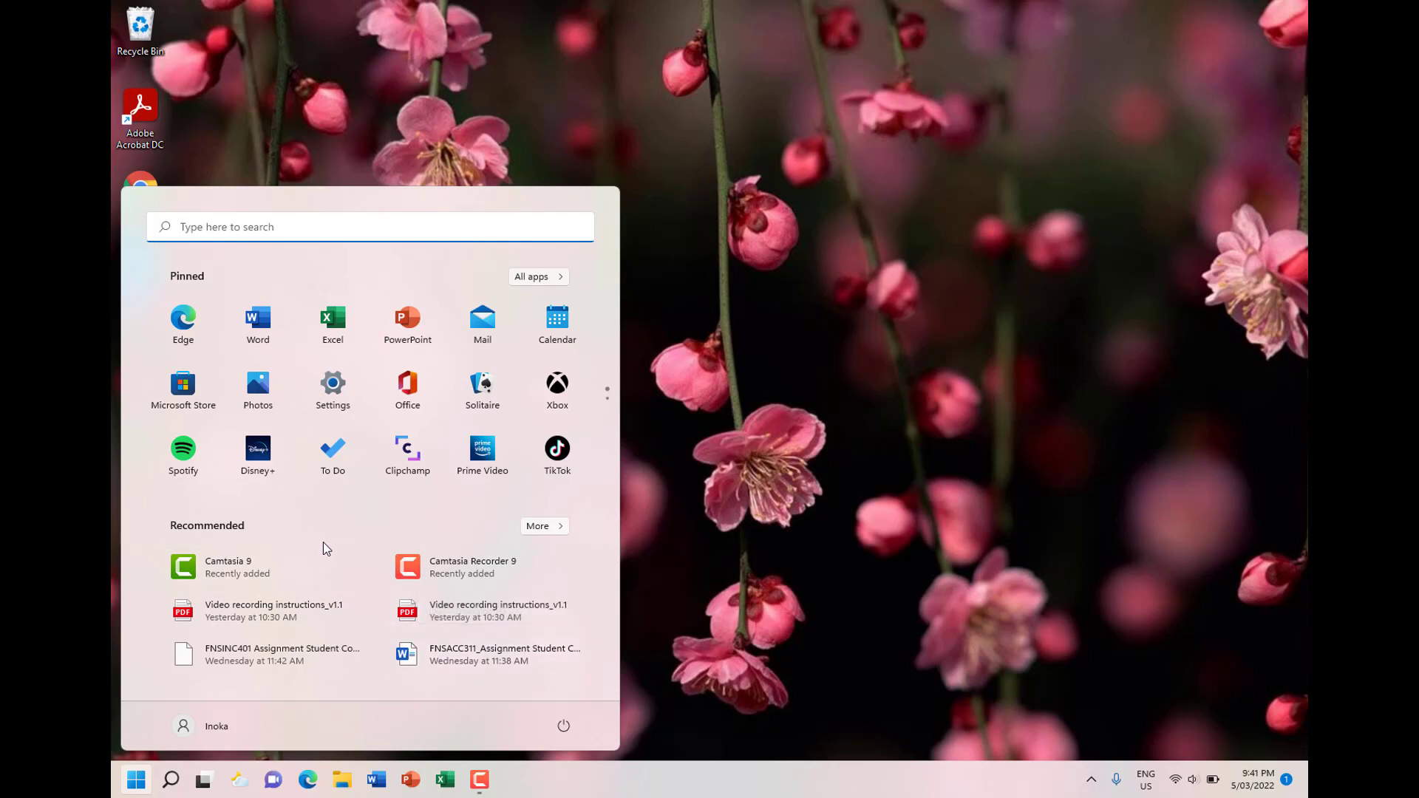
mouse_move(222, 535)
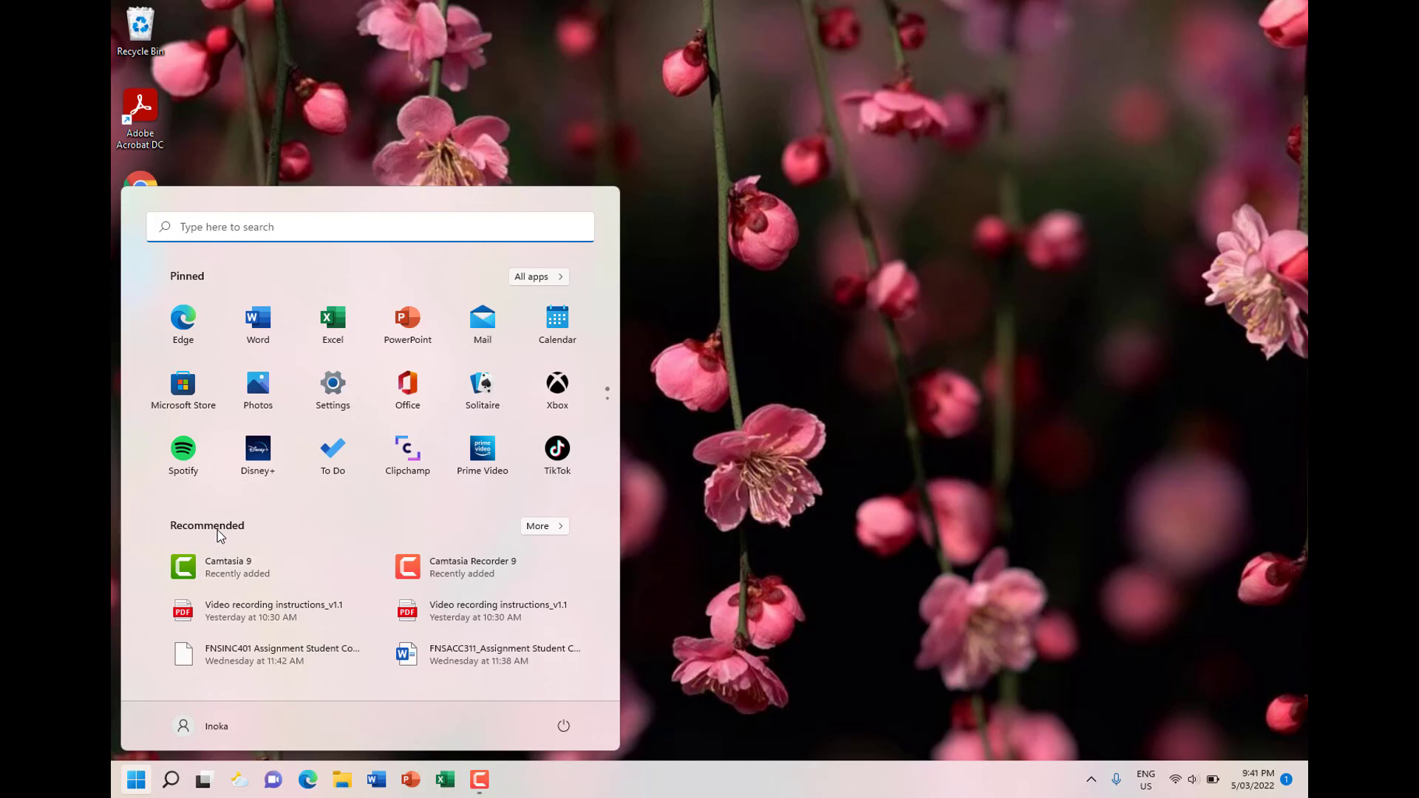
mouse_move(444, 611)
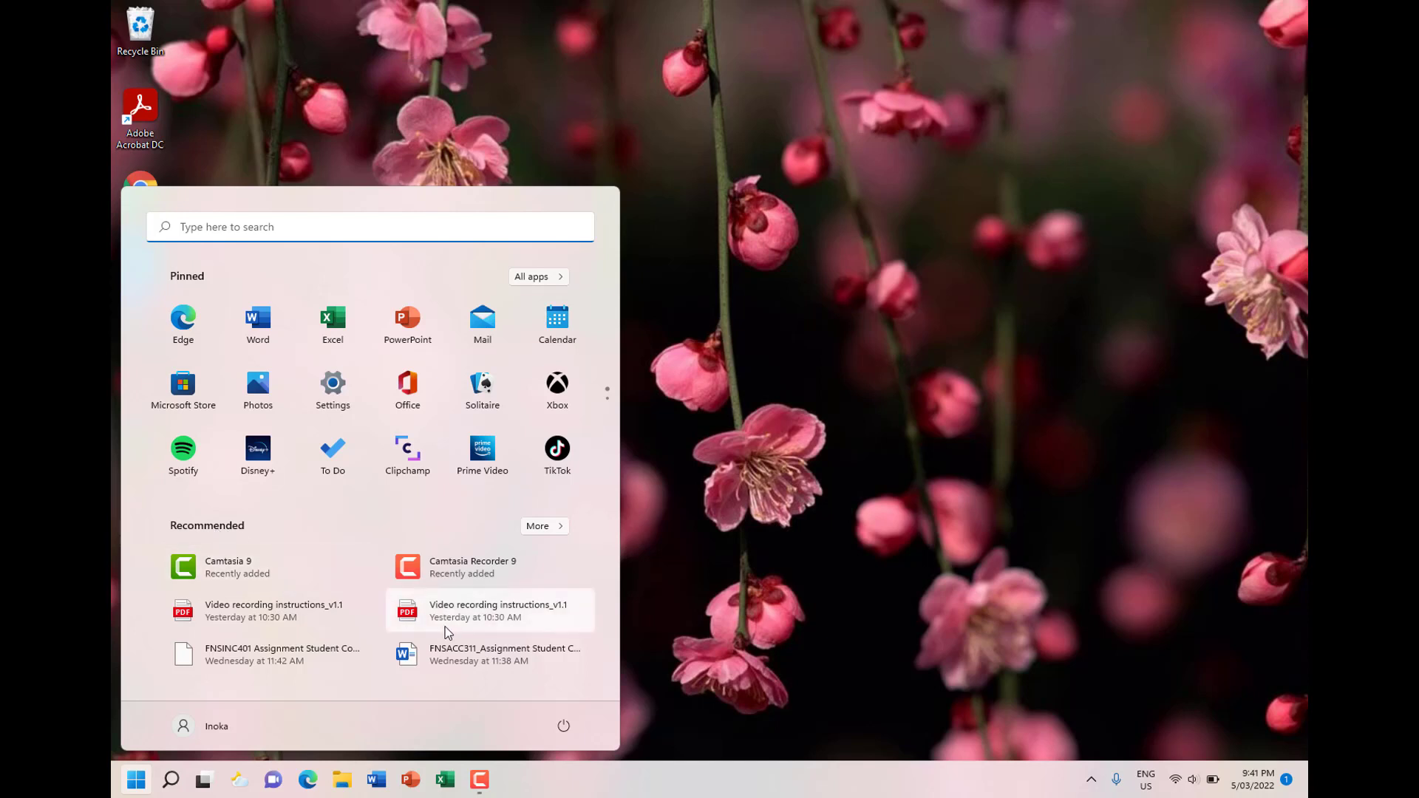
mouse_move(584, 534)
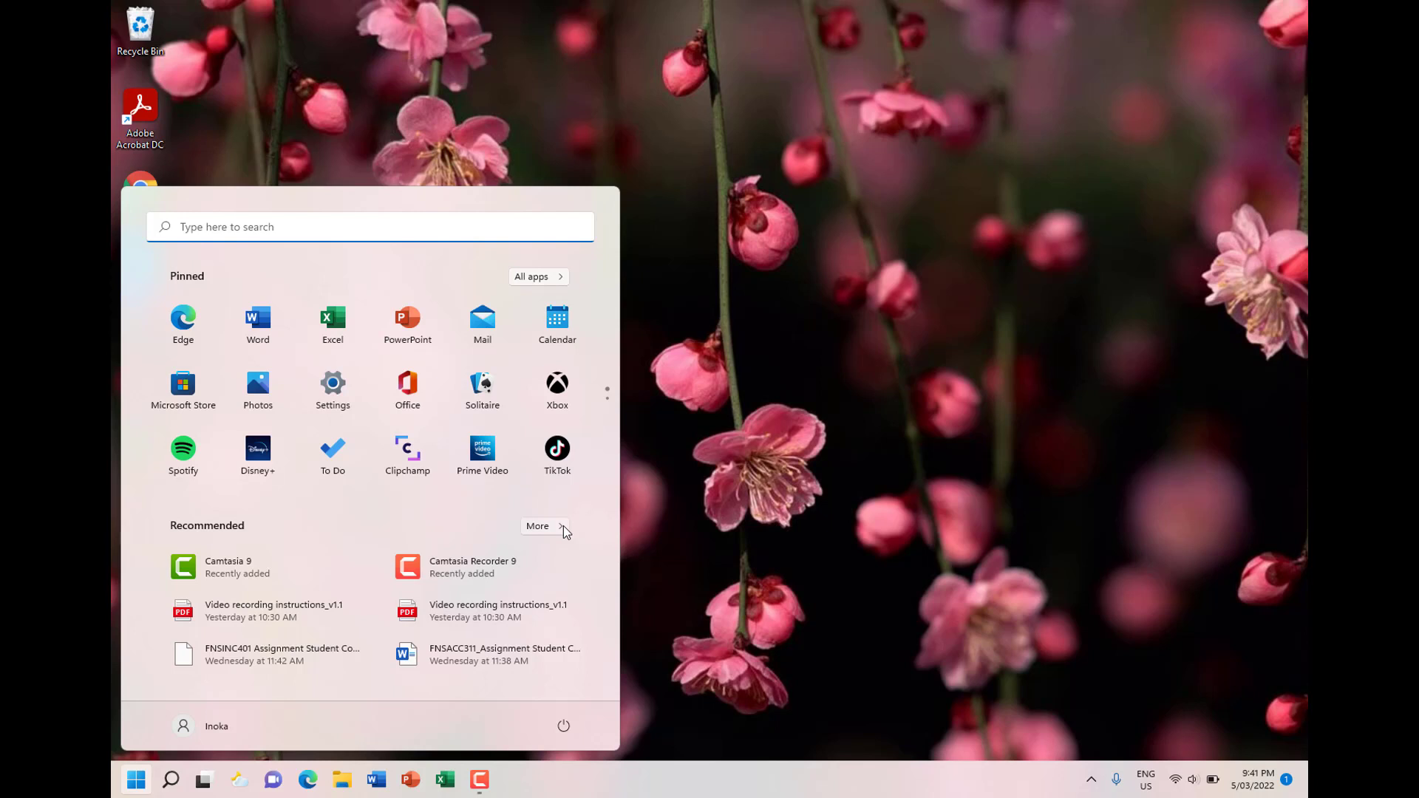
mouse_move(606, 401)
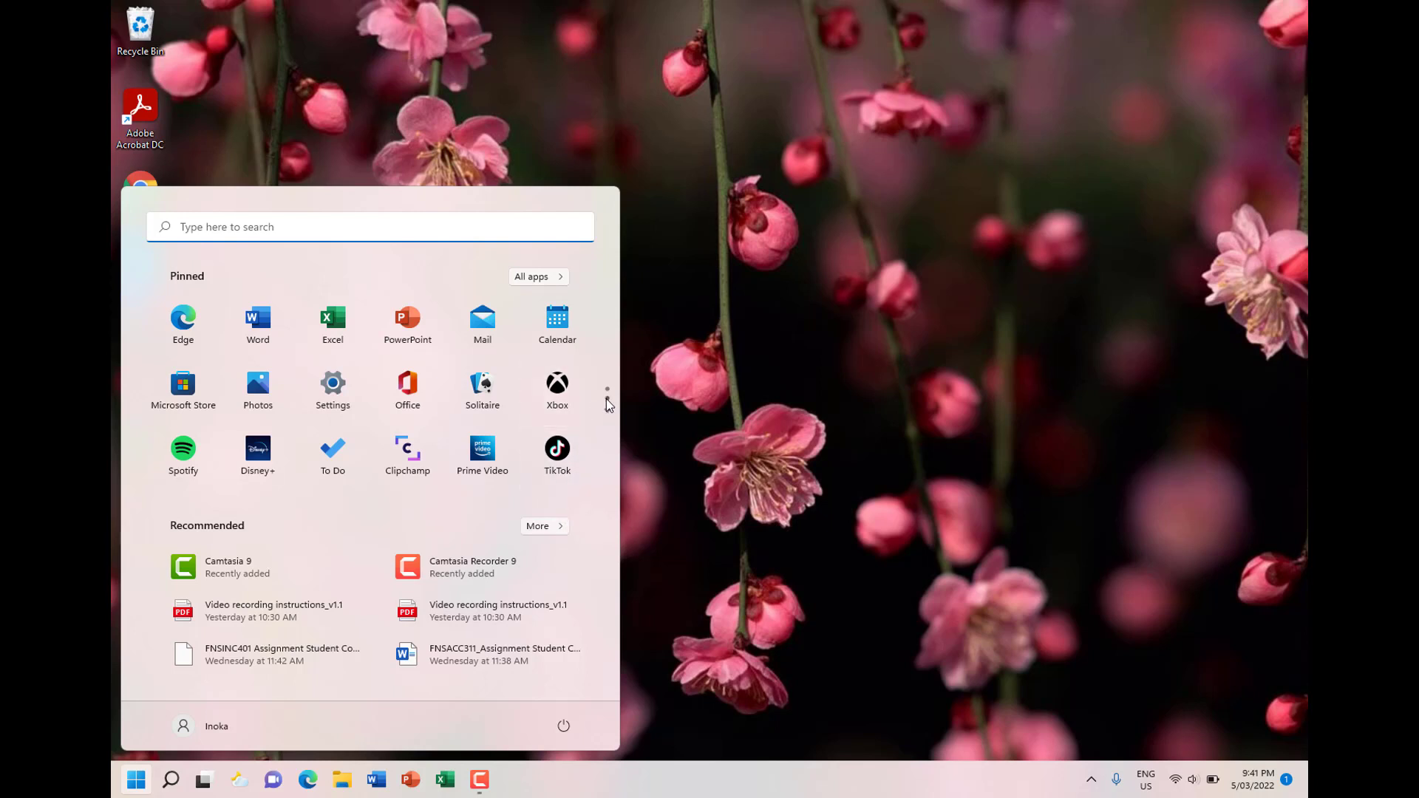
mouse_move(557, 392)
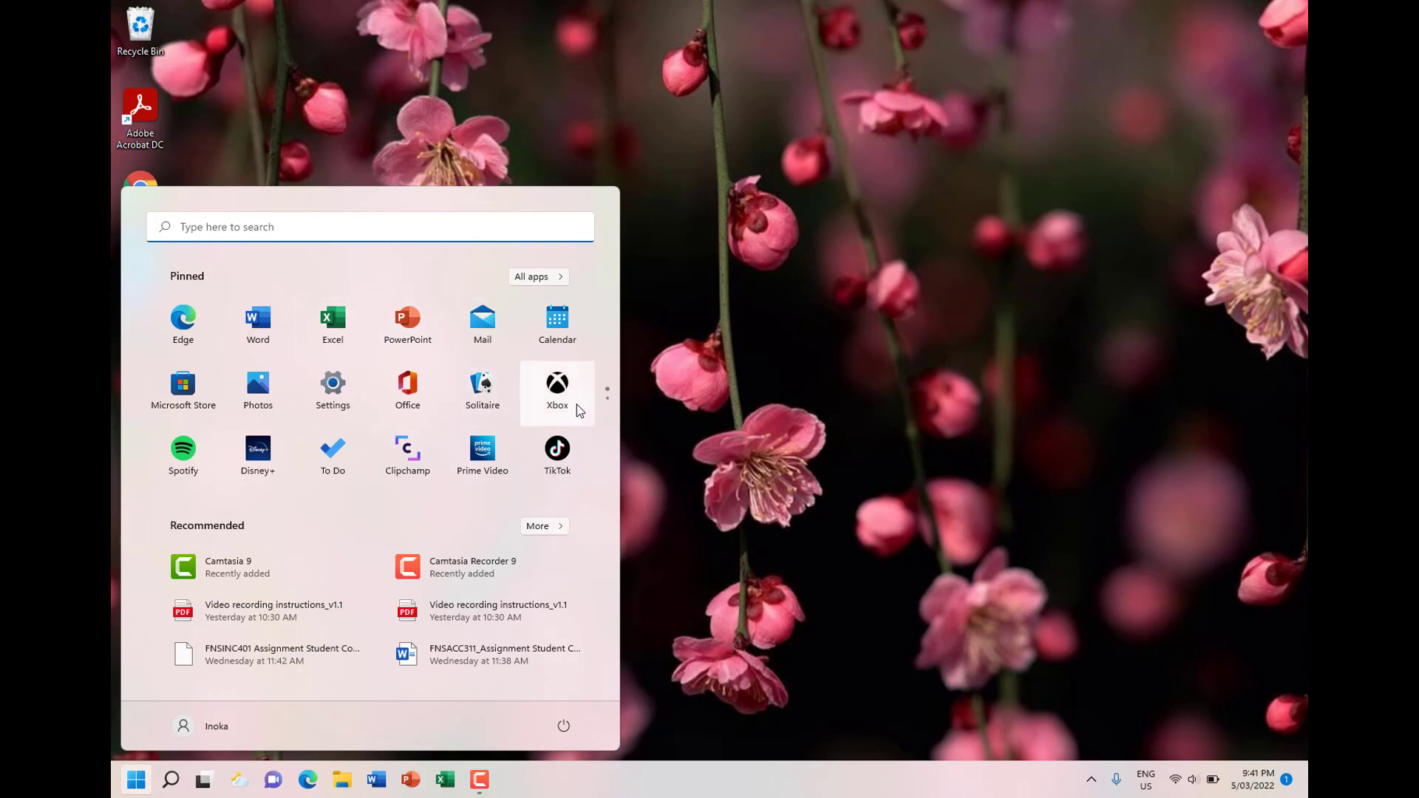
mouse_move(610, 416)
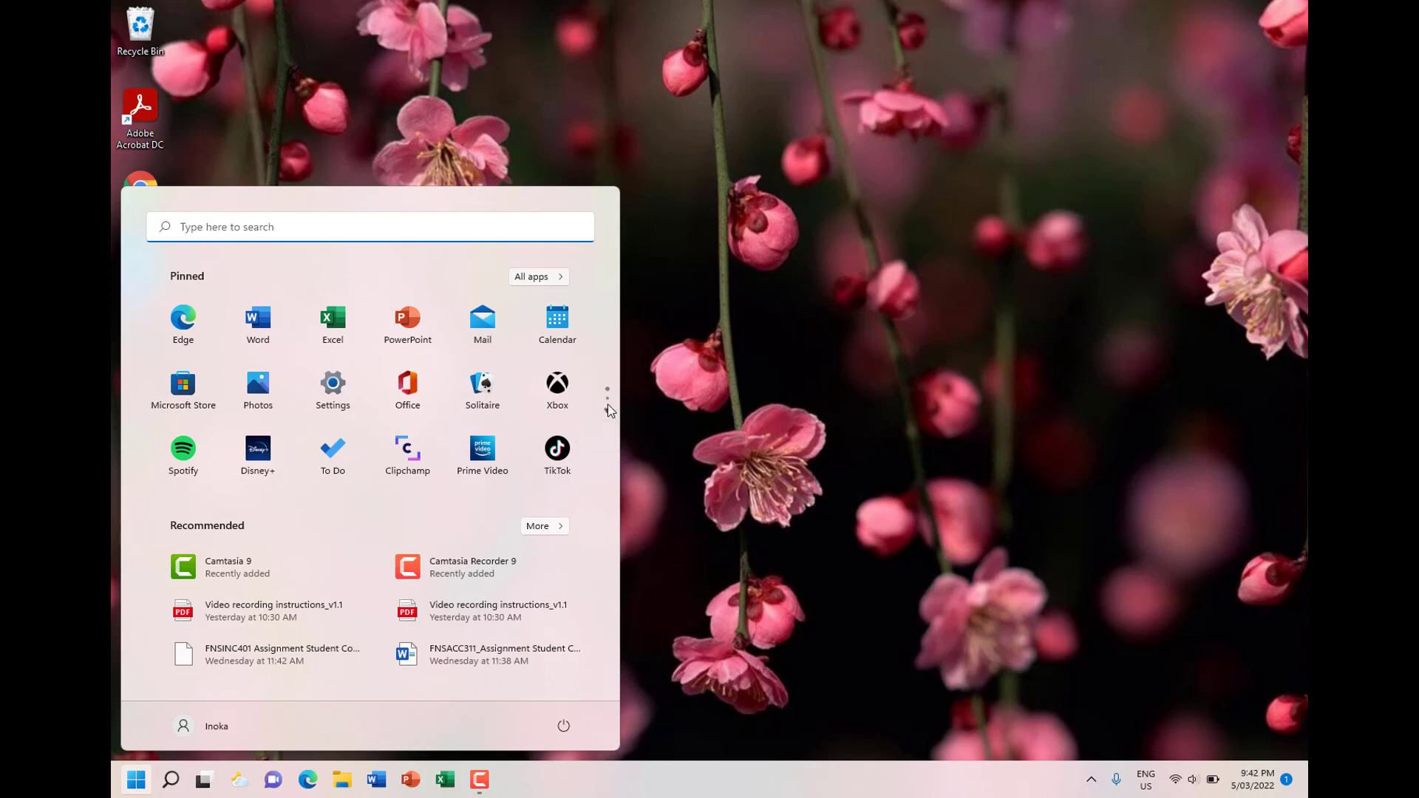
mouse_move(610, 406)
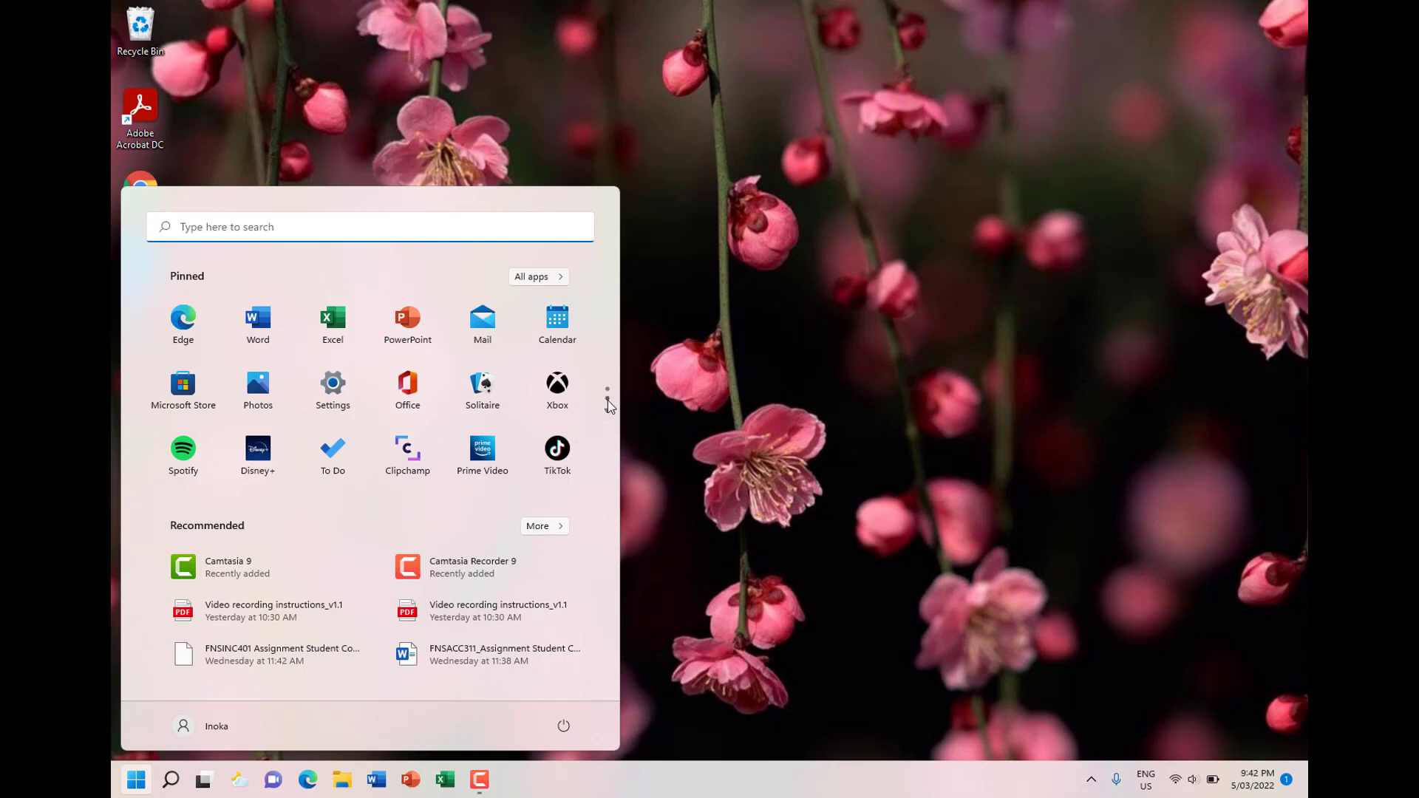
mouse_move(557, 295)
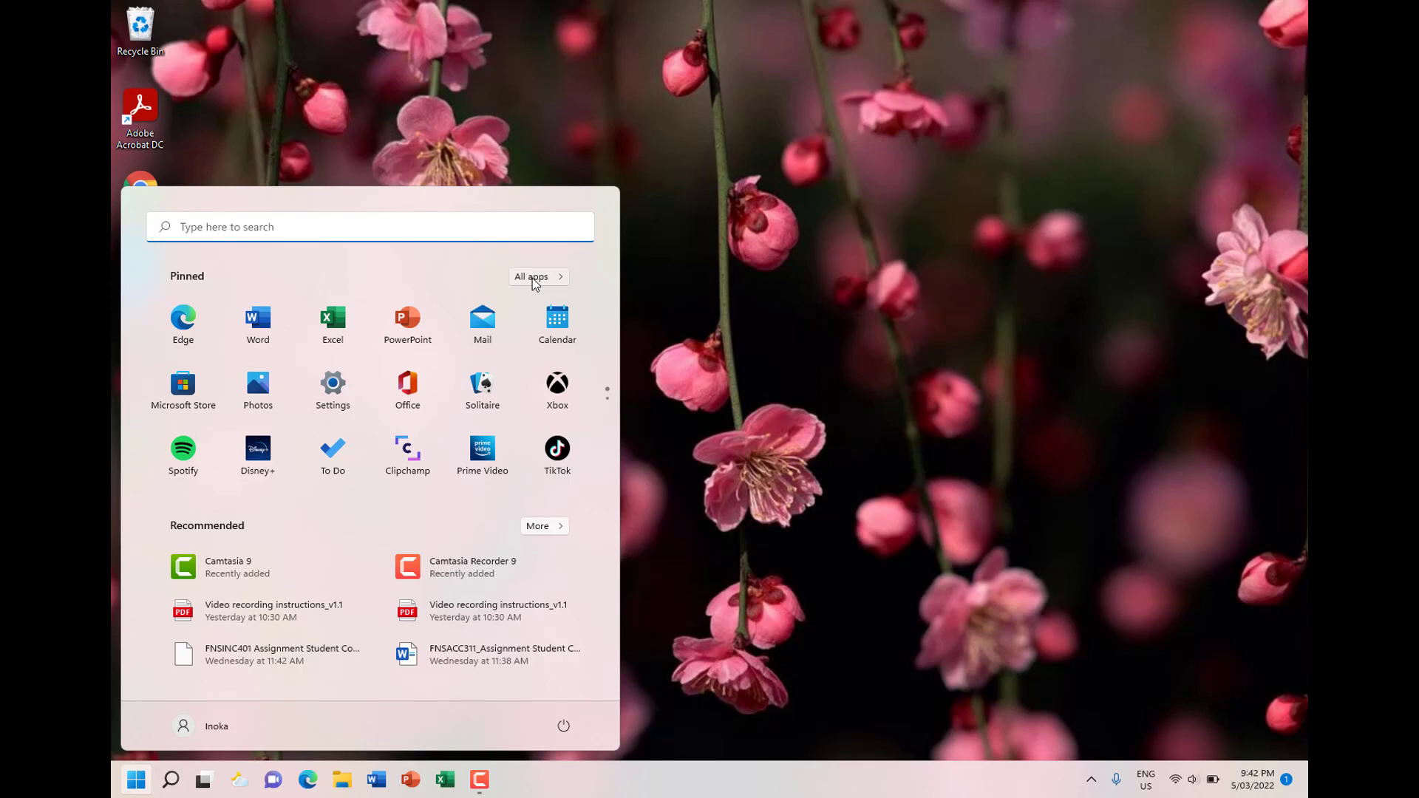
Show All apps in the Start menu and scroll the alphabetical list down to S
click(531, 277)
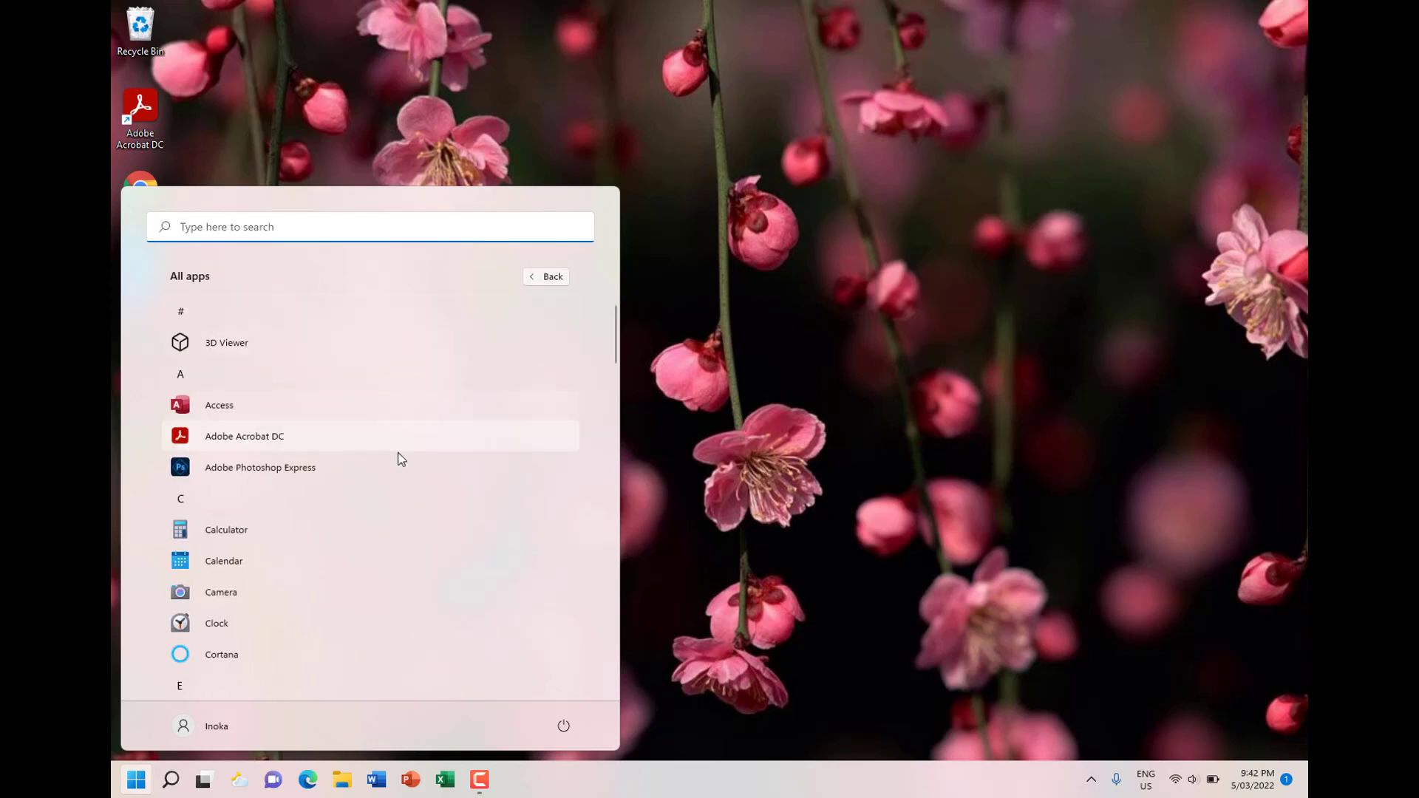
scroll(down, 3)
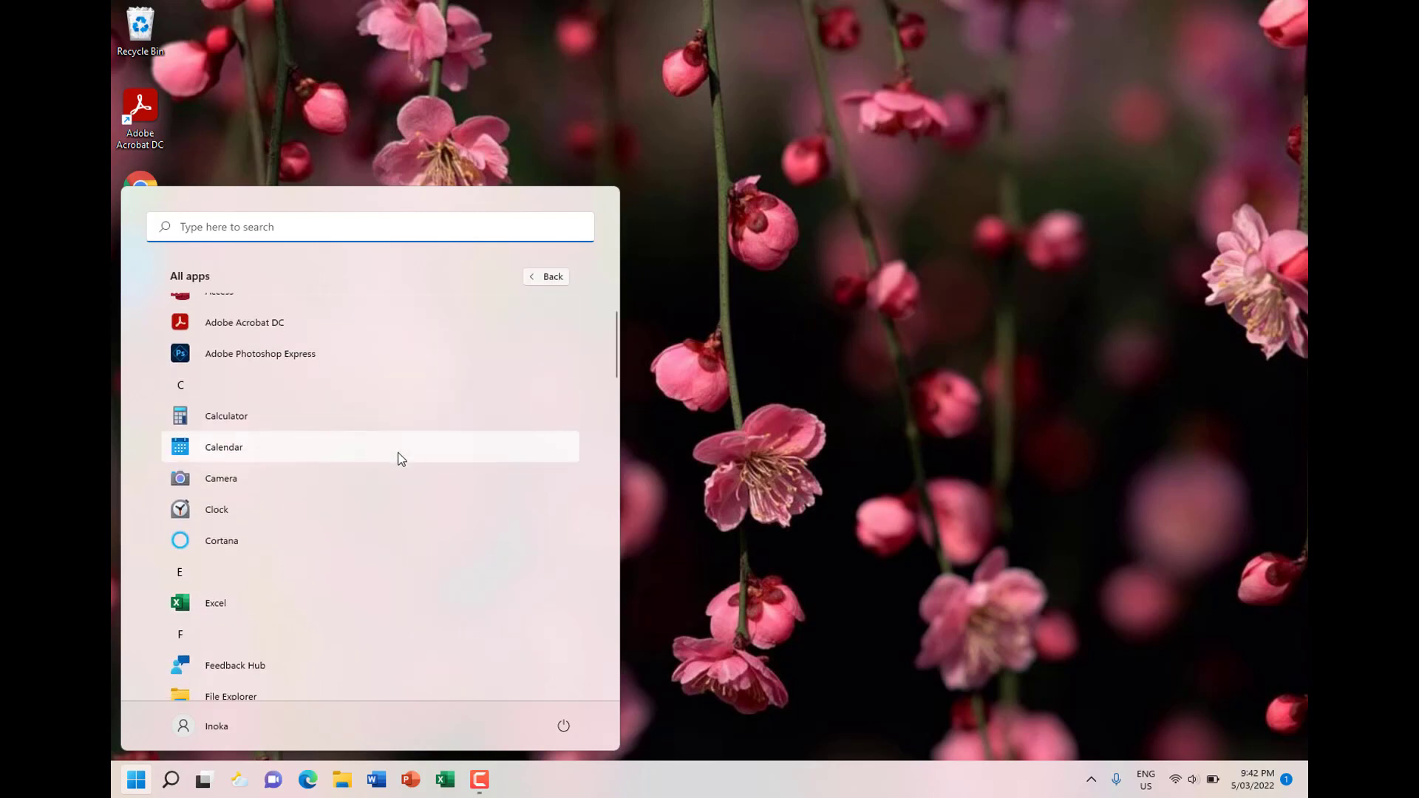
scroll(down, 3)
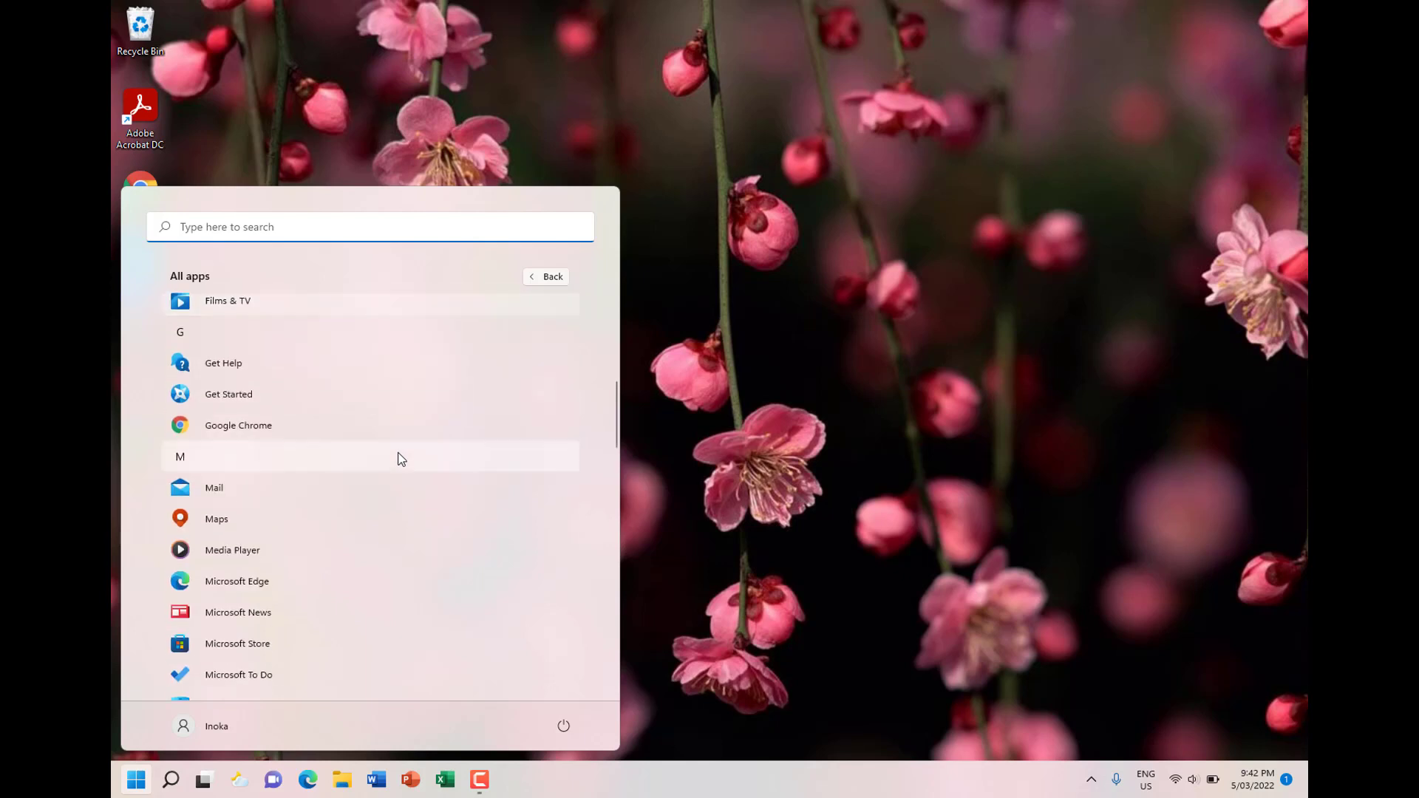
scroll(down, 3)
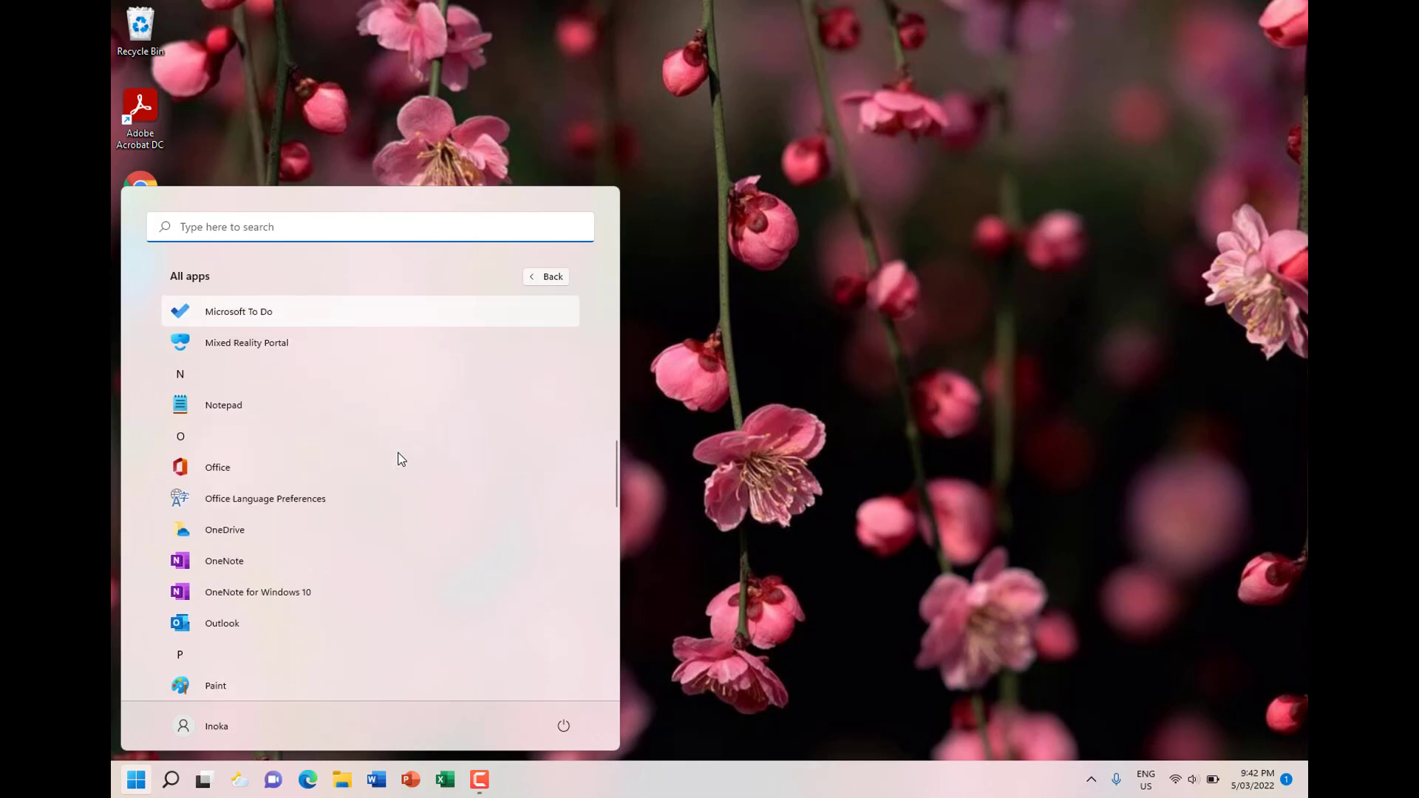
scroll(down, 3)
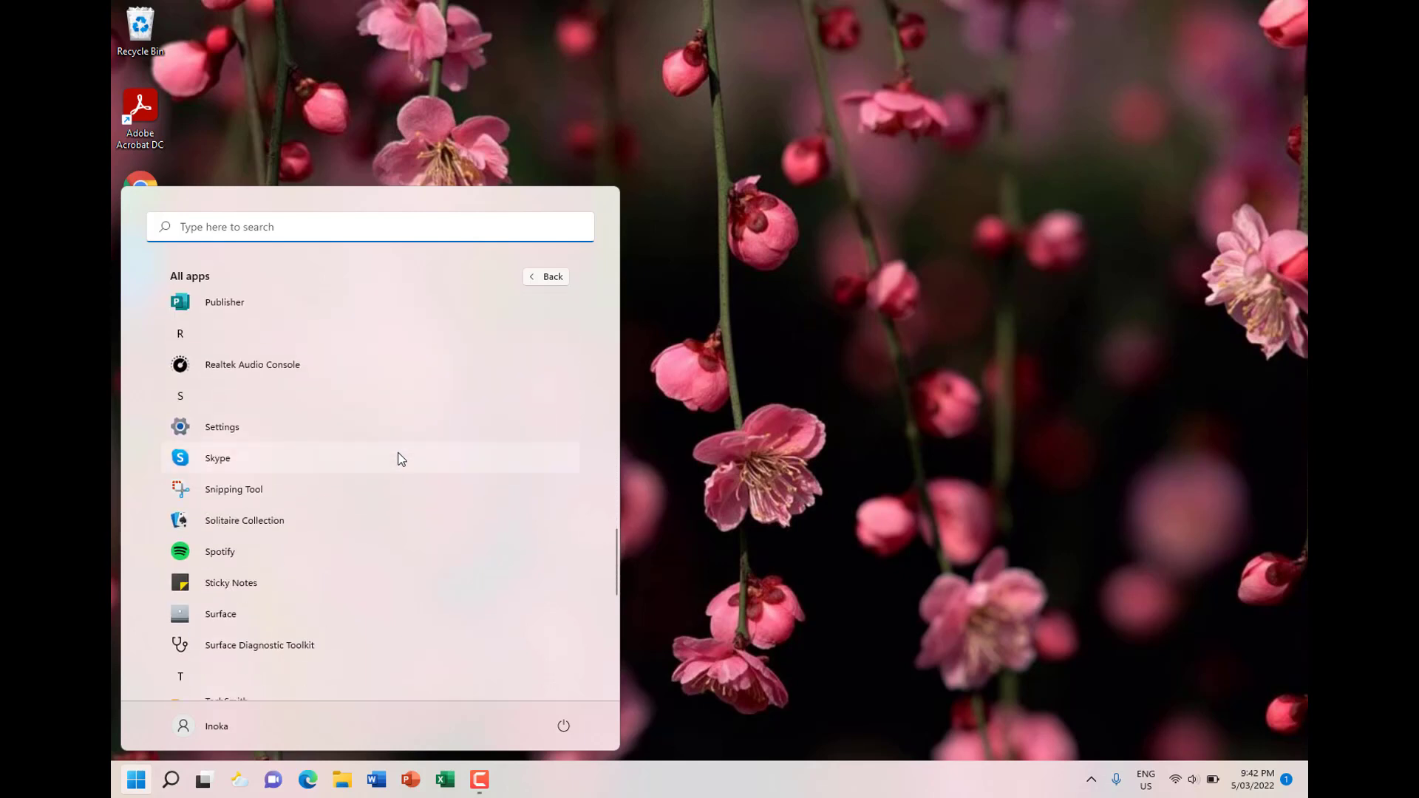
click(547, 277)
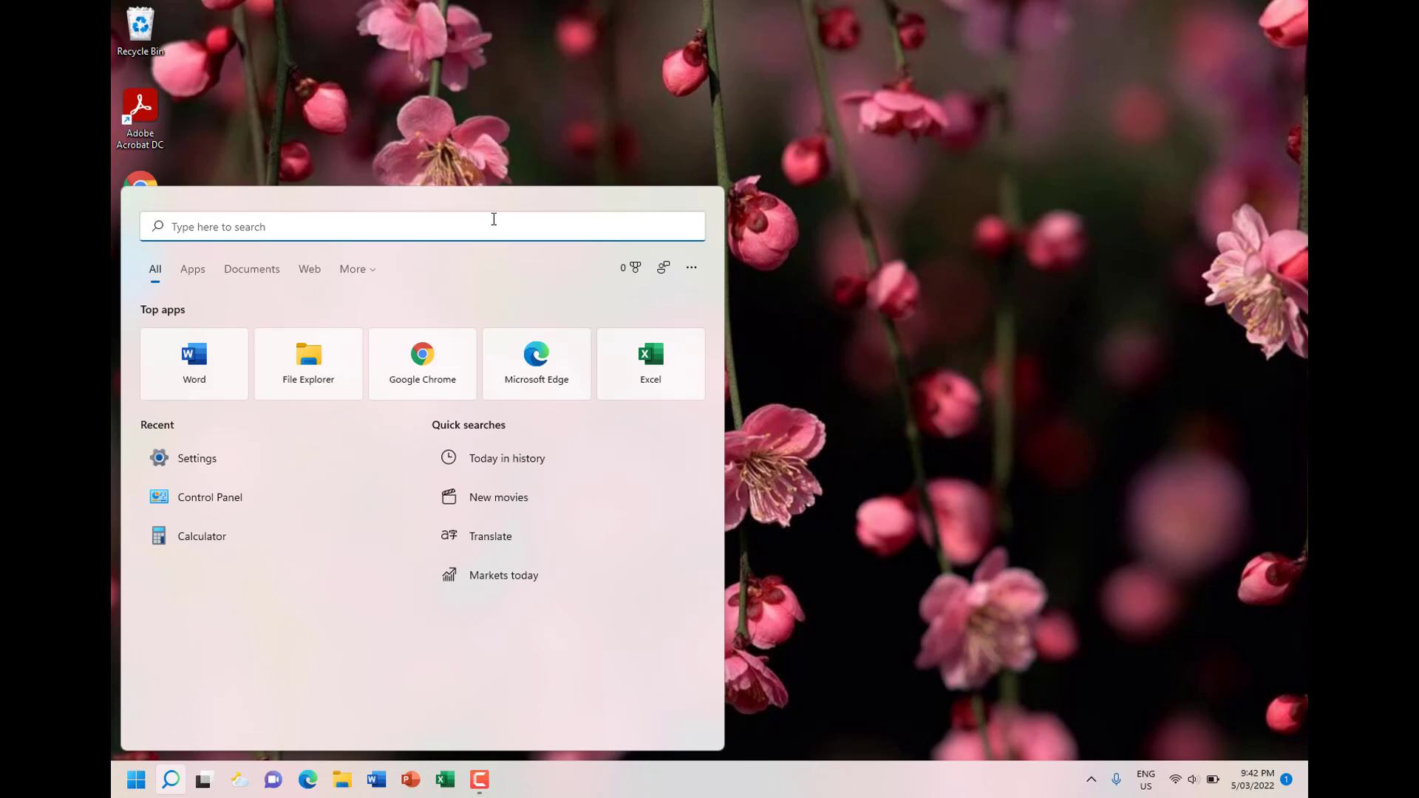
text(word)
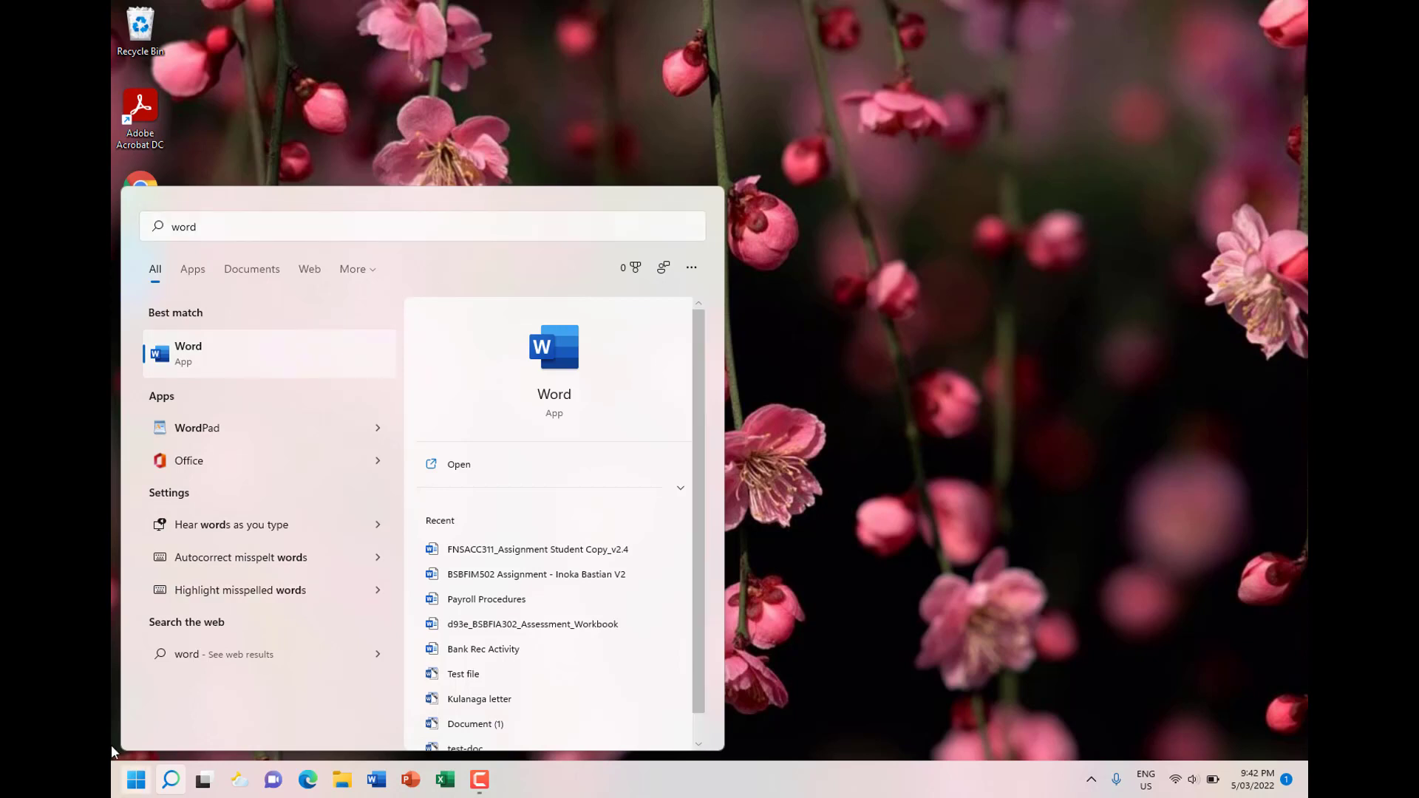
click(134, 779)
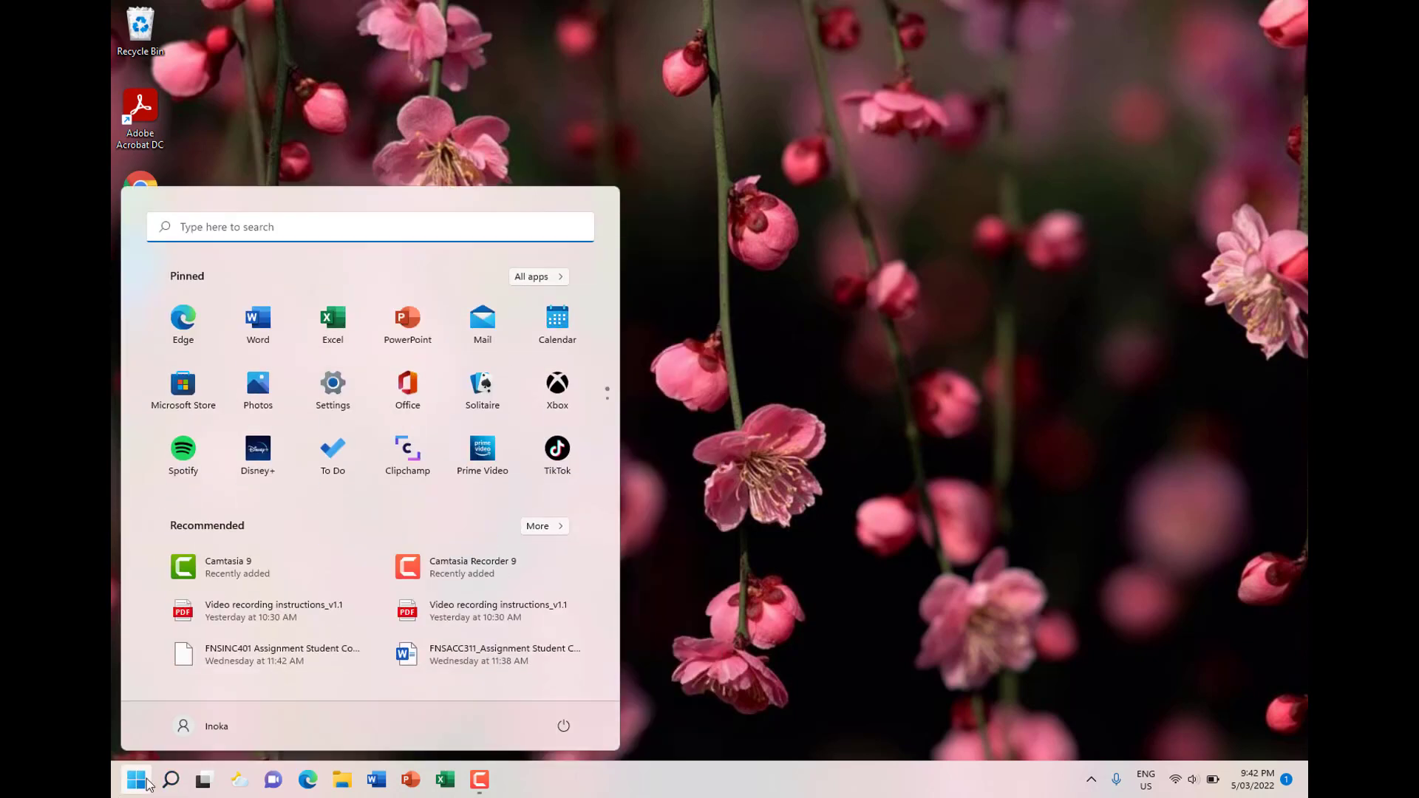
click(170, 780)
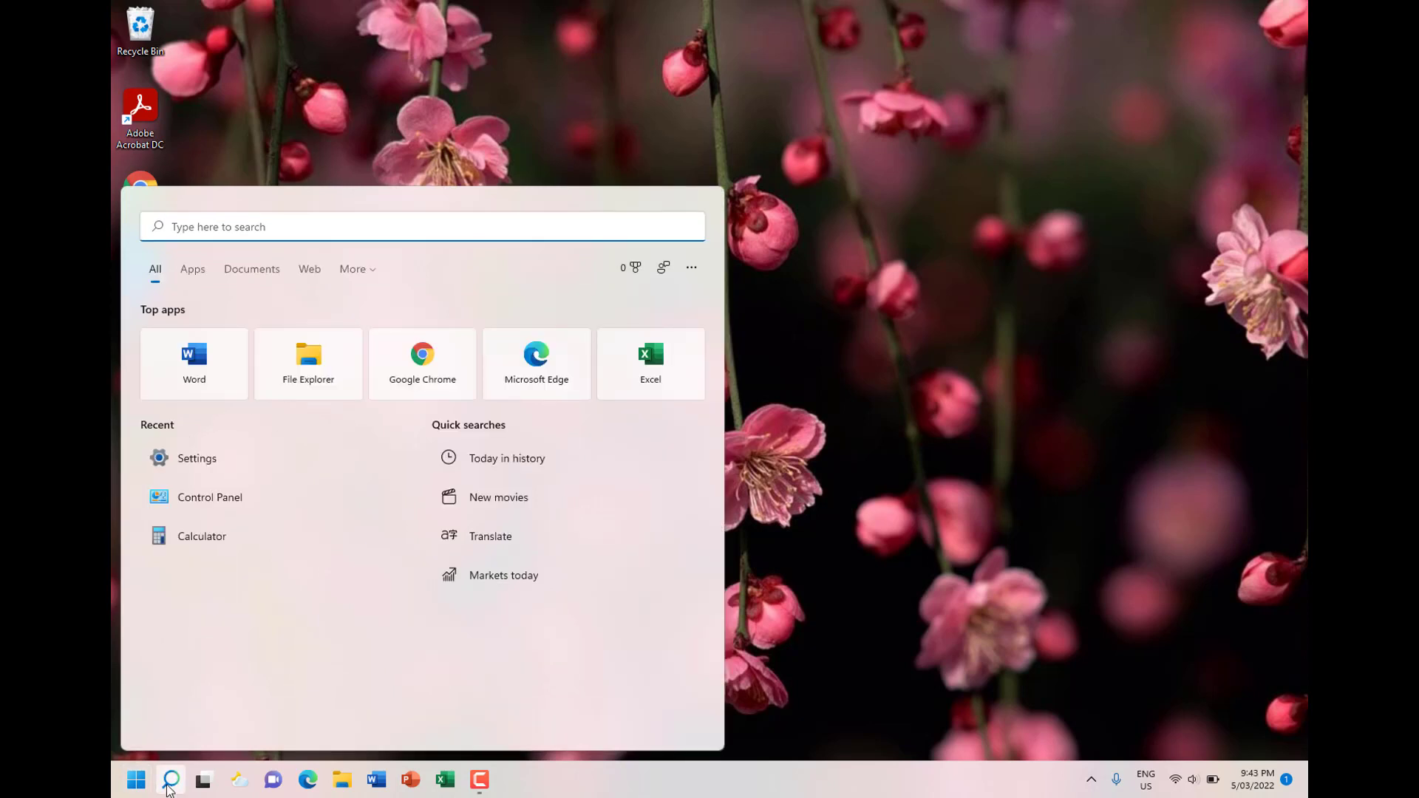
click(136, 780)
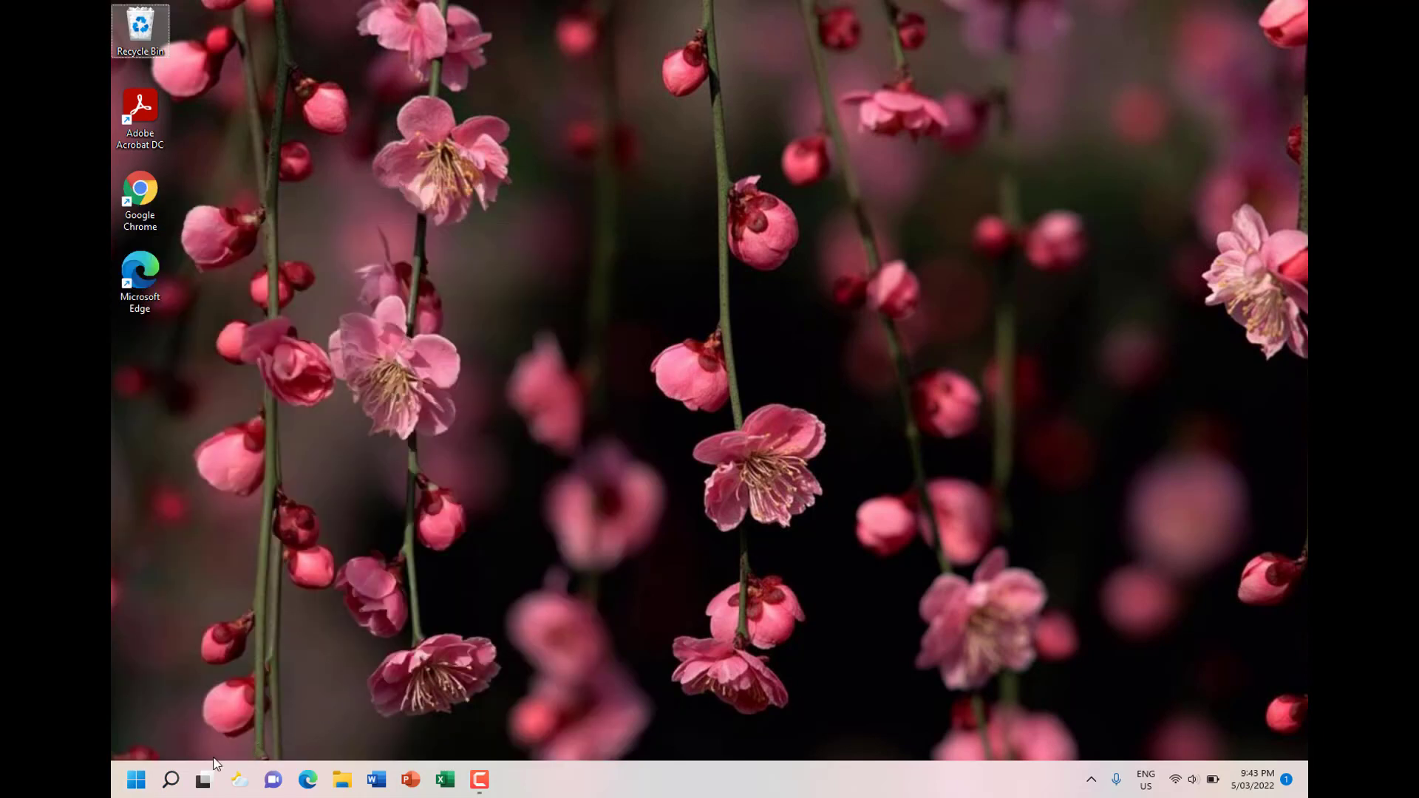
click(203, 779)
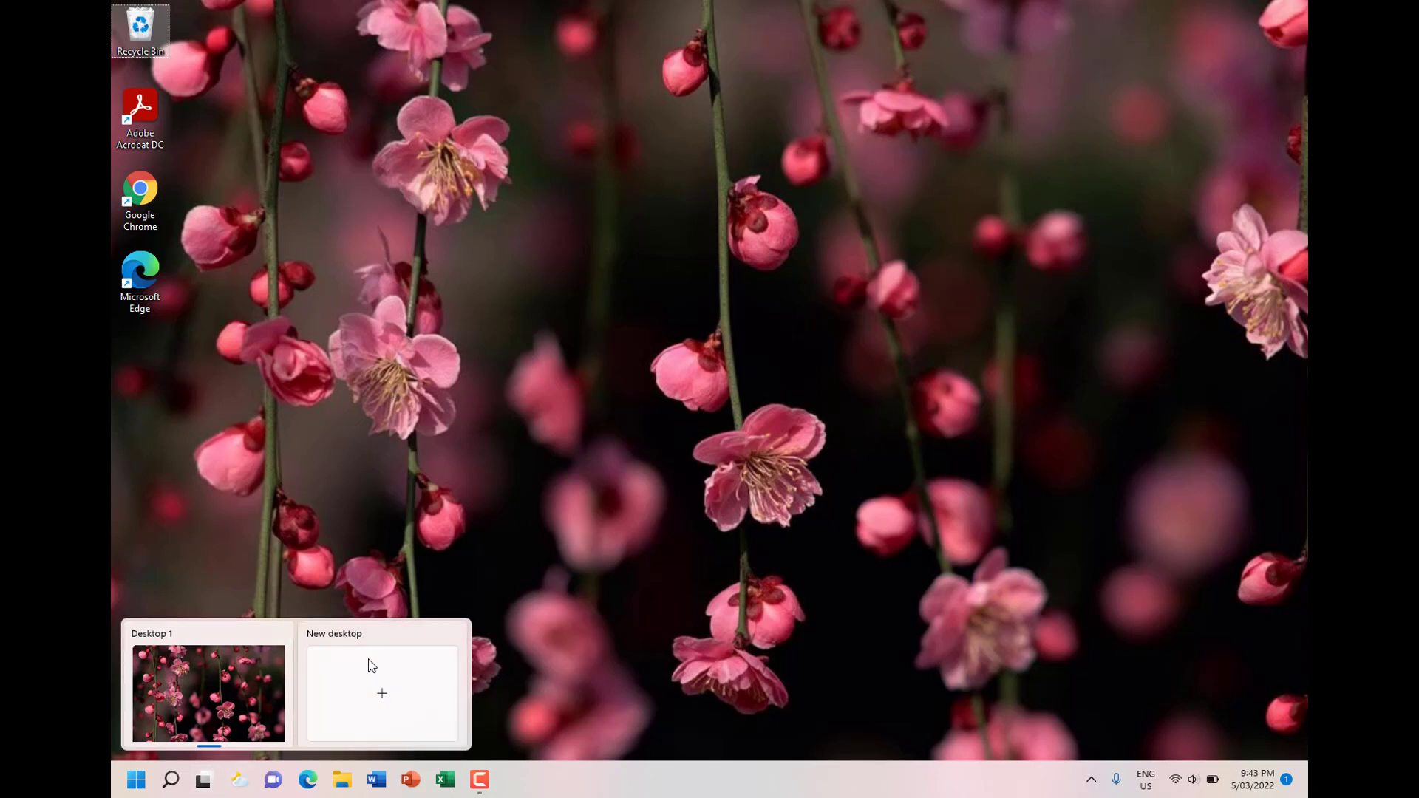
mouse_move(398, 681)
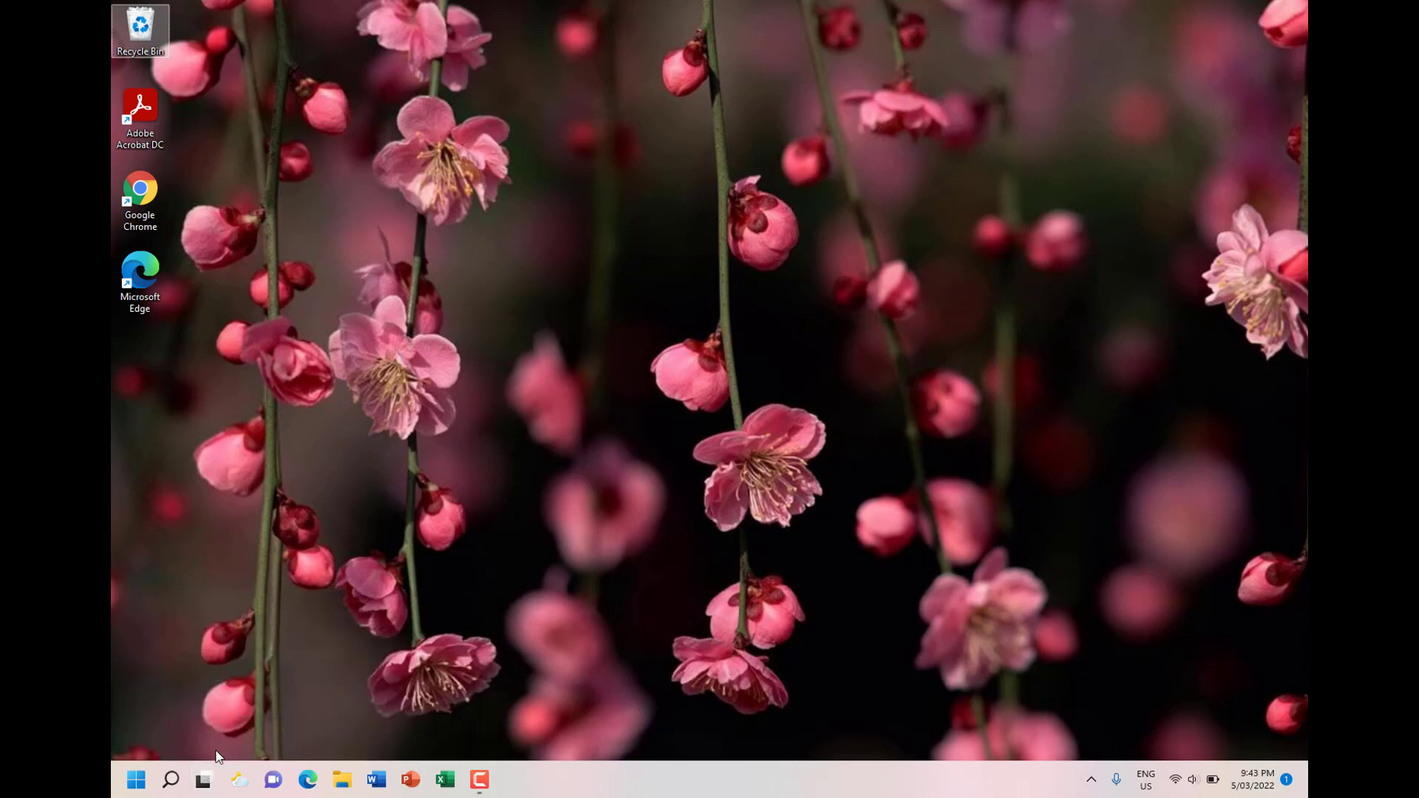
click(203, 779)
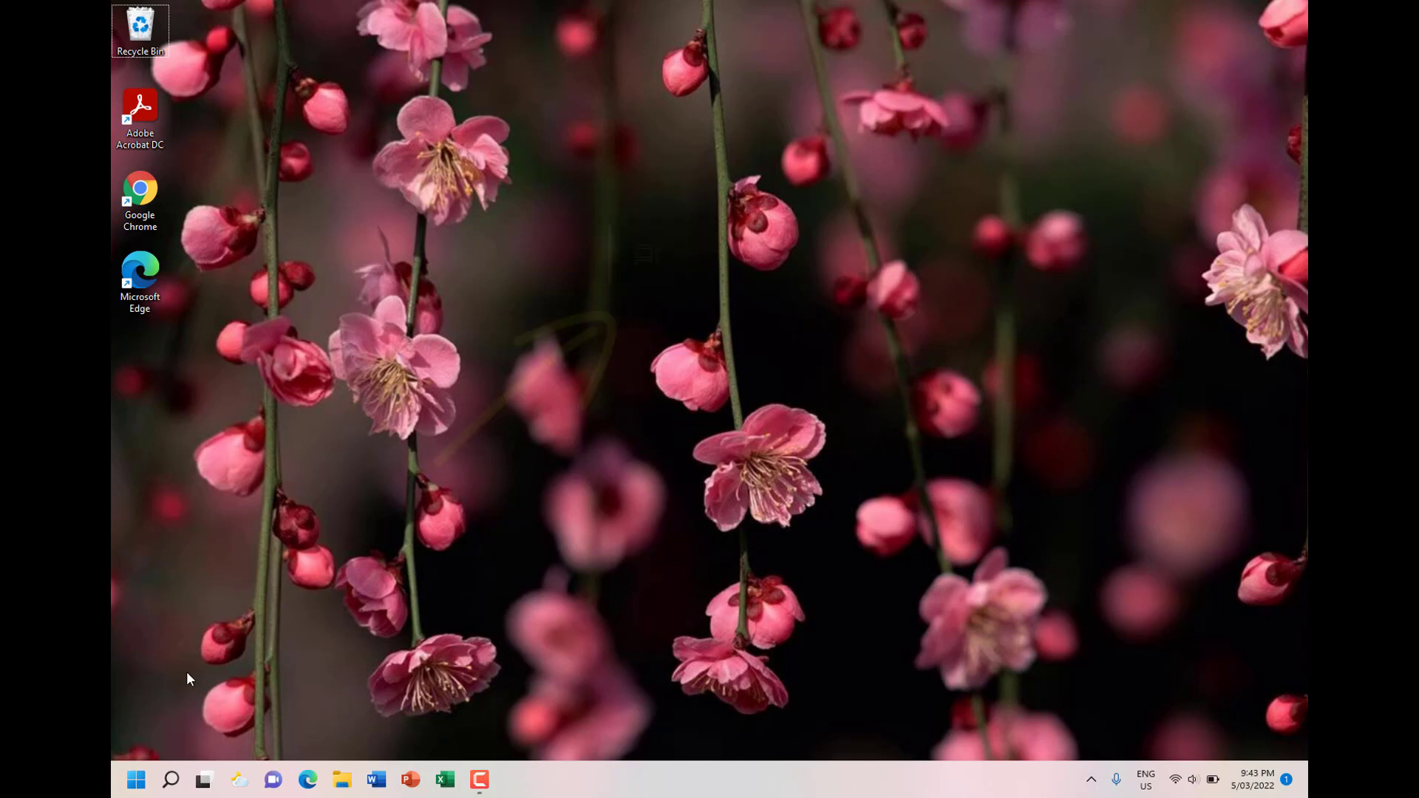
click(202, 779)
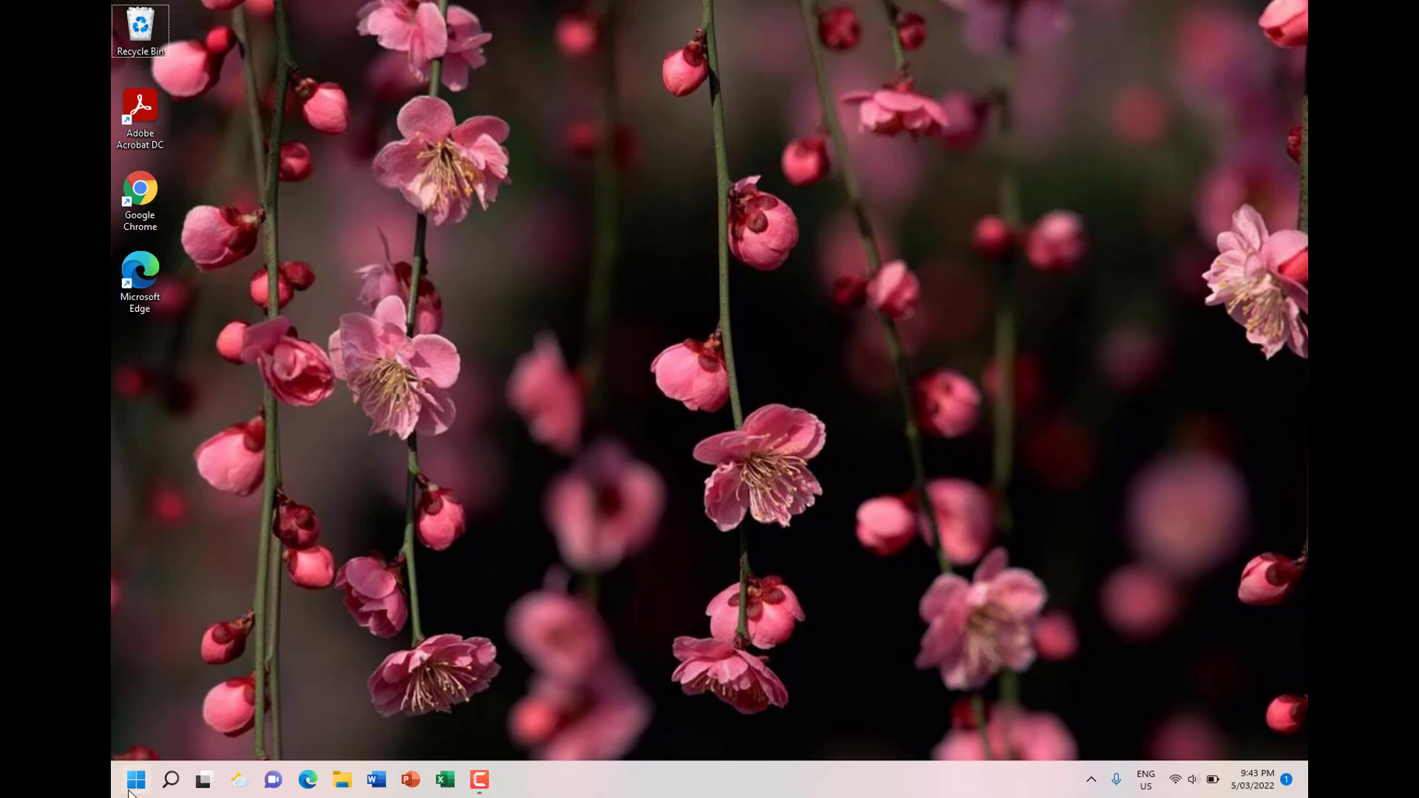
Launch Settings from Start and scroll through the System page's categories
click(136, 779)
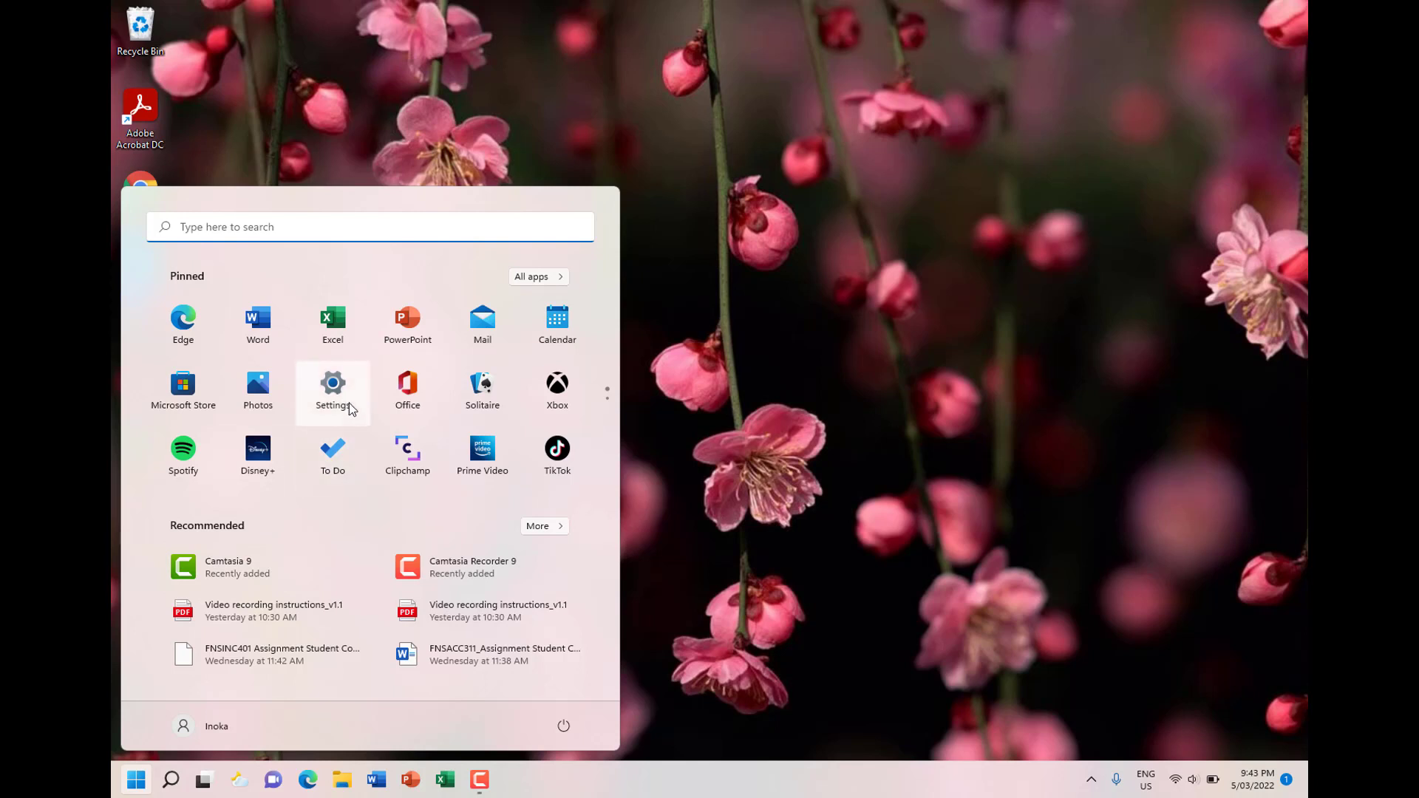
mouse_move(346, 396)
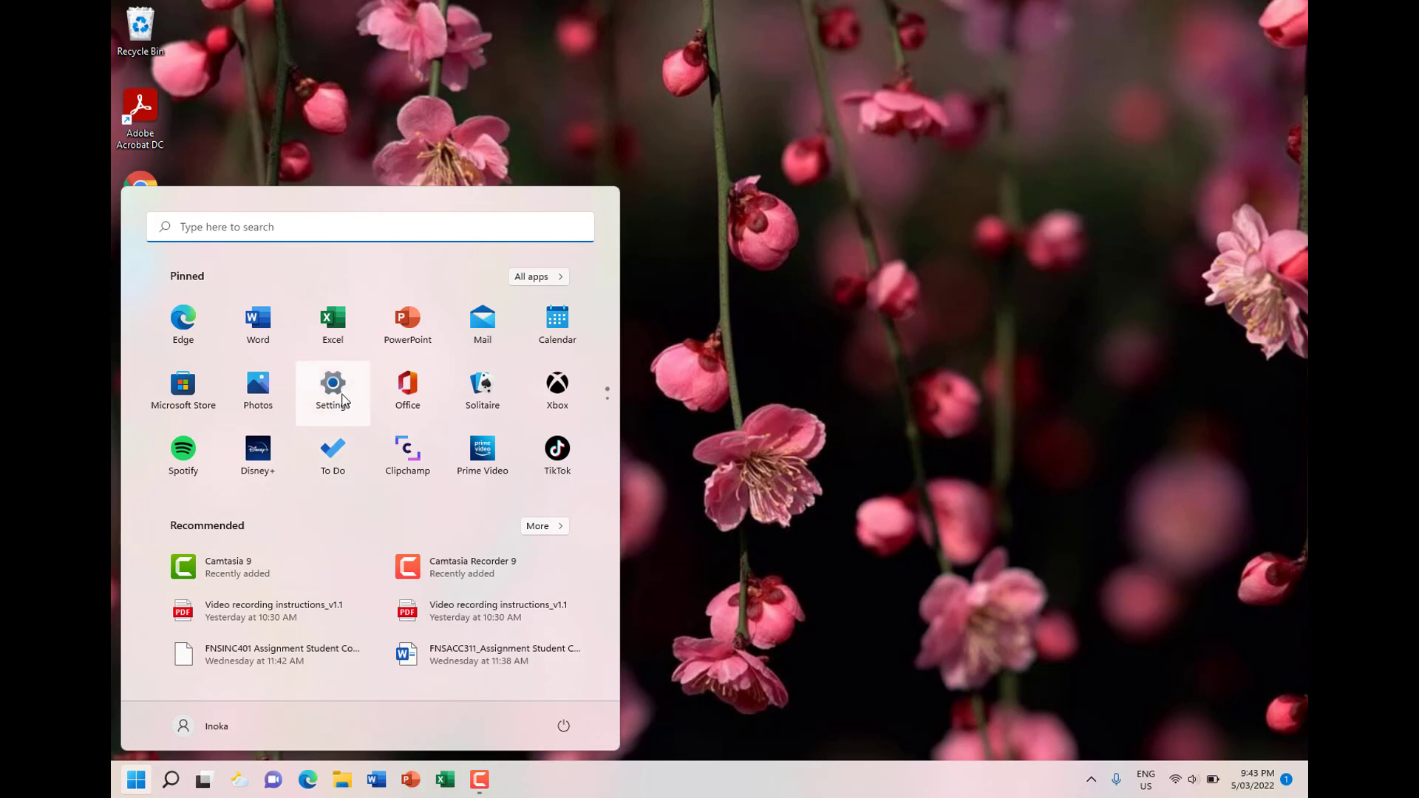
click(332, 385)
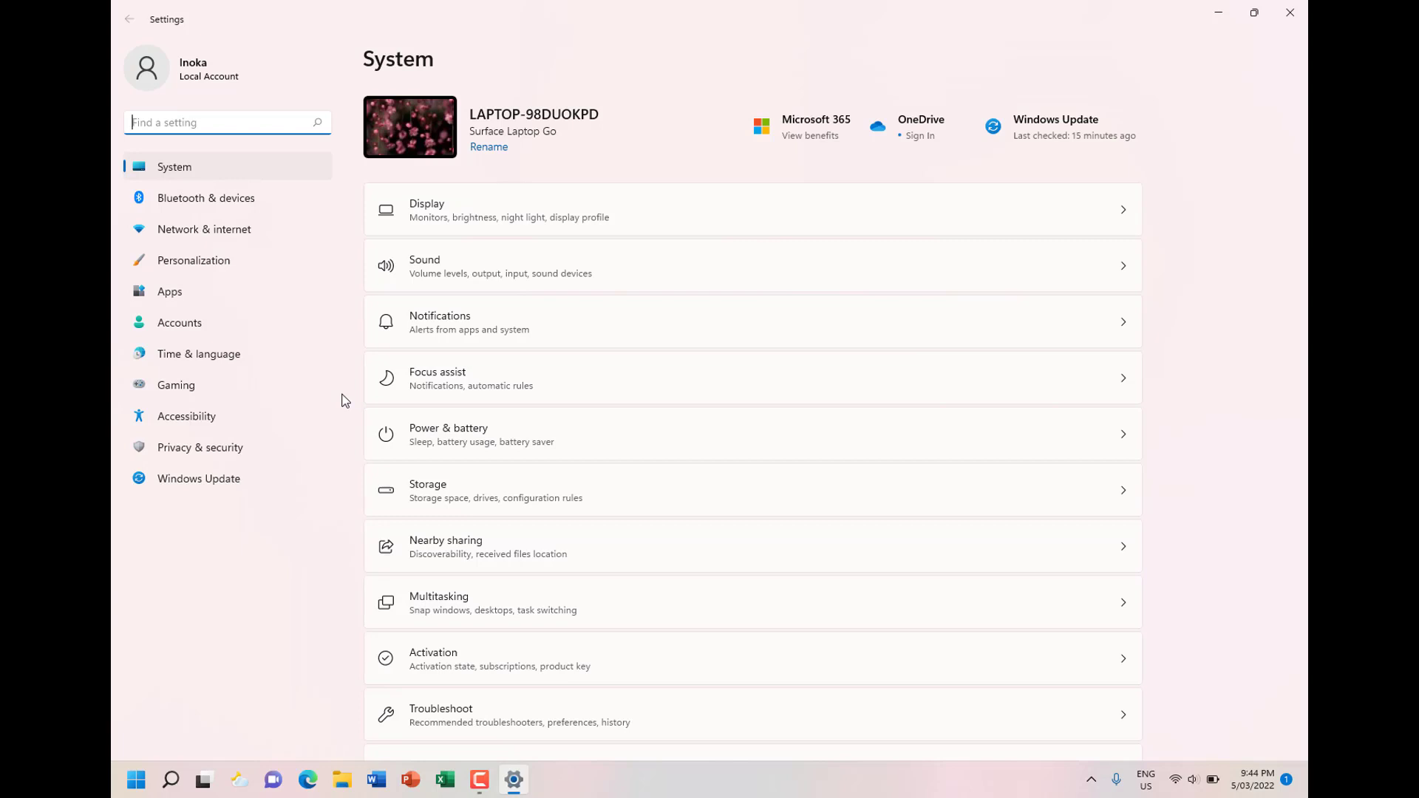
scroll(down, 3)
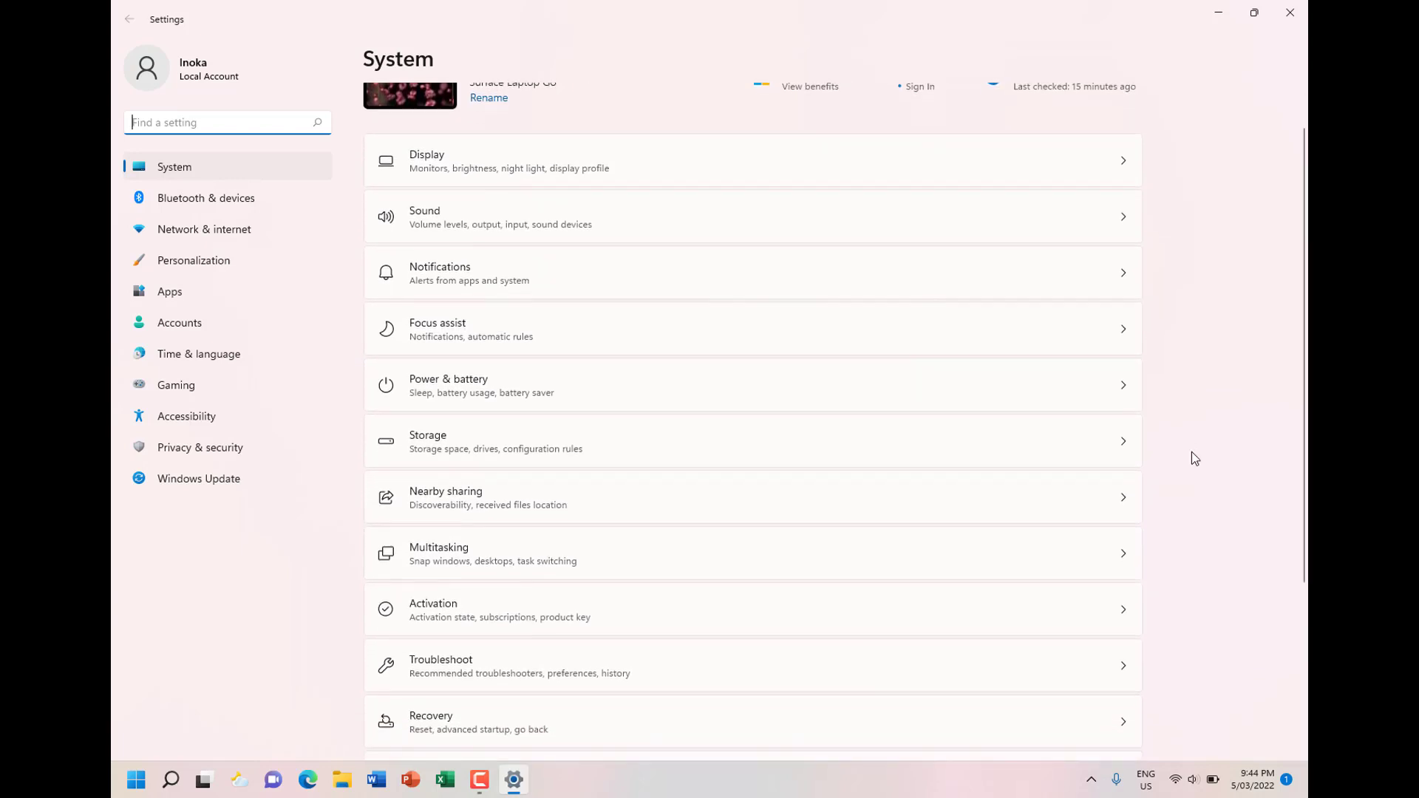
scroll(down, 3)
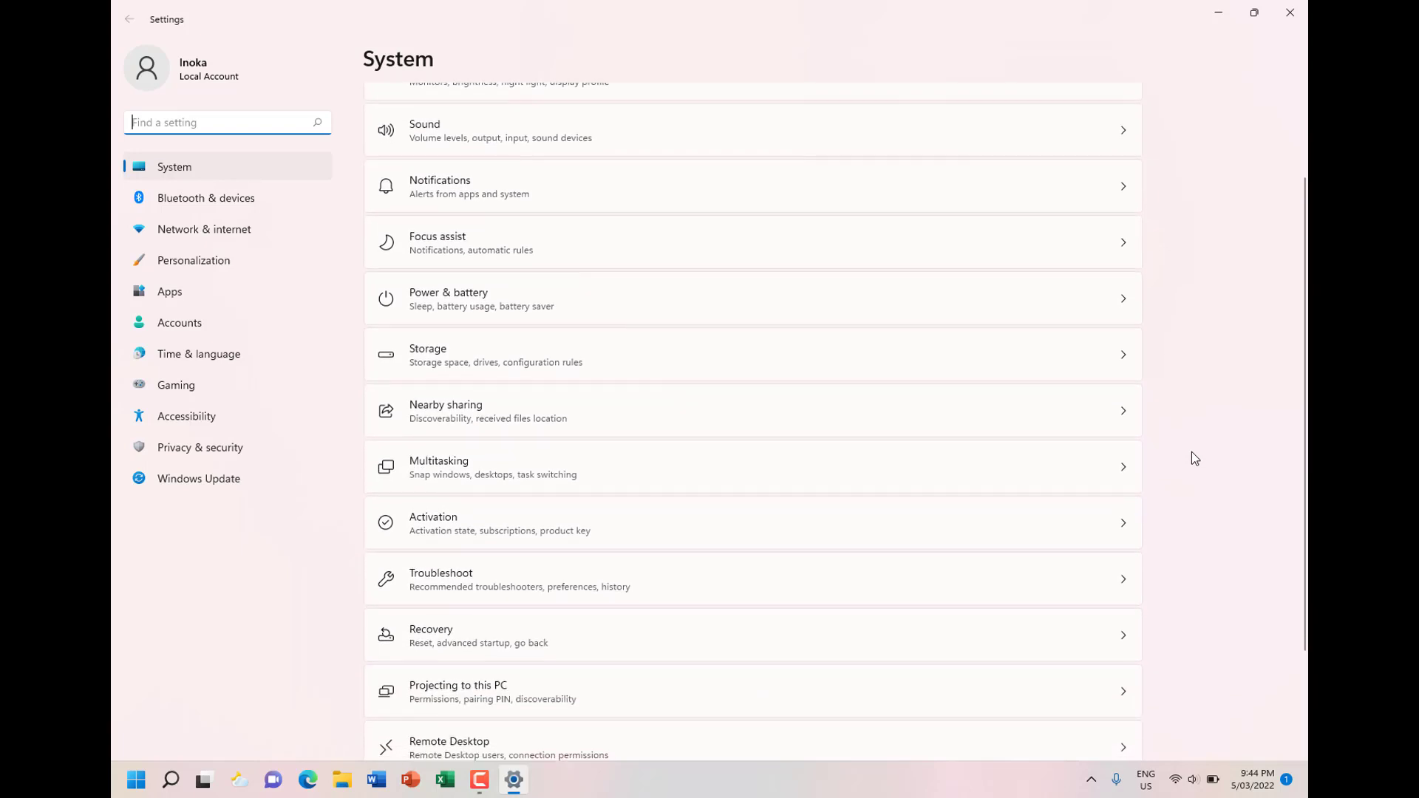
scroll(down, 3)
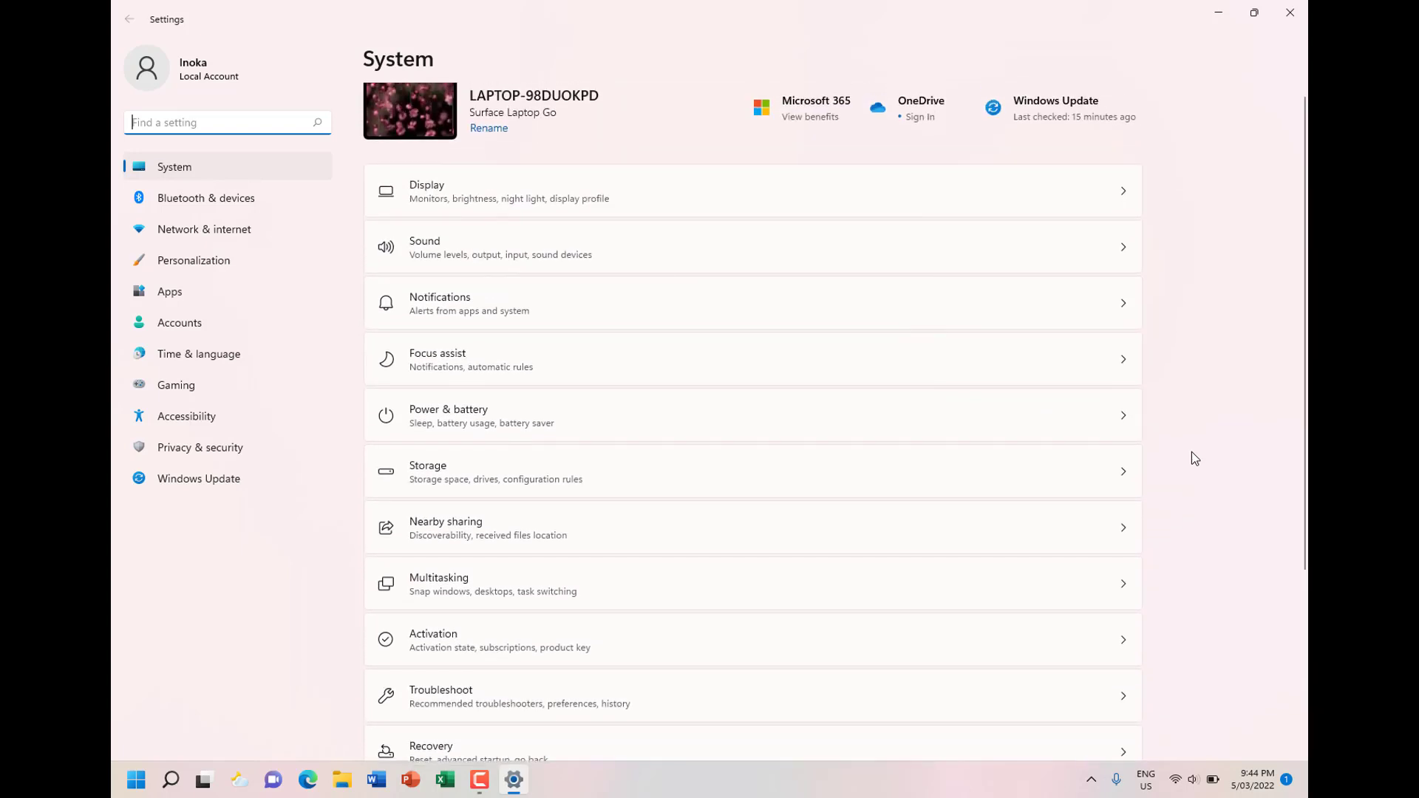
scroll(down, 3)
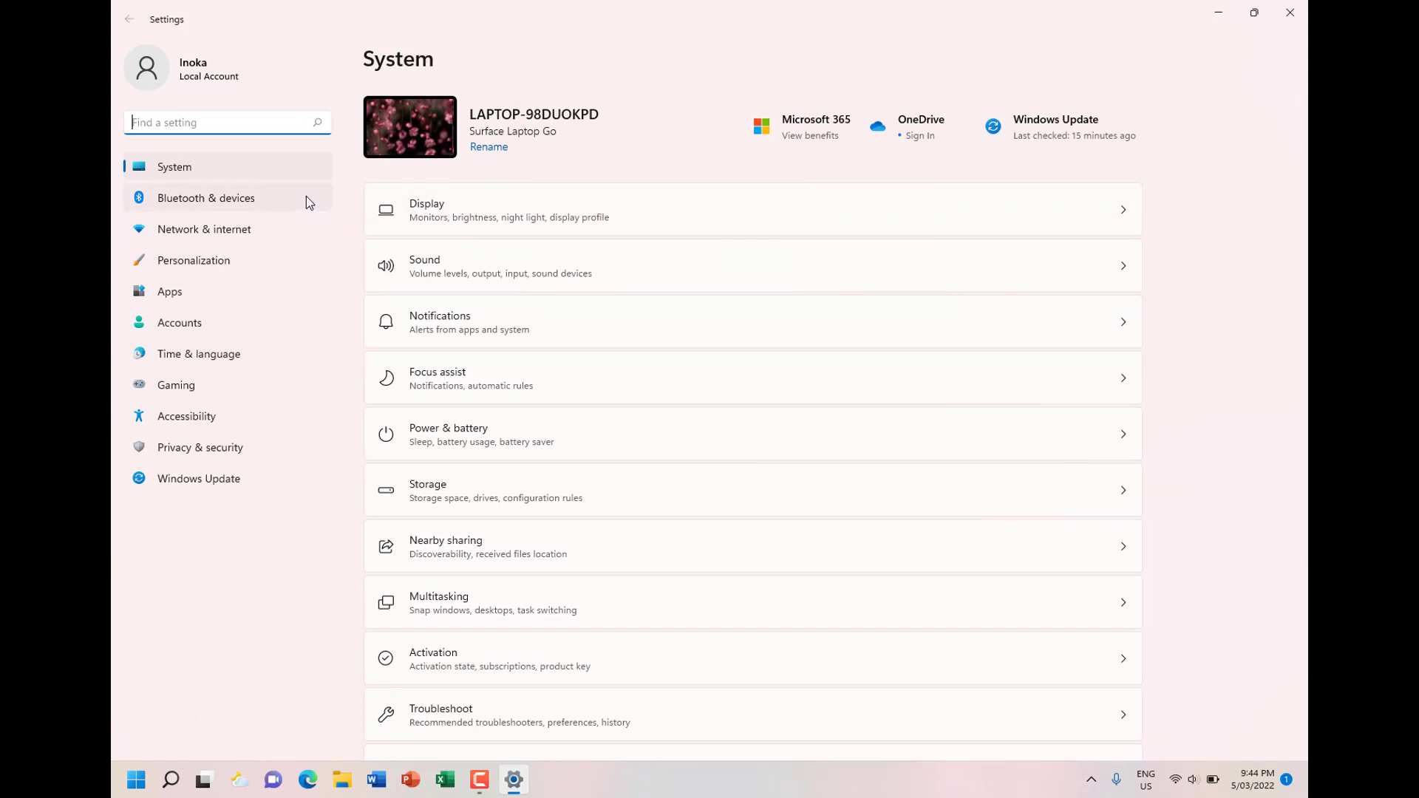
mouse_move(204, 230)
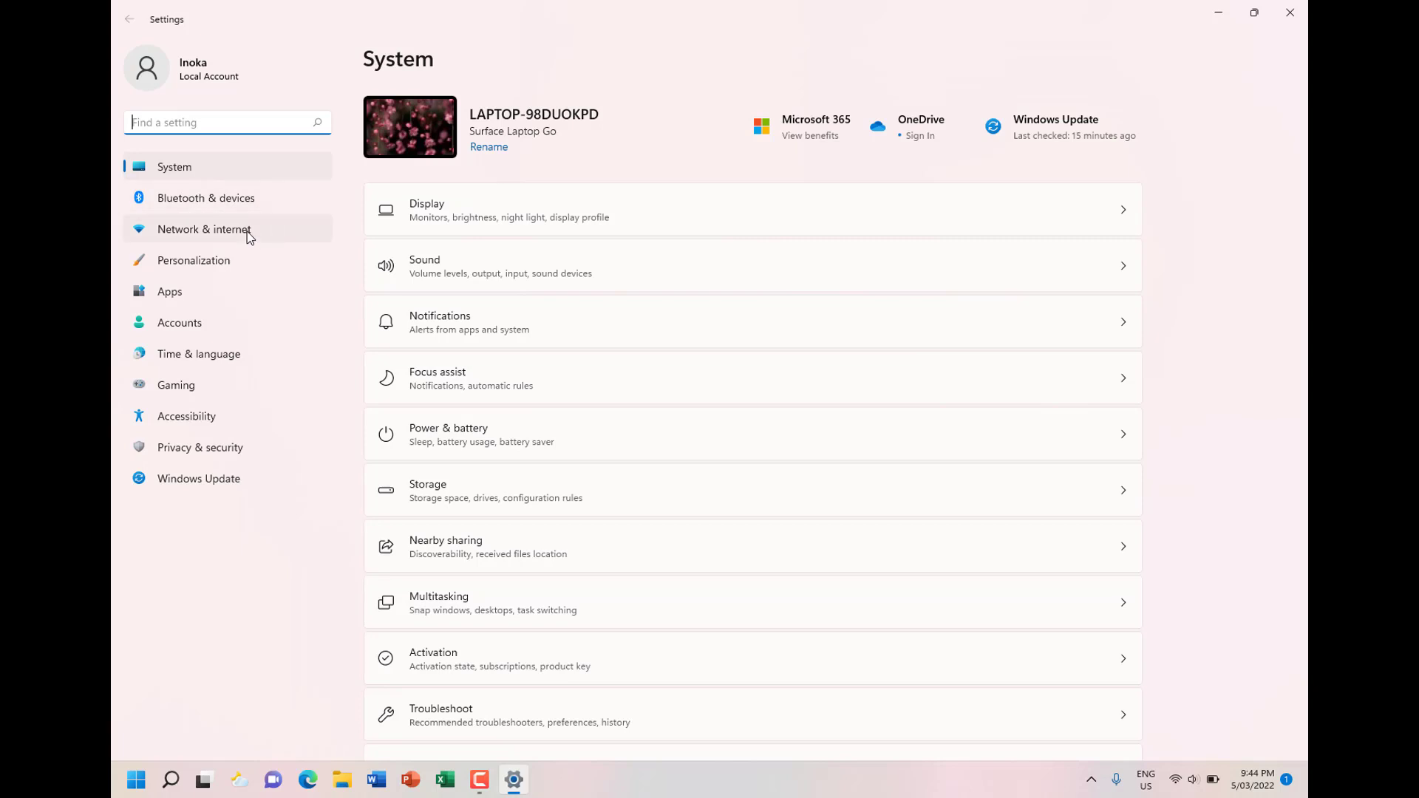
Show the Network & internet page with Wi-Fi kmp connected
click(204, 229)
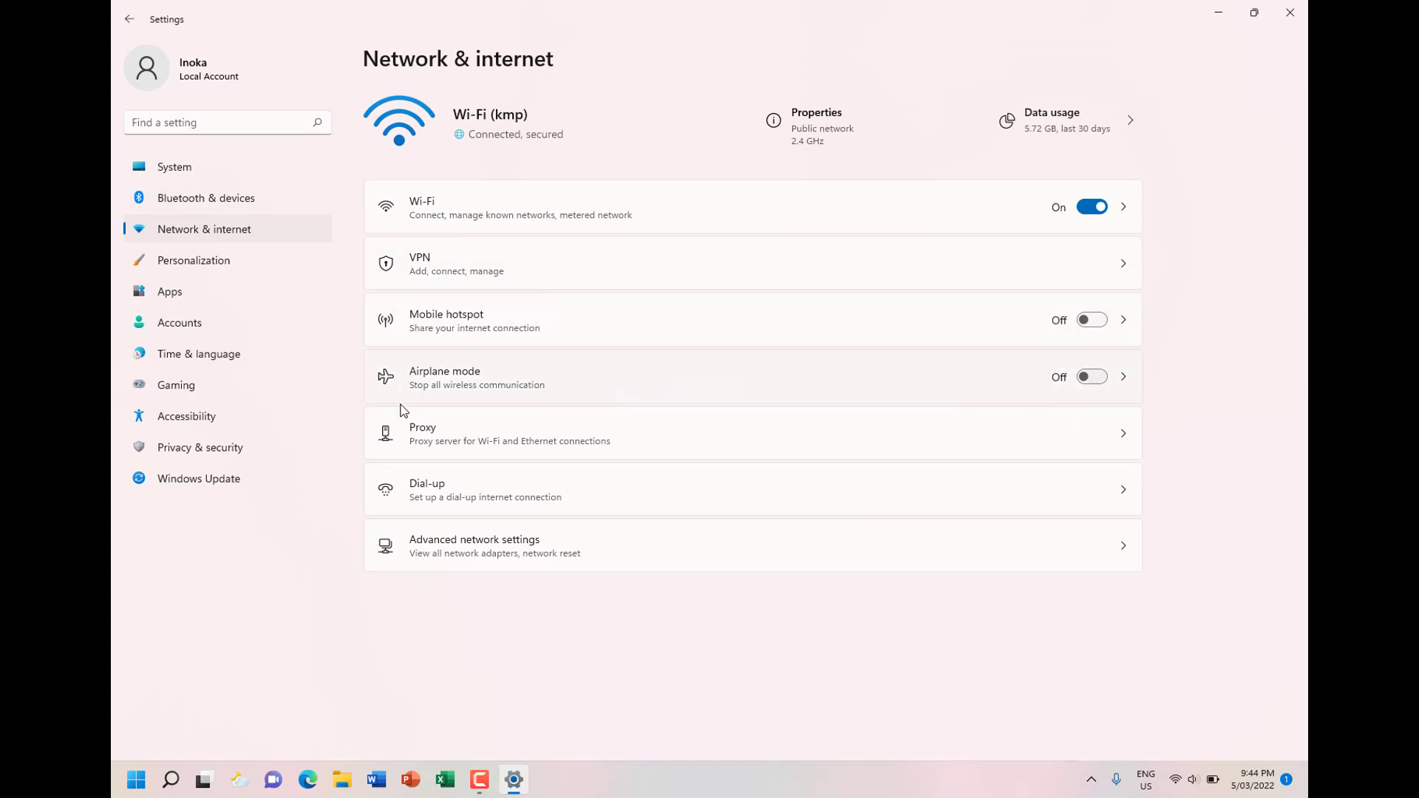
mouse_move(487, 228)
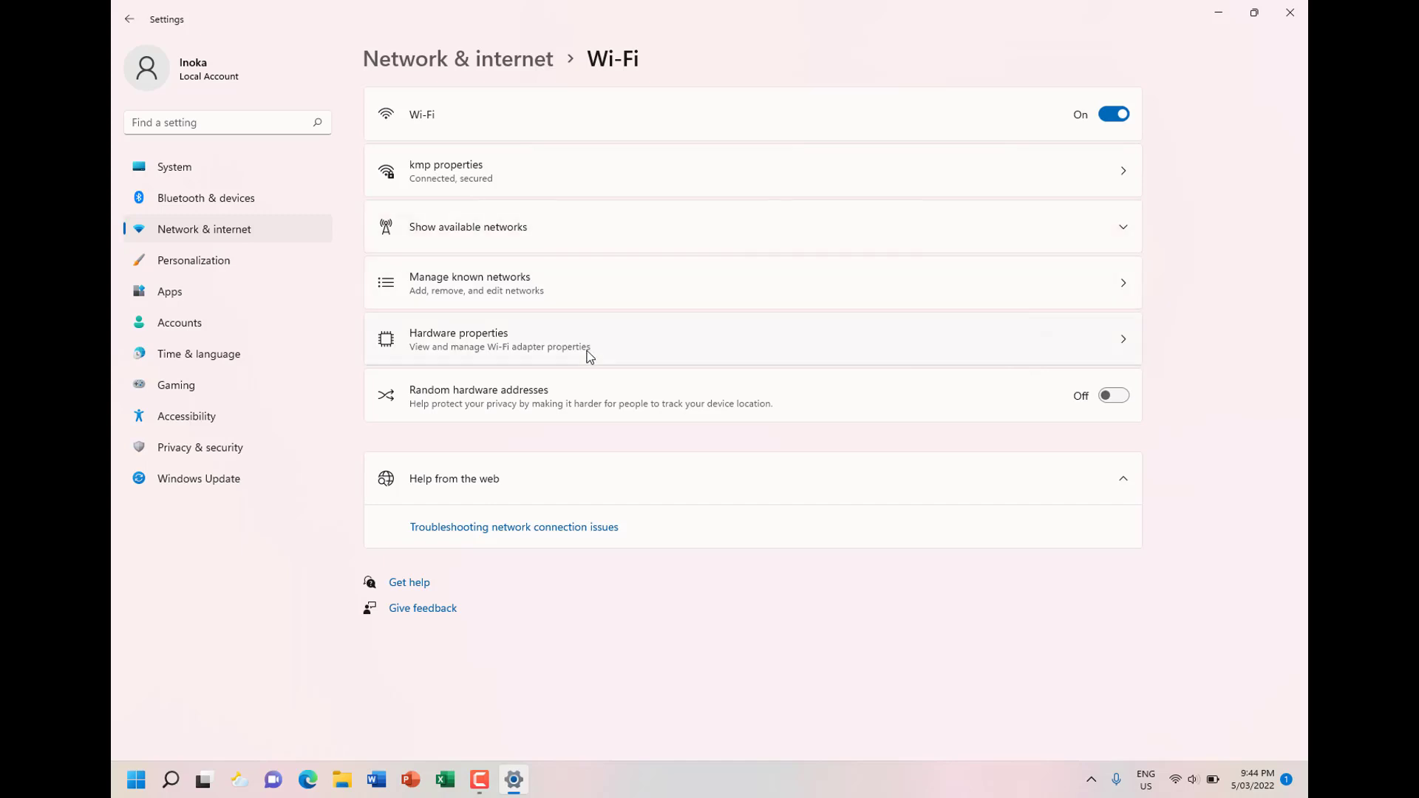
mouse_move(573, 131)
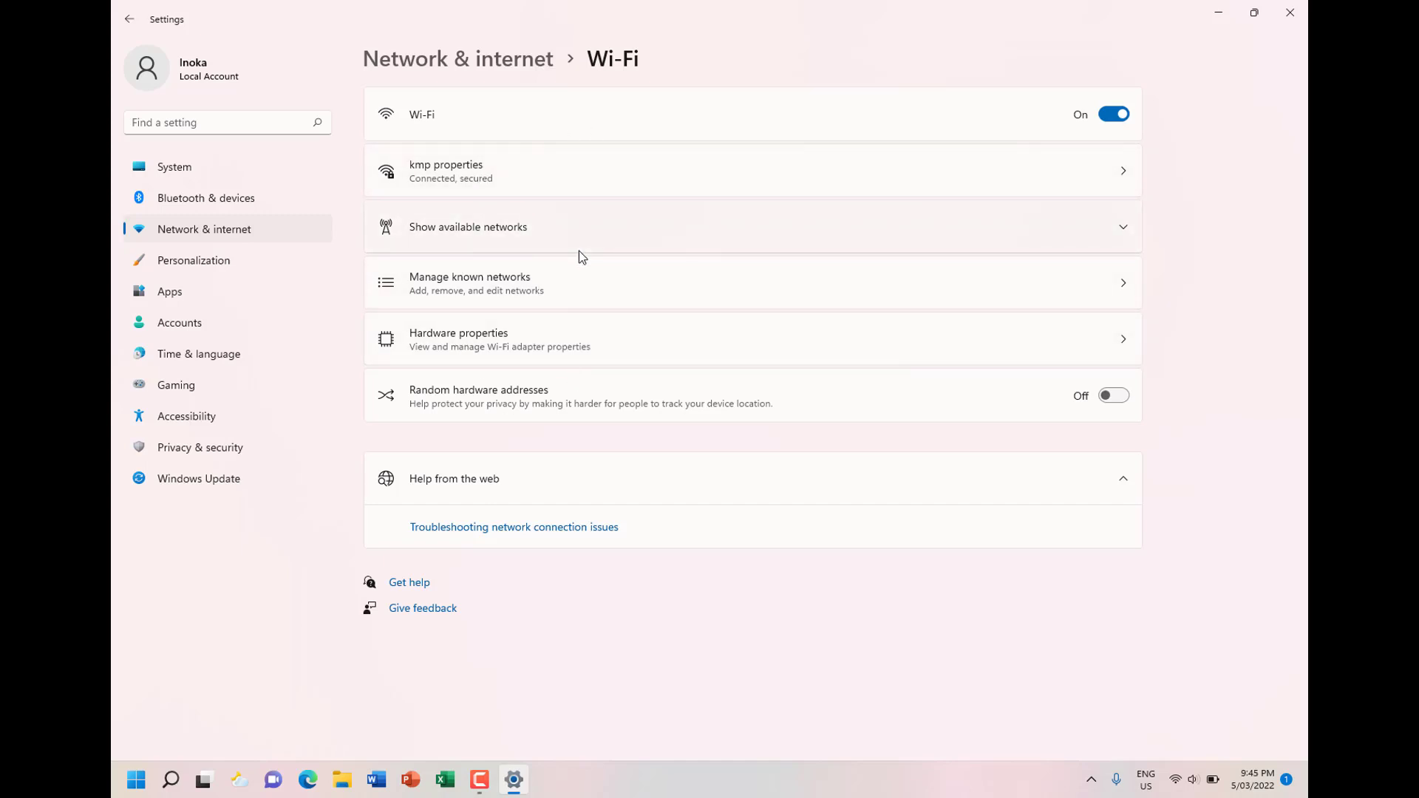
mouse_move(559, 251)
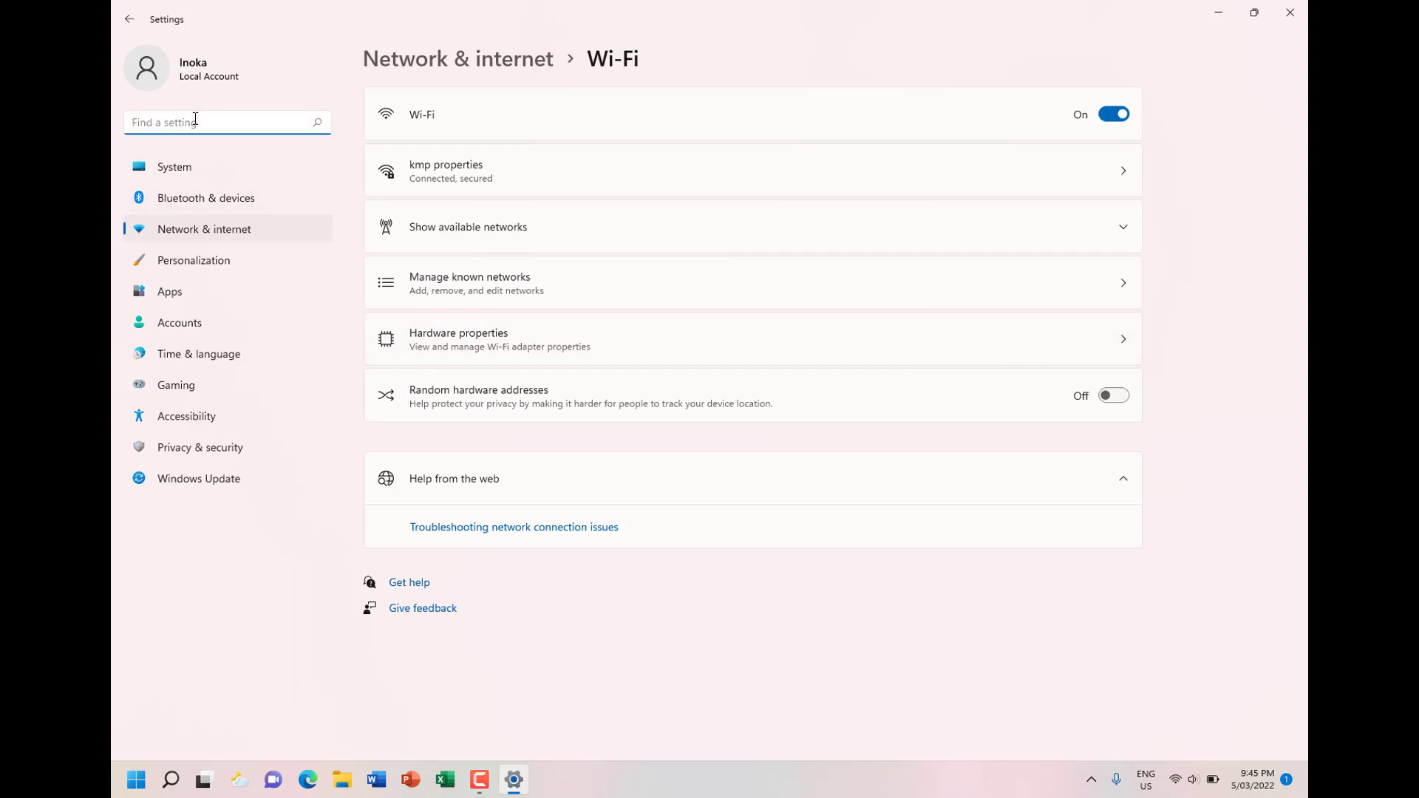
mouse_move(197, 361)
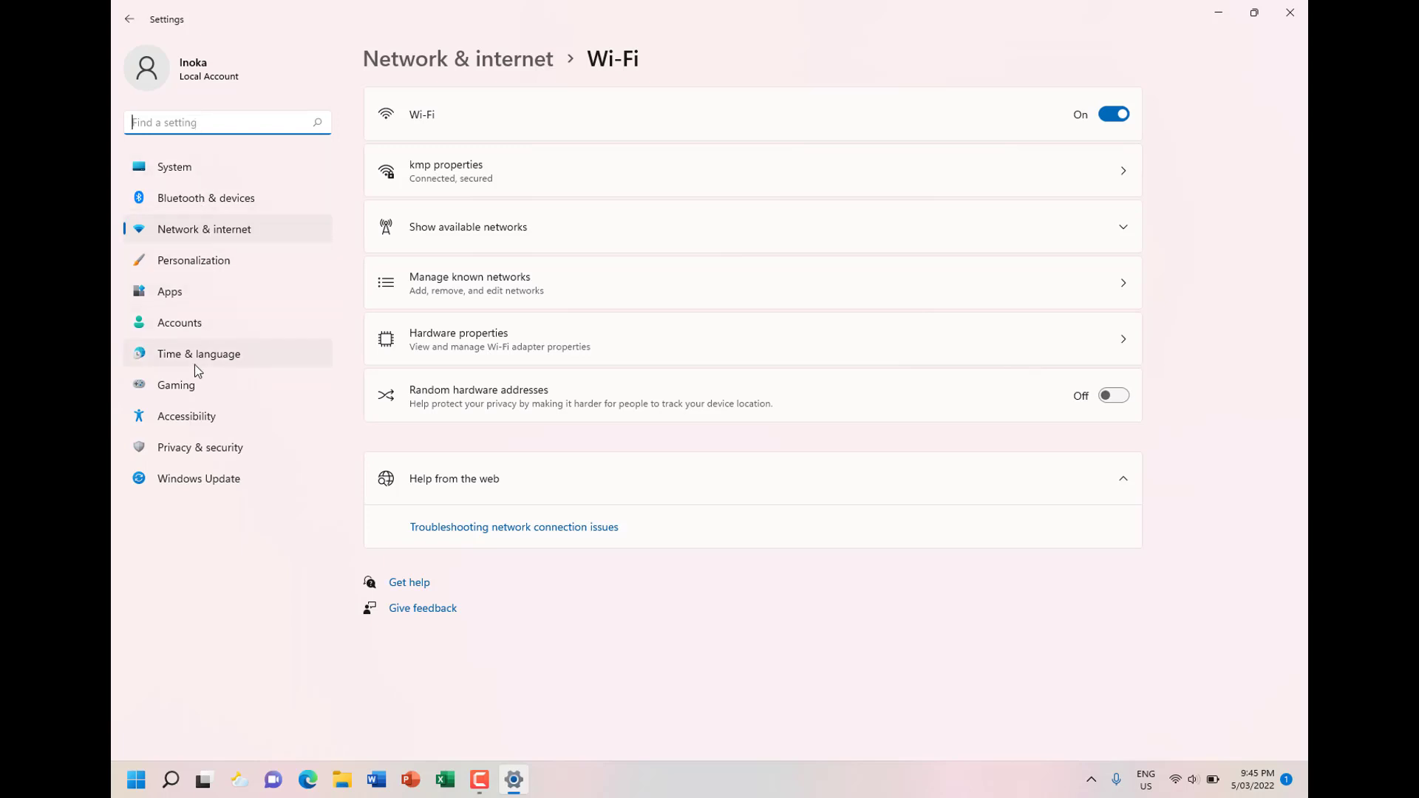
mouse_move(174, 478)
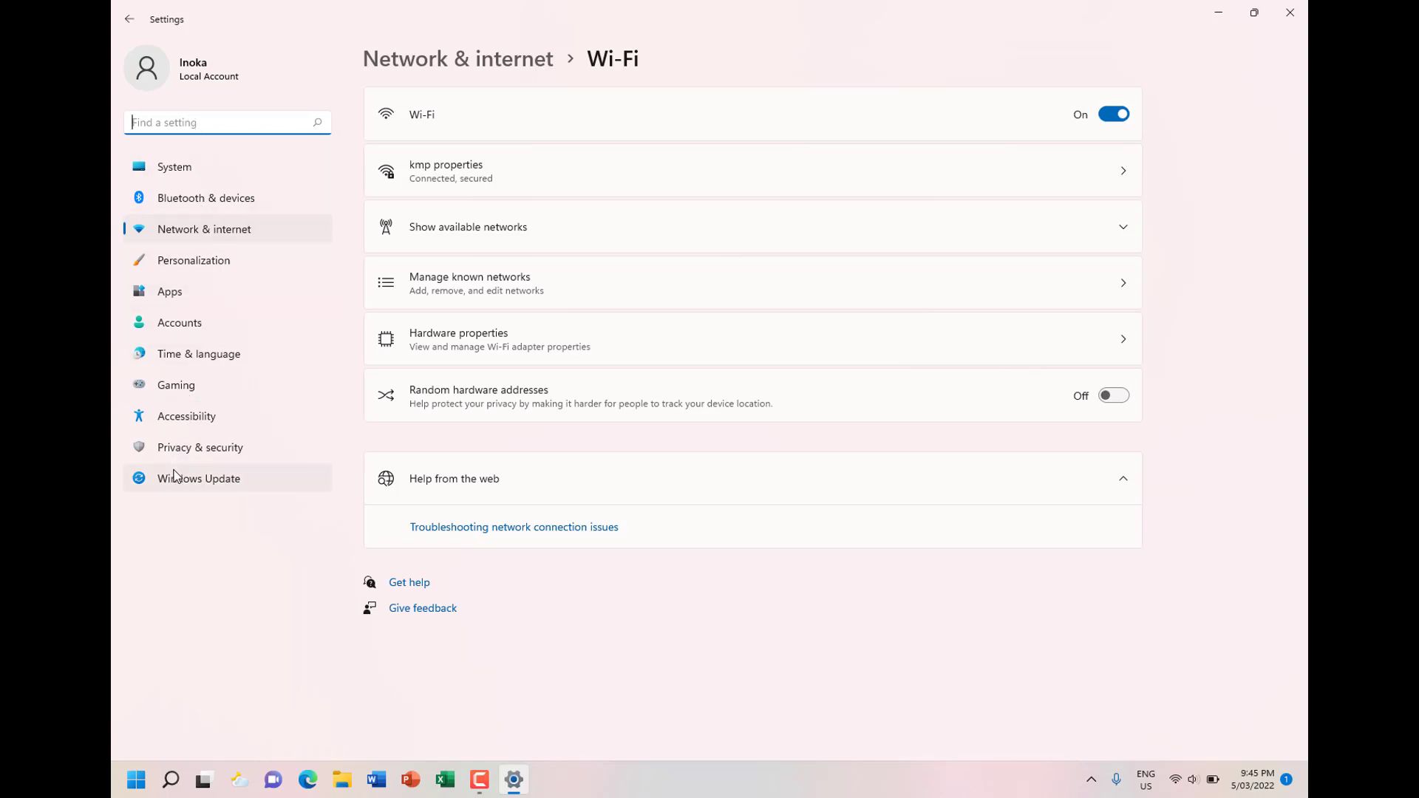
Show the Windows Update page reporting the device is up to date
click(198, 478)
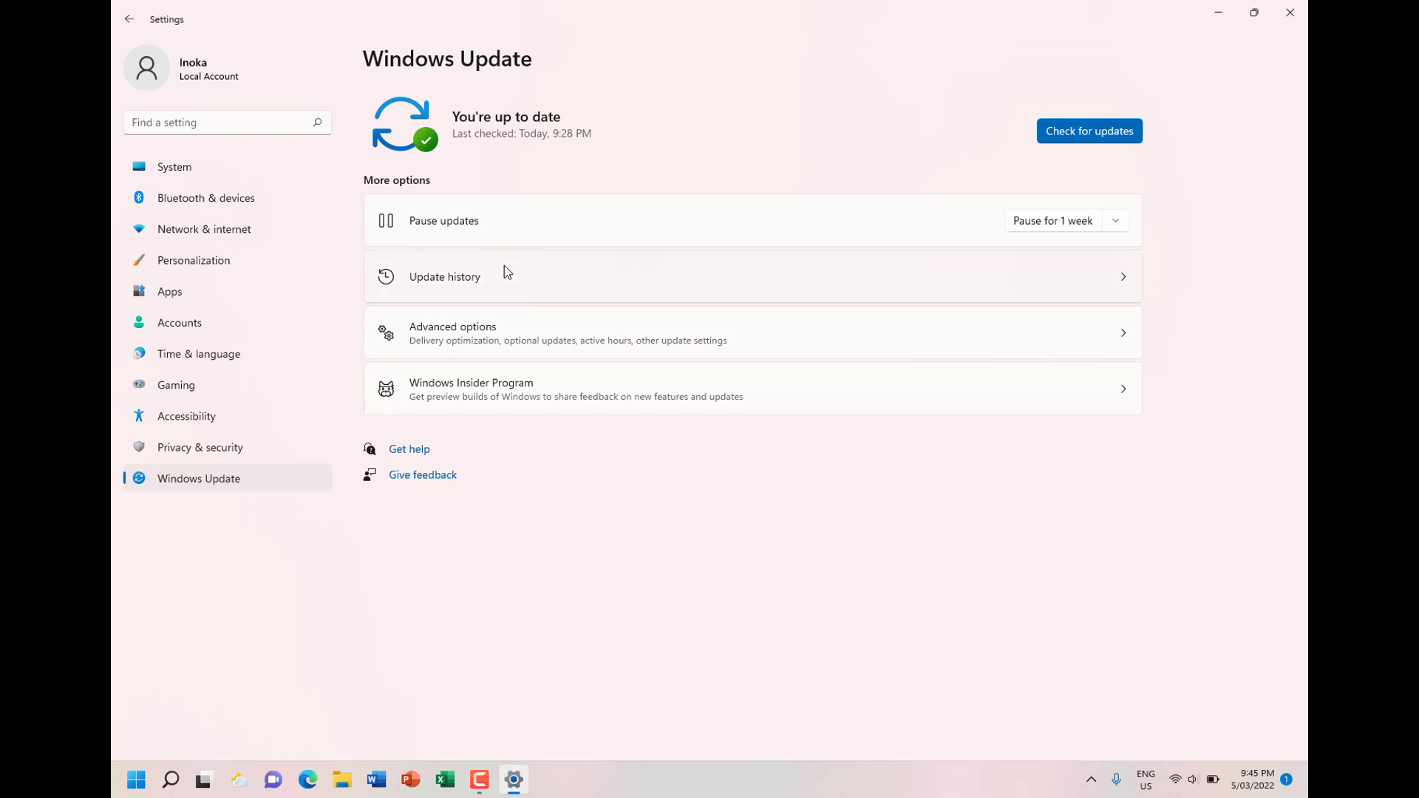
mouse_move(504, 352)
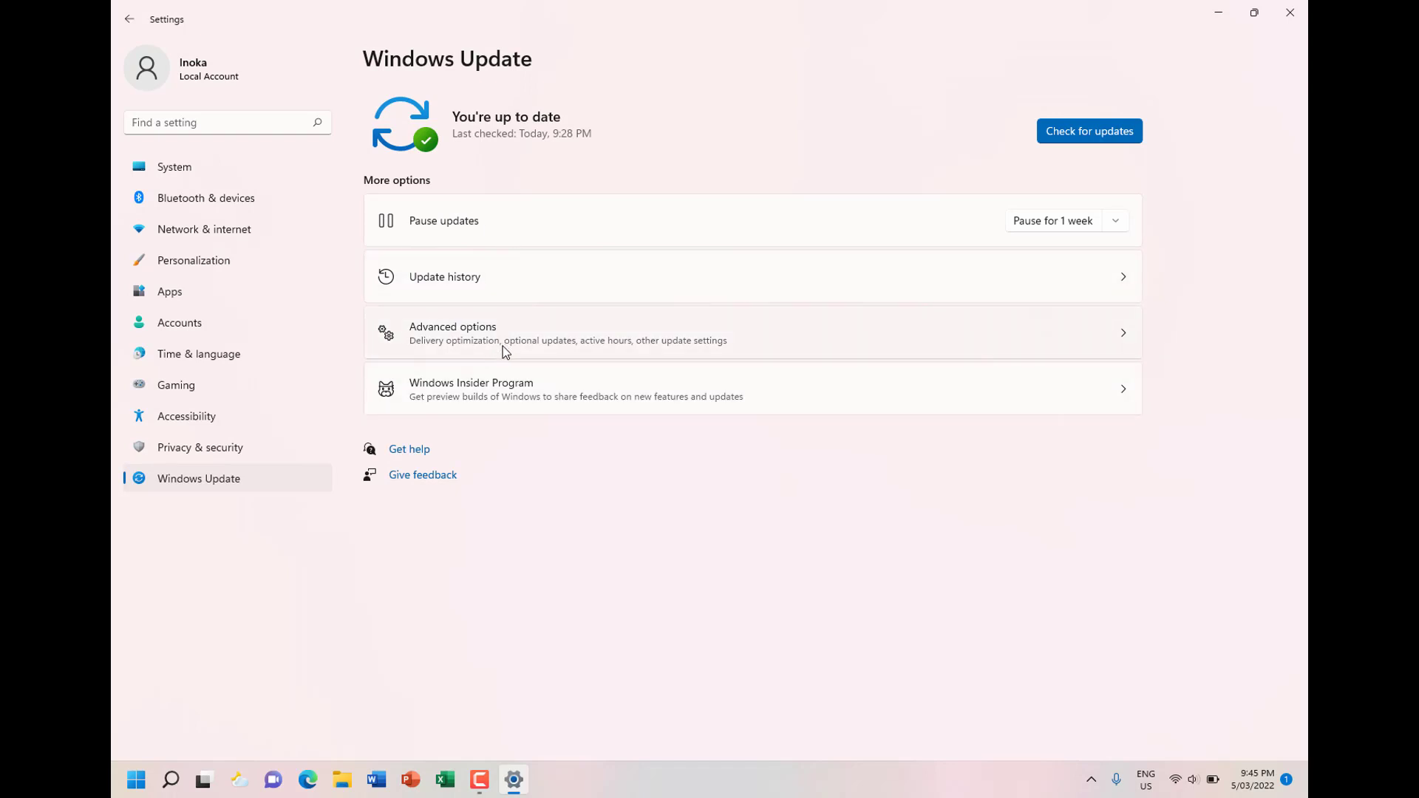
mouse_move(516, 398)
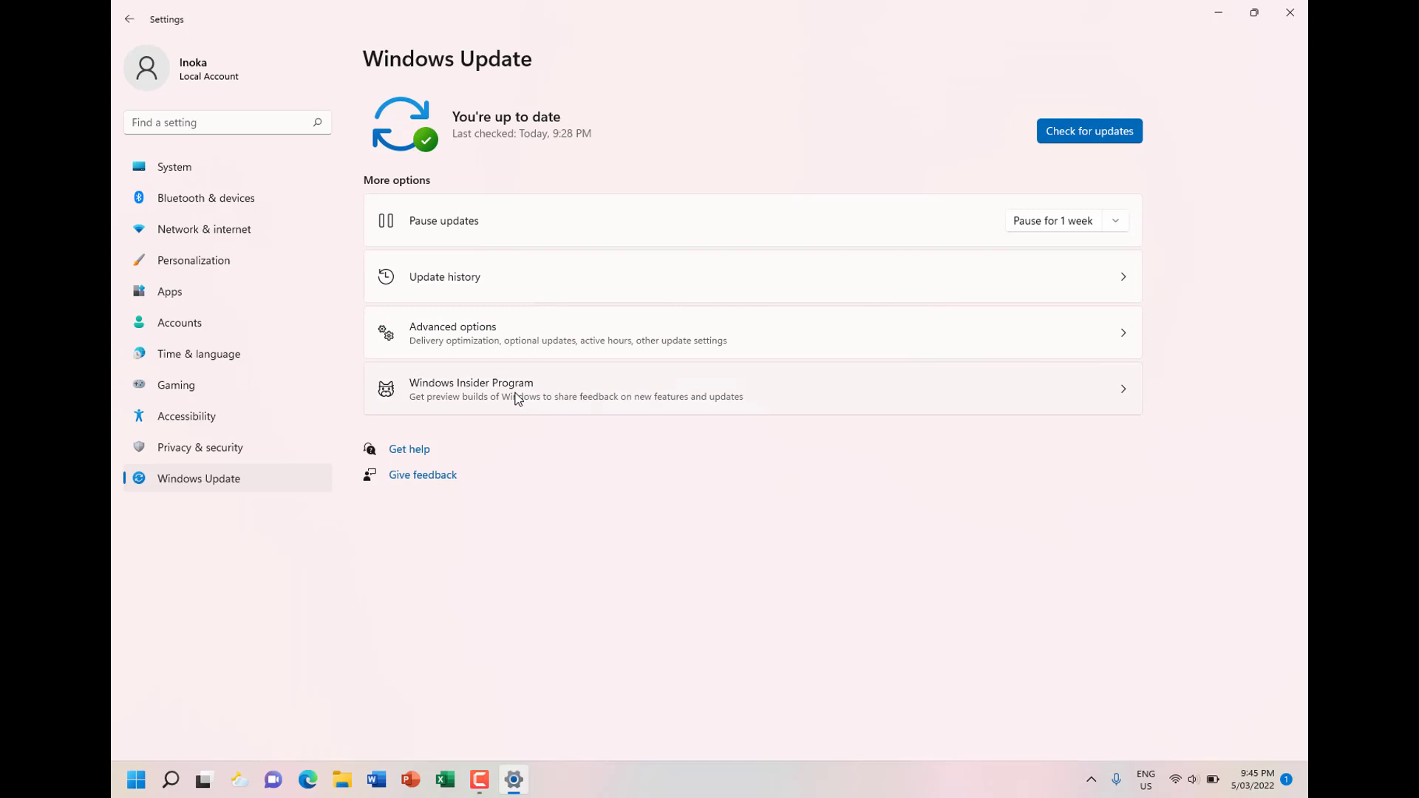
Run winver from Start search to show About Windows, version 21H2 build 22000.527
click(135, 779)
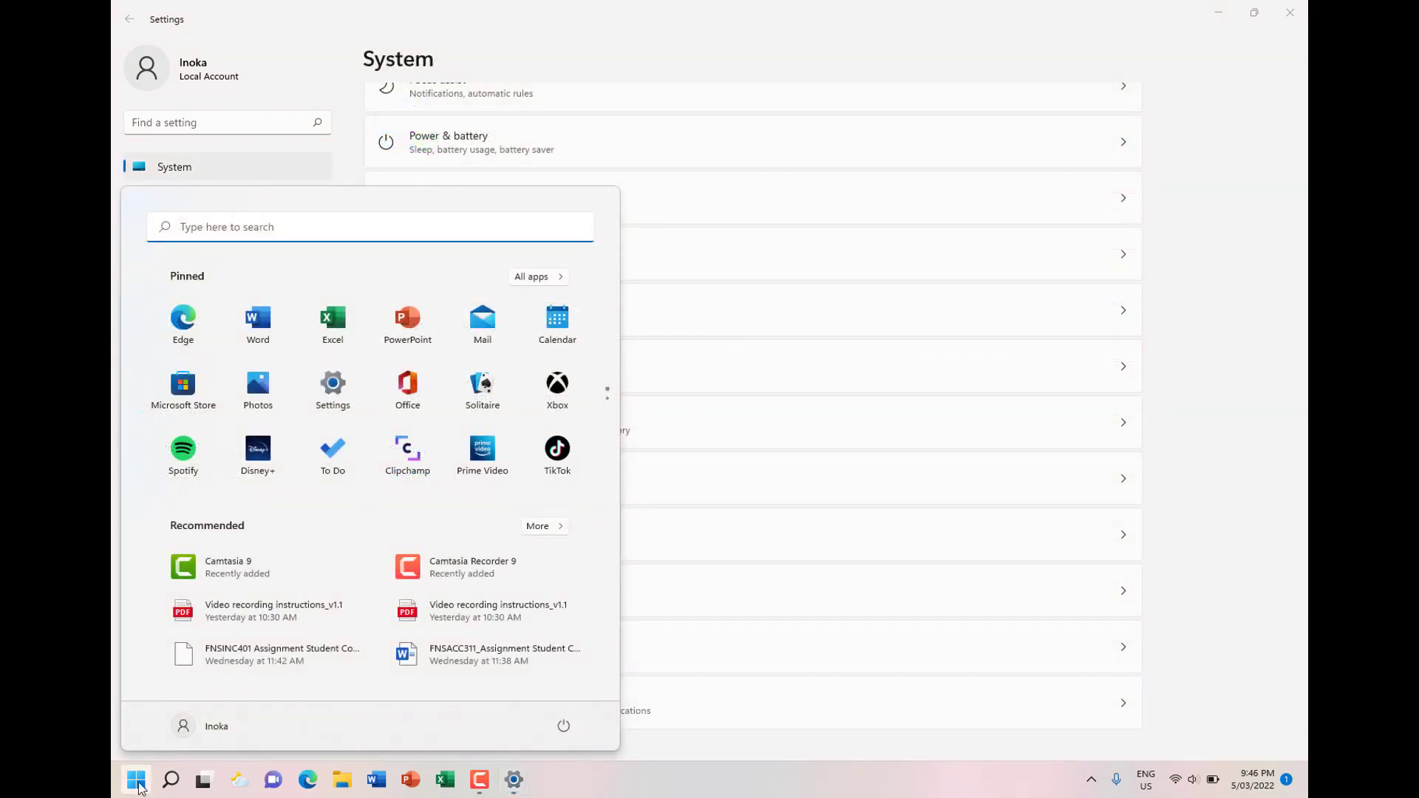
mouse_move(170, 780)
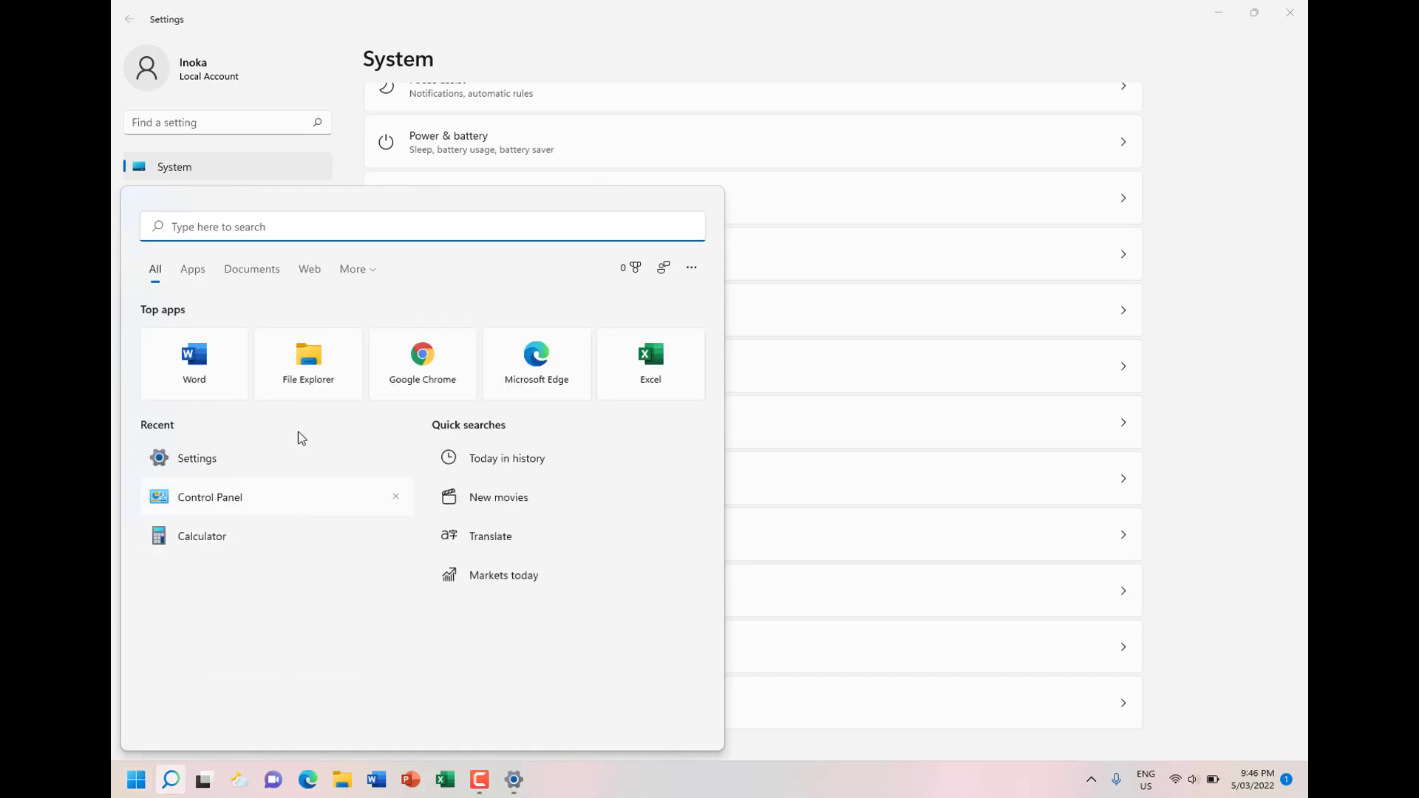
text(winv)
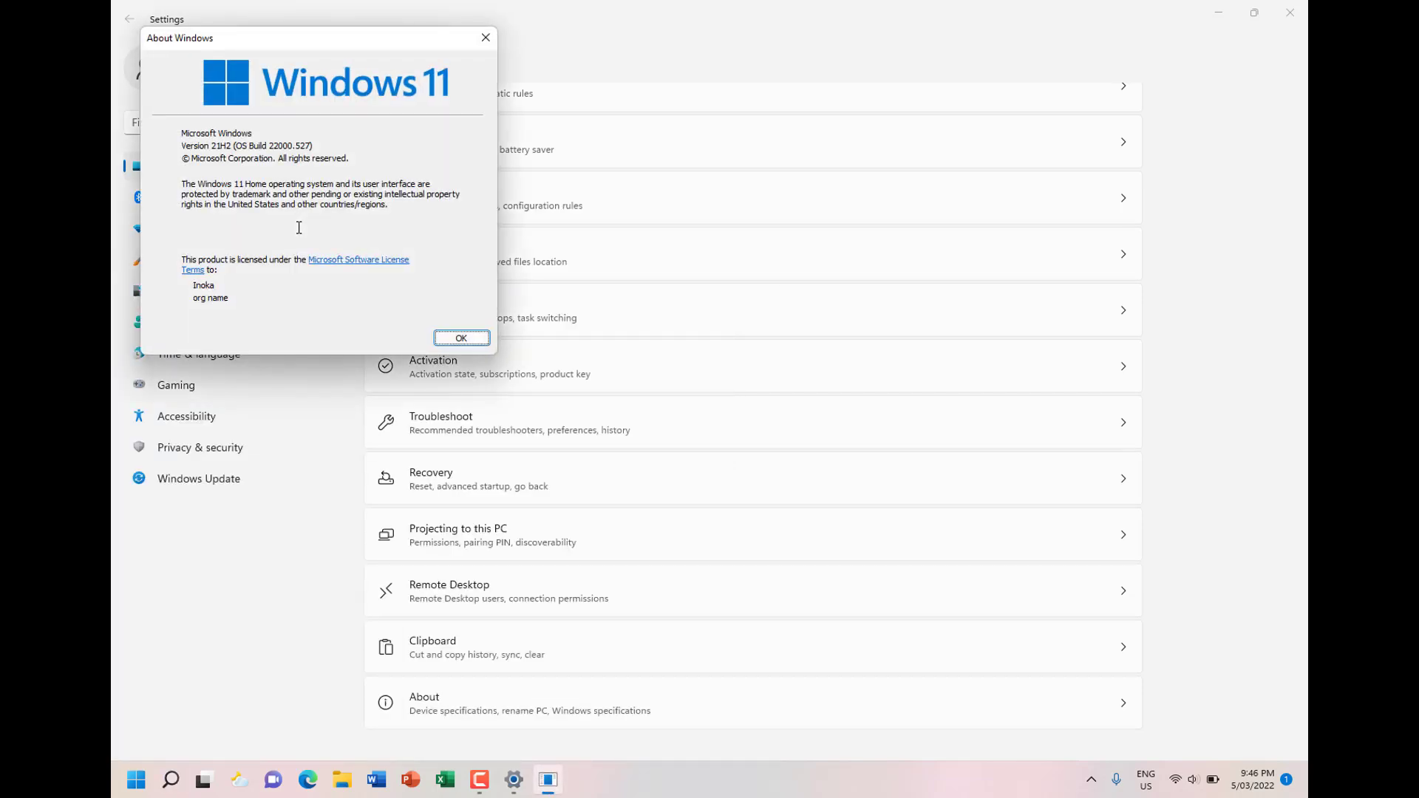
mouse_move(222, 158)
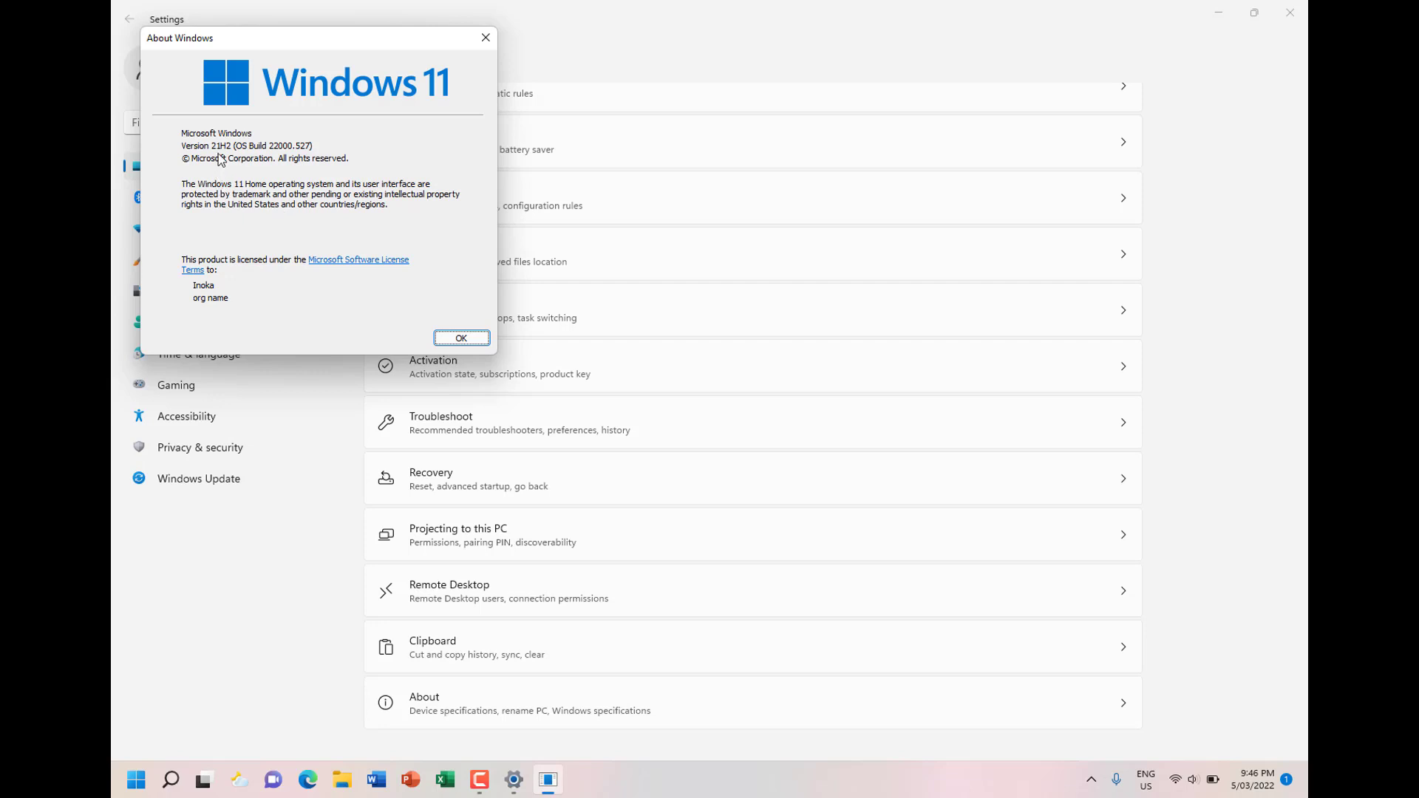
mouse_move(391, 107)
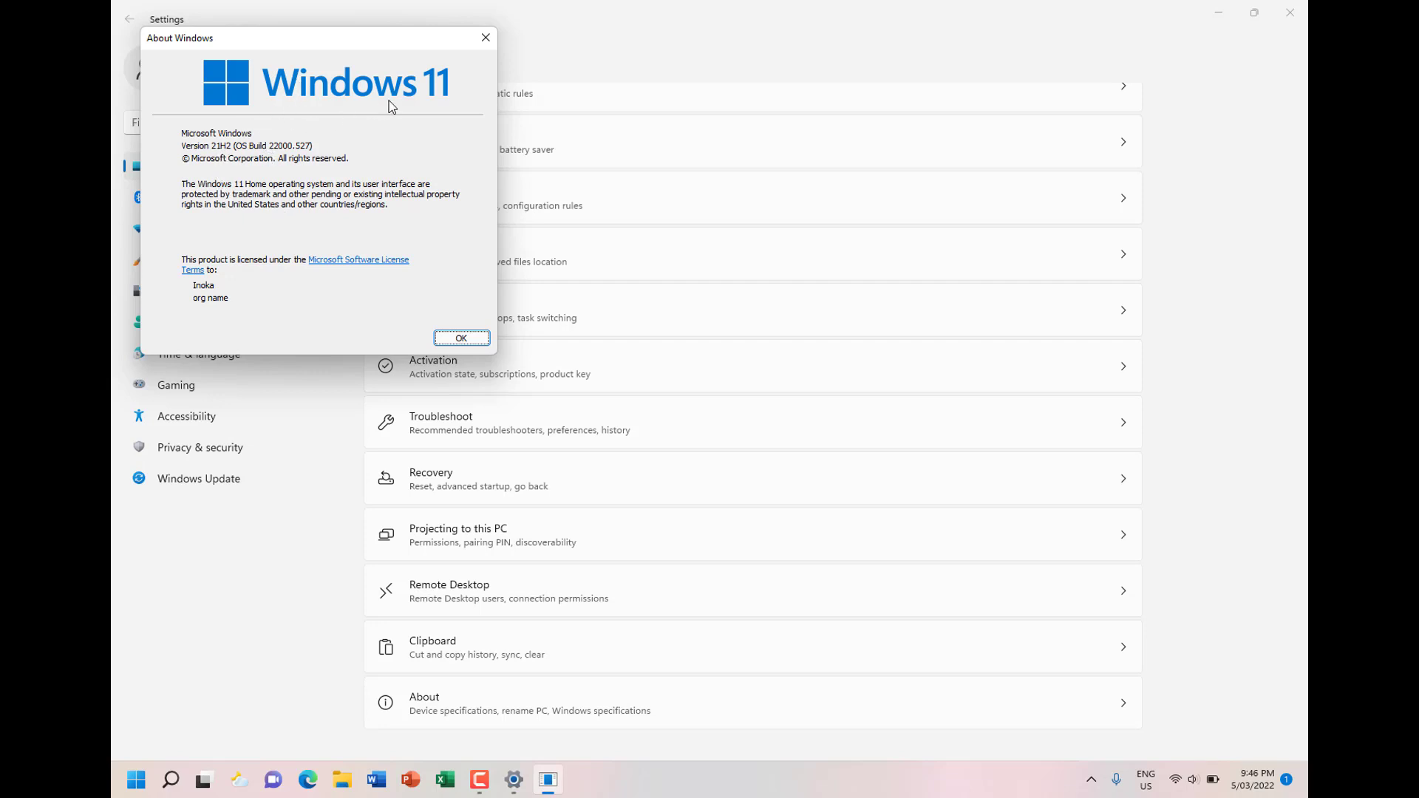